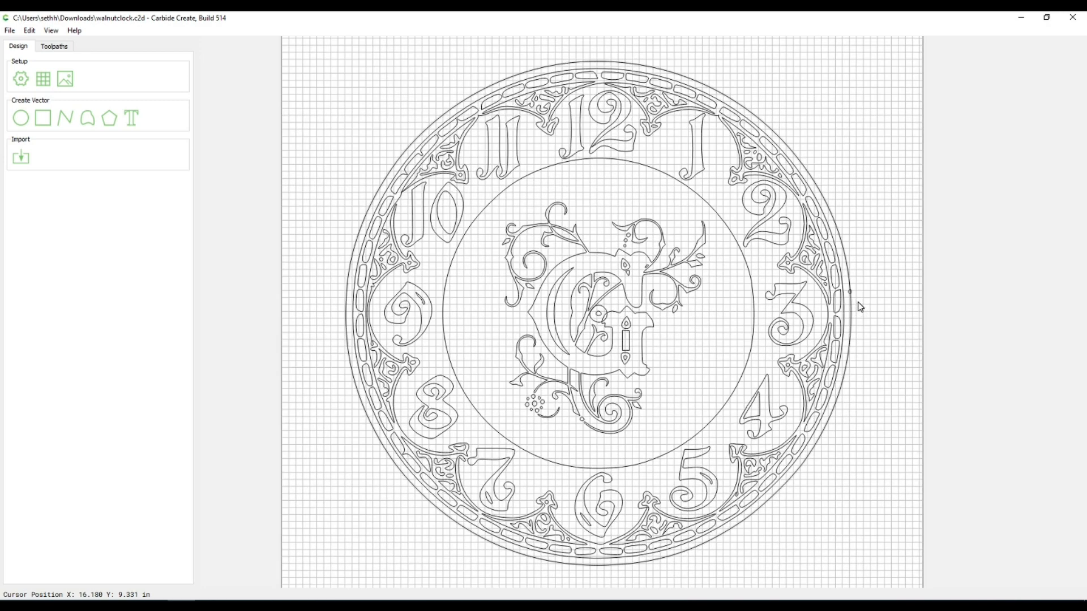
{"action": "mouse_move", "coordinate": [867, 327]}
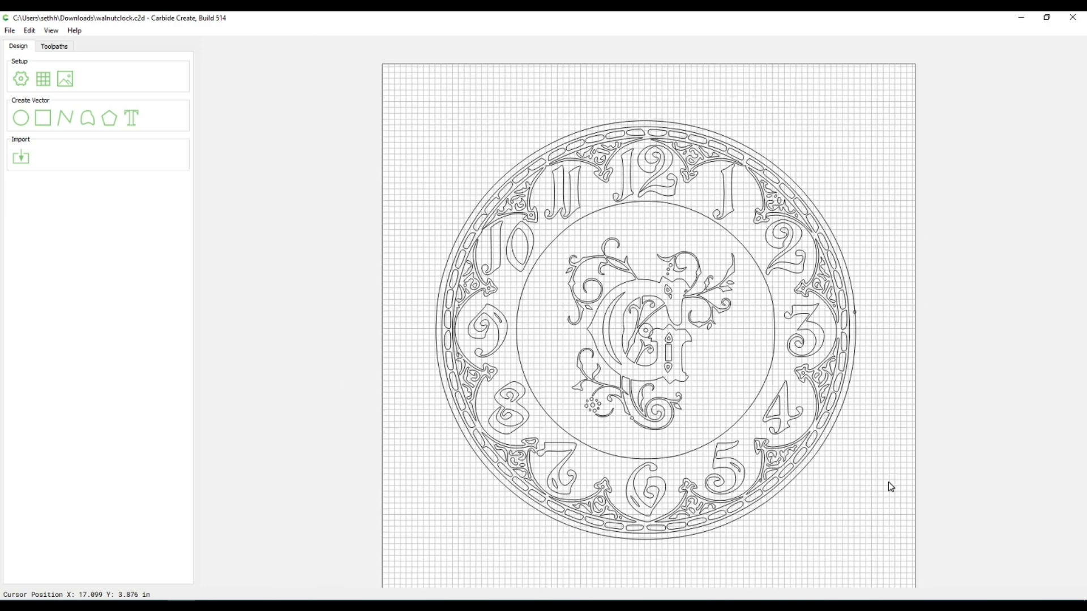
{"action": "mouse_move", "coordinate": [857, 181]}
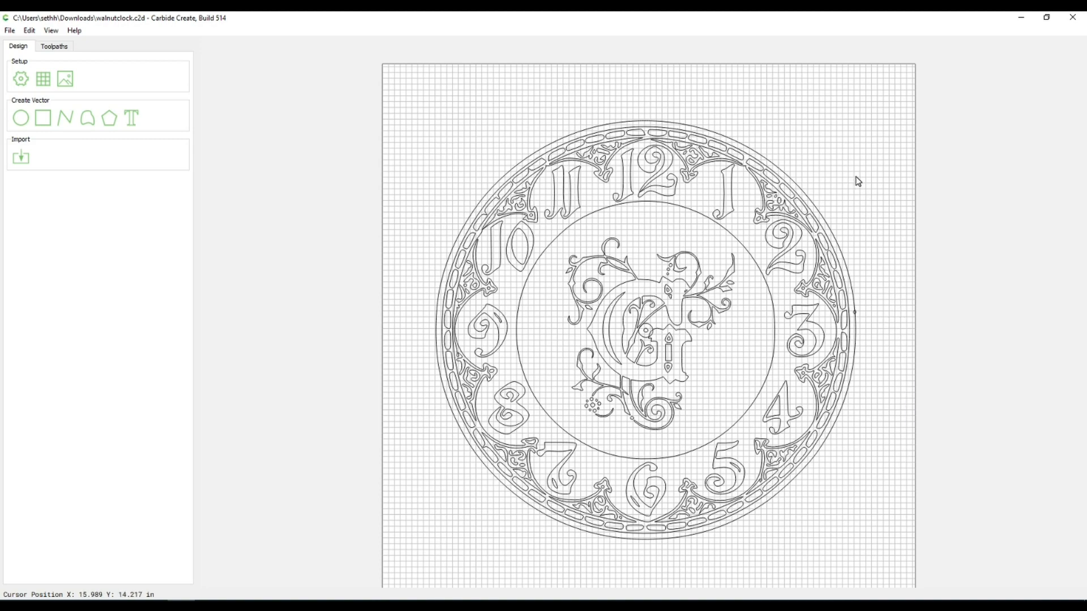
{"action": "mouse_move", "coordinate": [664, 318]}
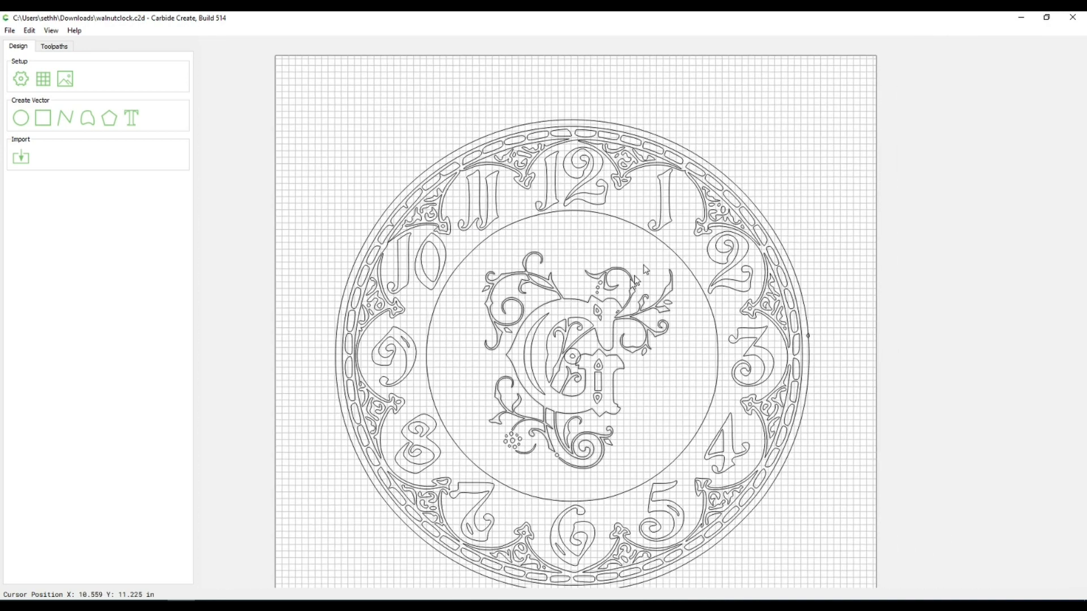
Step: Select the numeral, border ornament and monogram vectors and switch to toolpath setup
{"action": "key", "text": "alt+tab"}
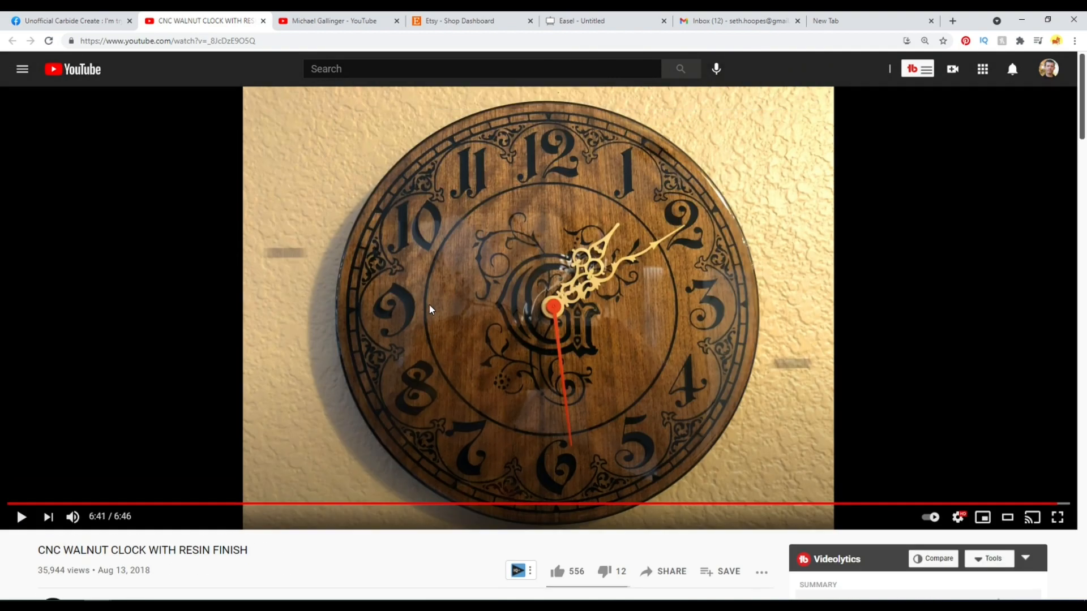
{"action": "mouse_move", "coordinate": [444, 241]}
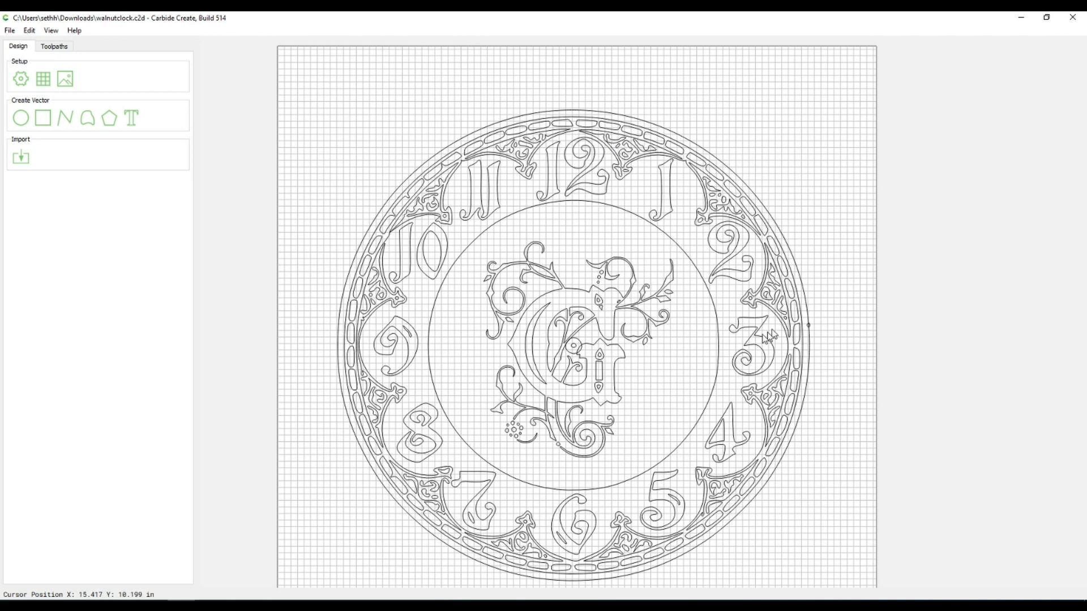
{"action": "mouse_move", "coordinate": [776, 451]}
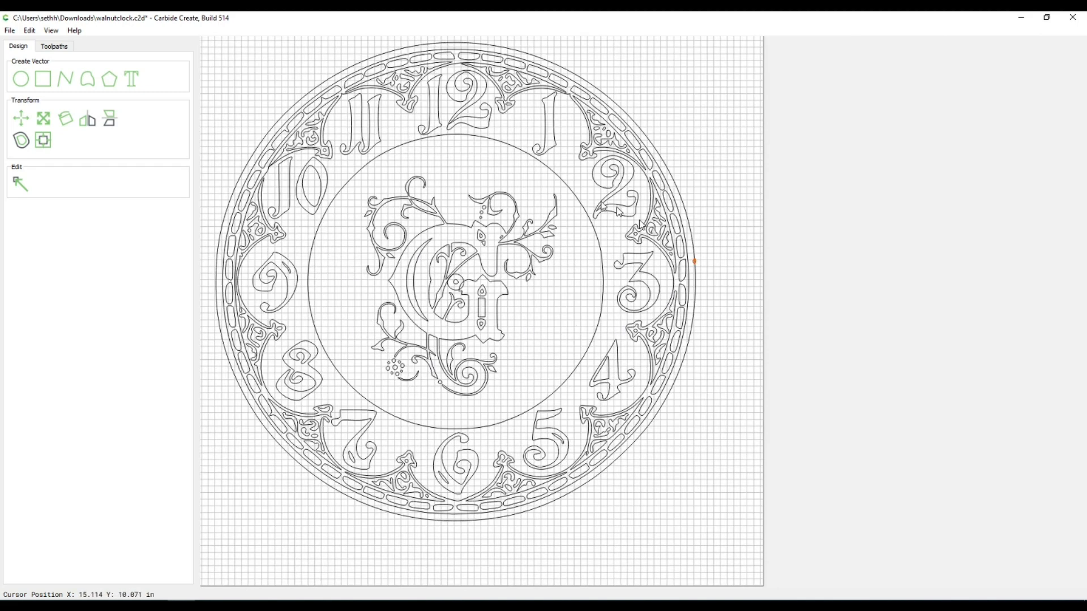
{"action": "mouse_move", "coordinate": [695, 265]}
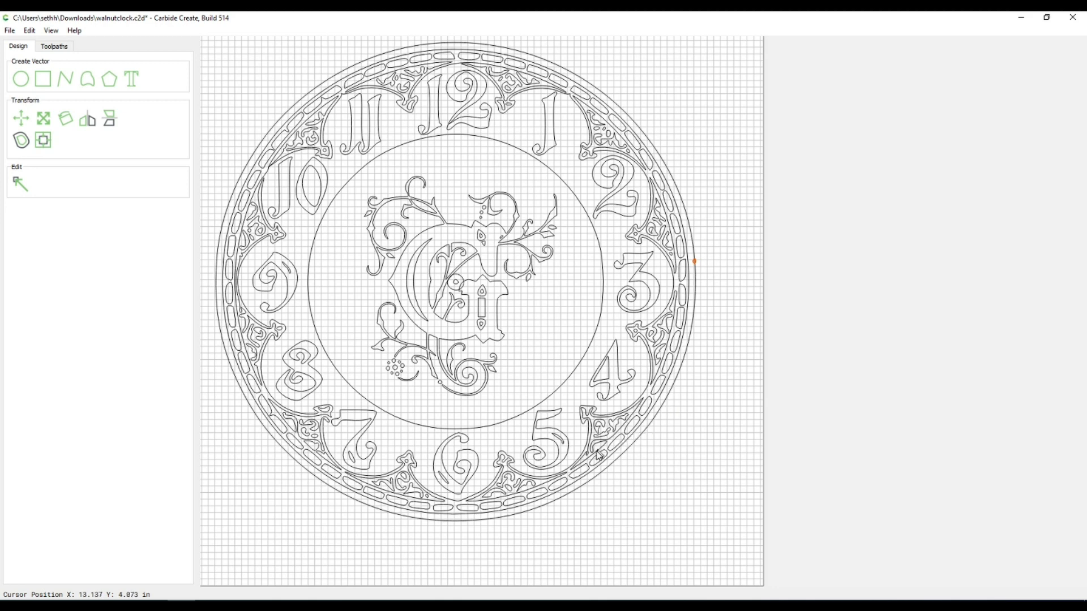
{"action": "mouse_move", "coordinate": [283, 432]}
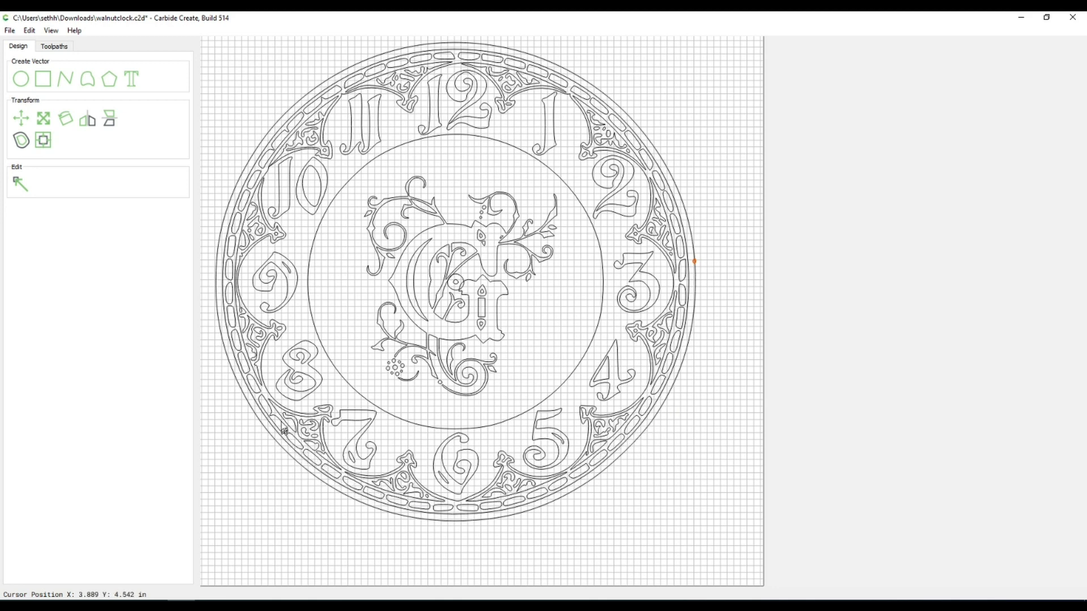
{"action": "mouse_move", "coordinate": [385, 117]}
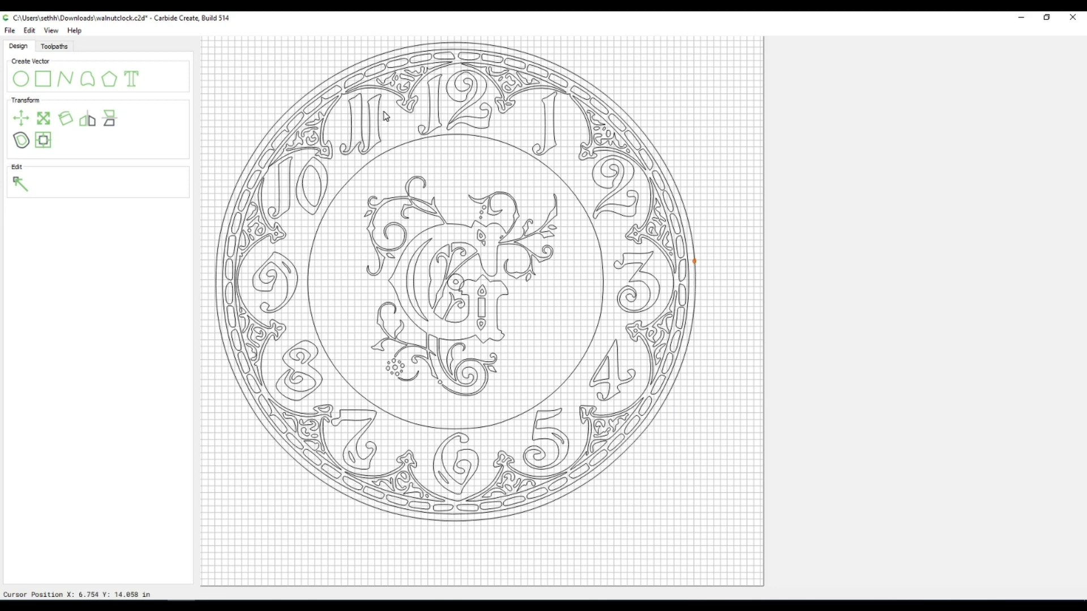
{"action": "mouse_move", "coordinate": [574, 140]}
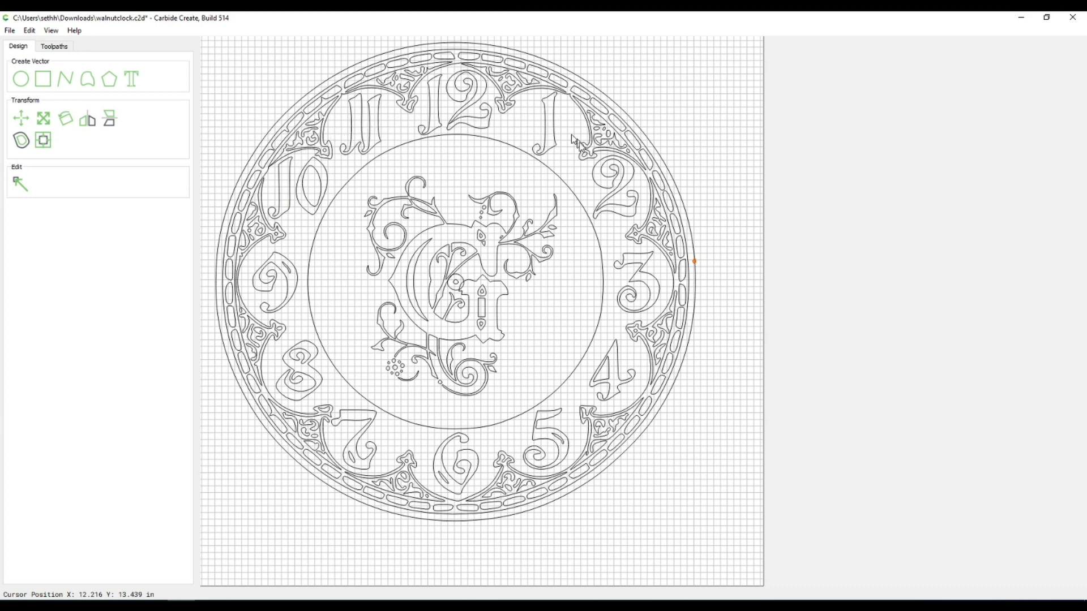
{"action": "mouse_move", "coordinate": [313, 428]}
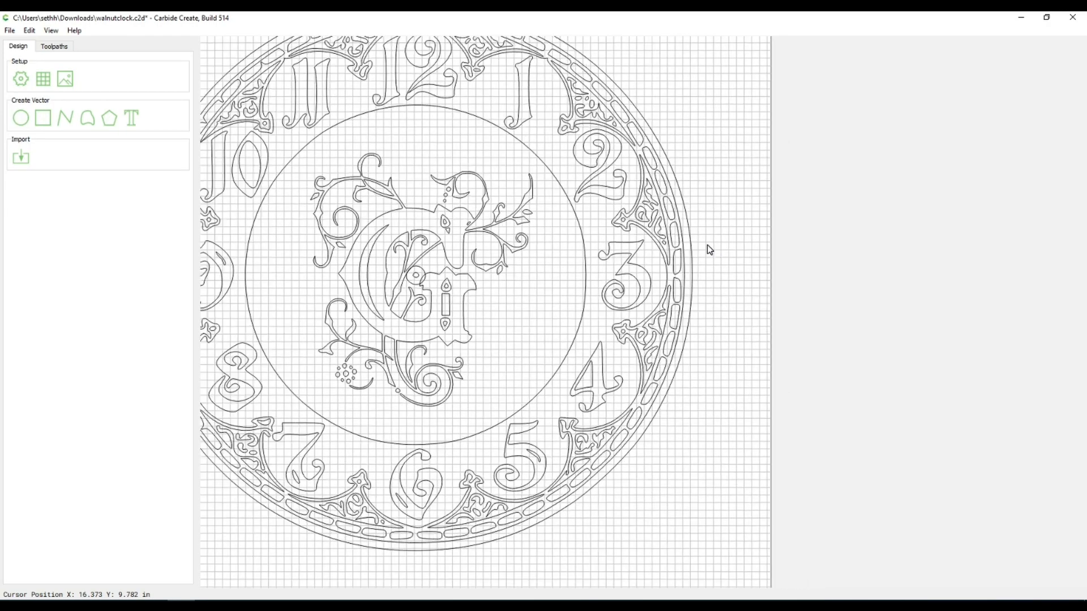
{"action": "scroll", "scroll_direction": "down", "scroll_amount": 3}
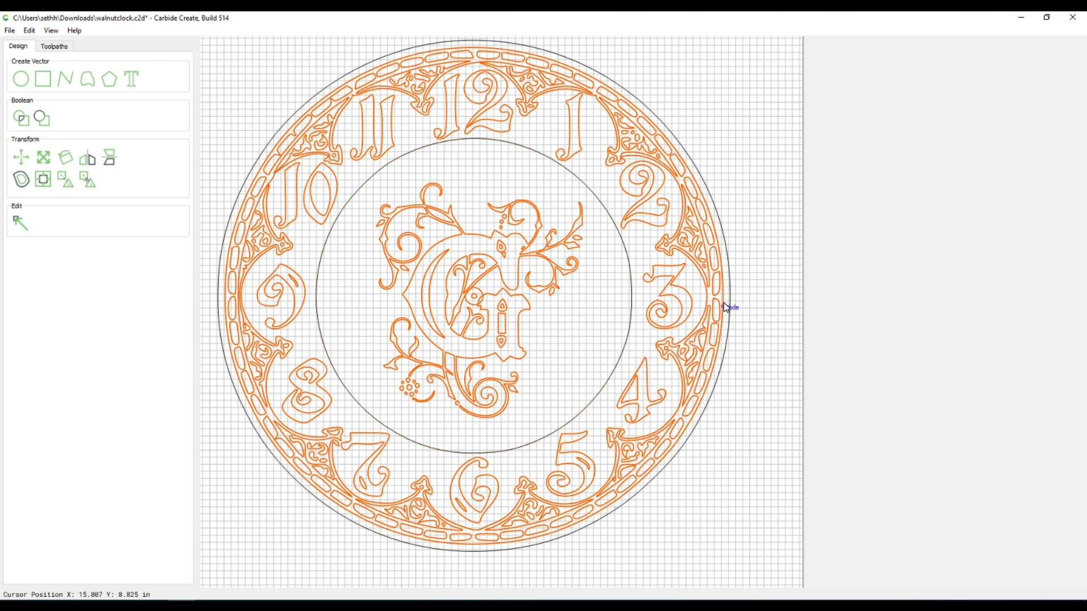
{"action": "mouse_move", "coordinate": [721, 299]}
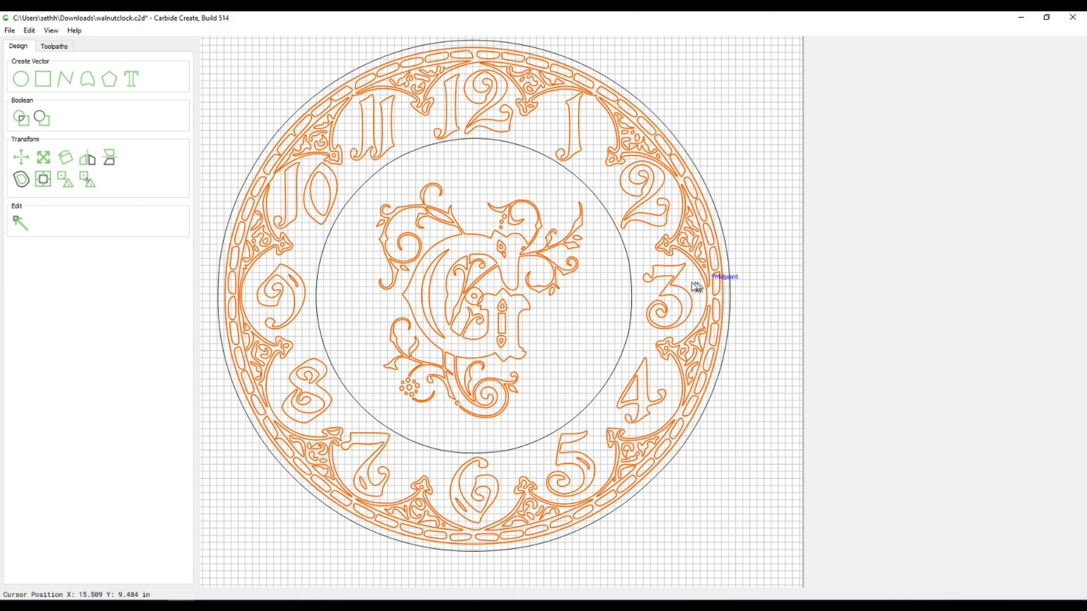
{"action": "left_click", "coordinate": [55, 46]}
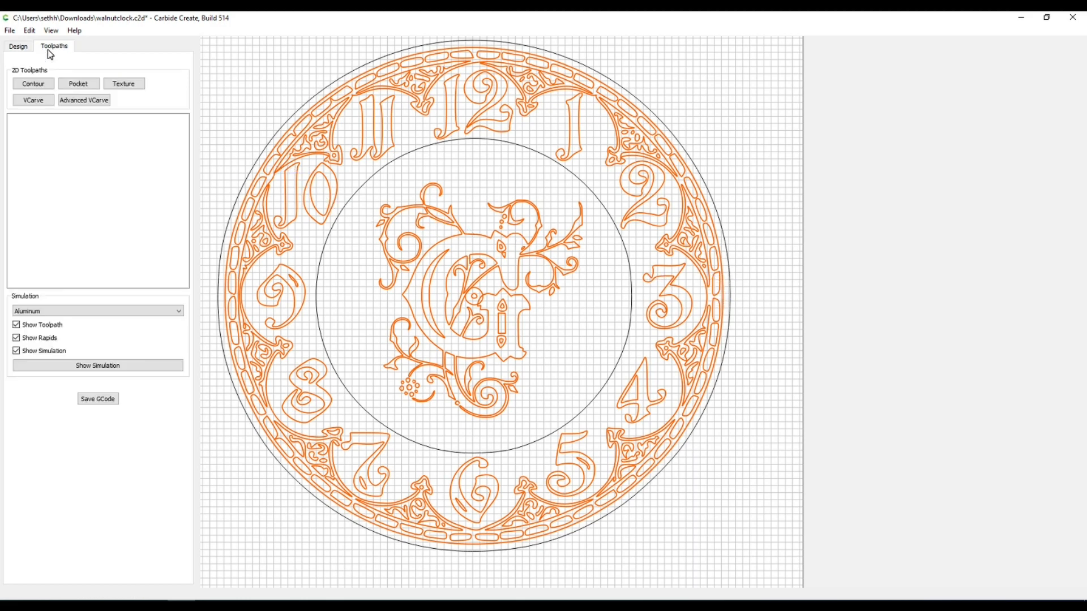
Step: Create an Advanced VCarve toolpath with the #302 Vee (60°) Shapeoko-Softwood bit
{"action": "left_click", "coordinate": [84, 99]}
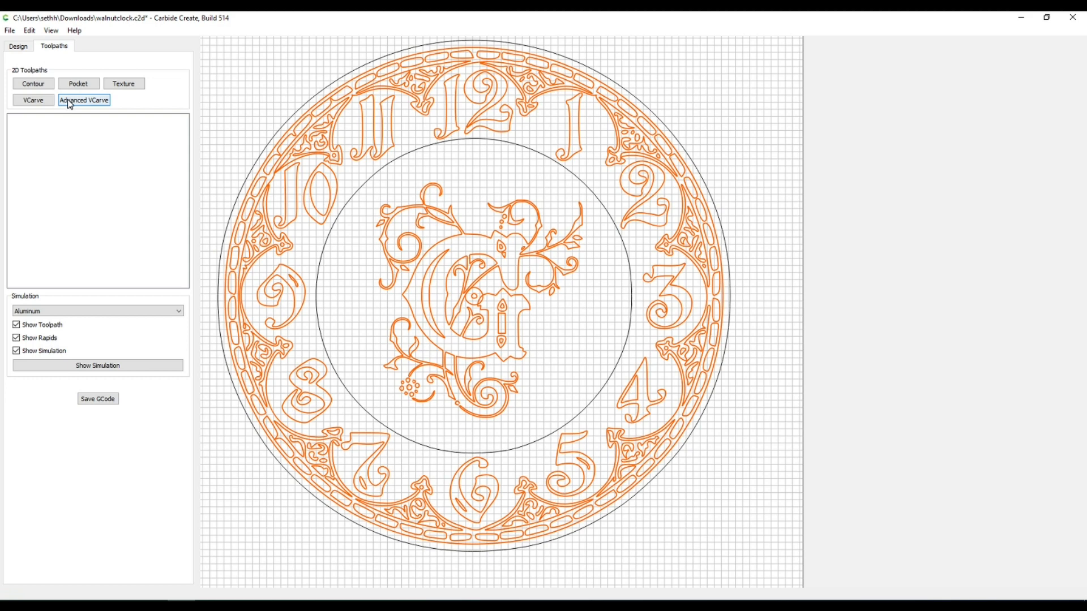
{"action": "left_click", "coordinate": [83, 100]}
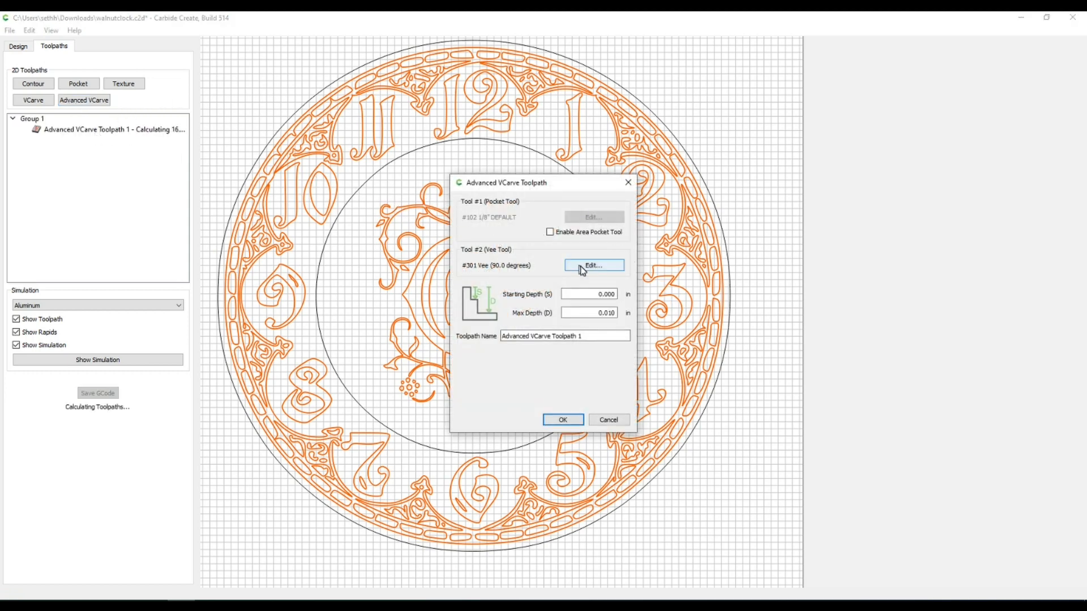
{"action": "left_click", "coordinate": [593, 266]}
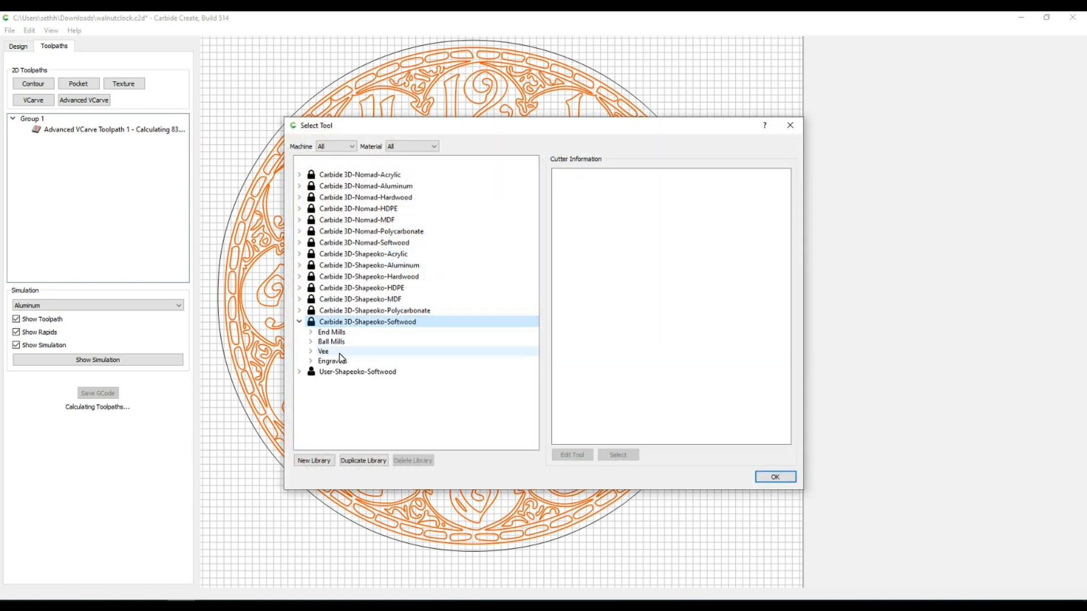
{"action": "left_click", "coordinate": [363, 370]}
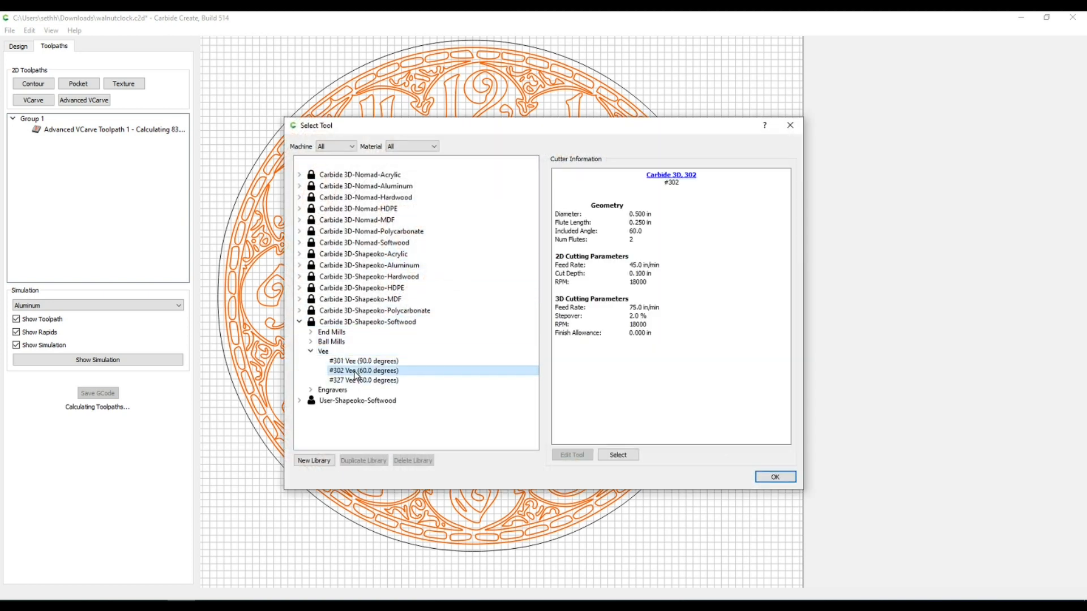
{"action": "left_click", "coordinate": [615, 455]}
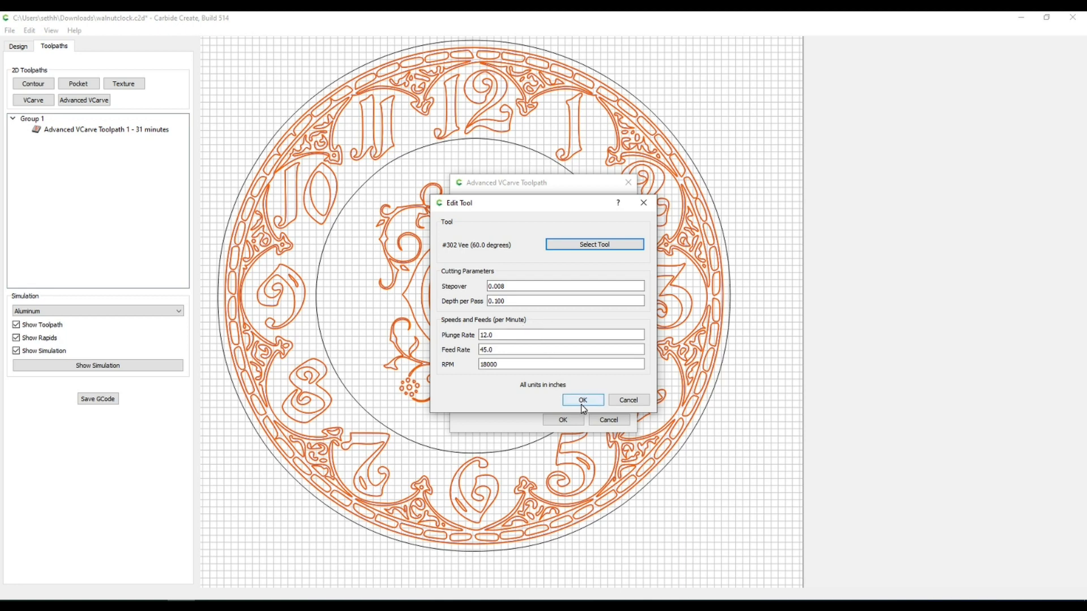
{"action": "left_click", "coordinate": [581, 400]}
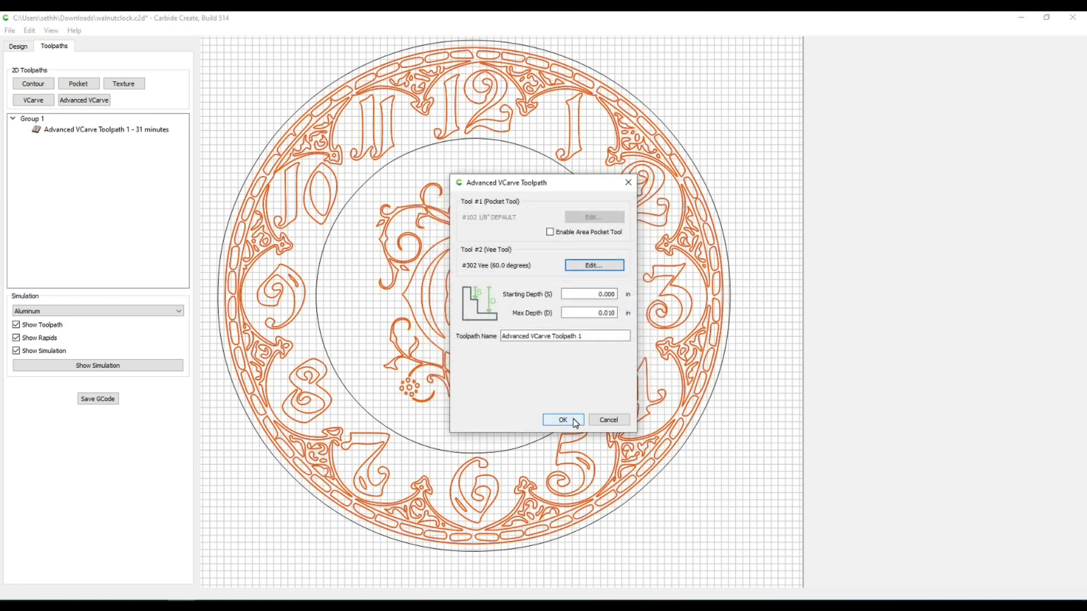
{"action": "left_click", "coordinate": [589, 294]}
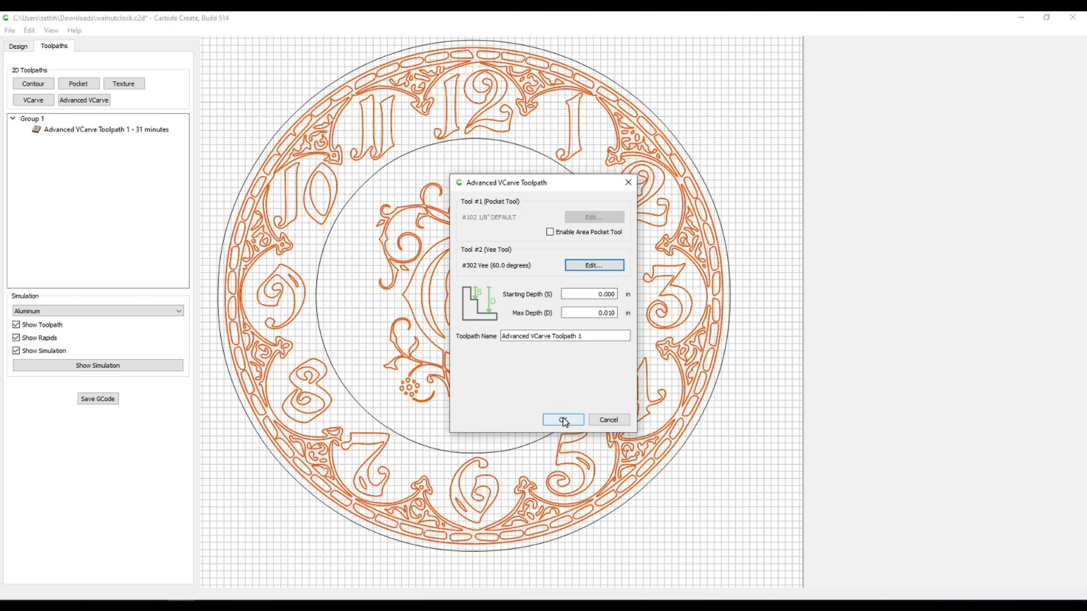
{"action": "mouse_move", "coordinate": [534, 422]}
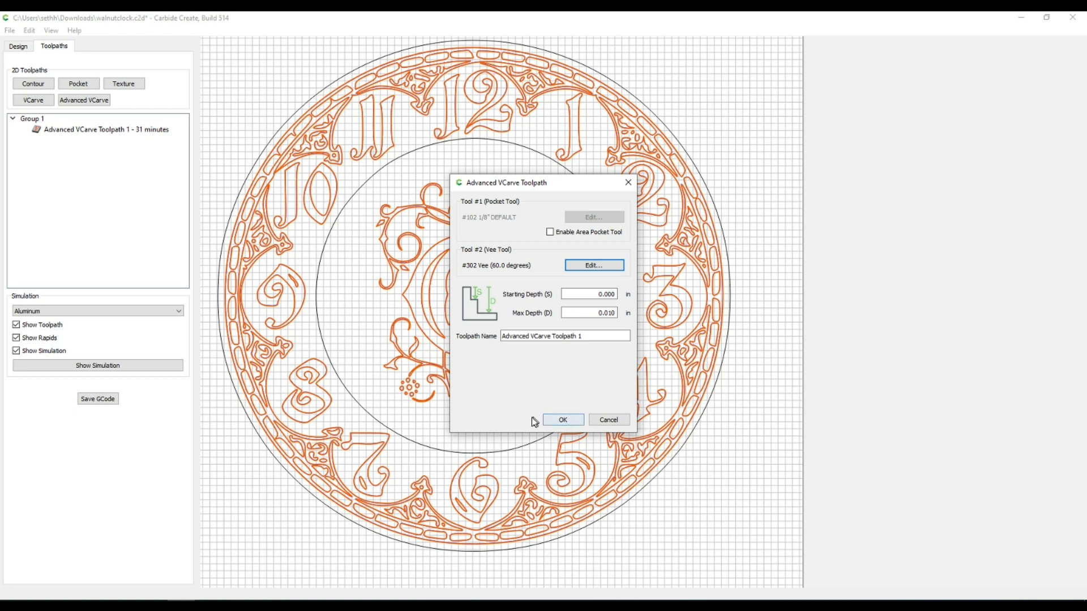
{"action": "mouse_move", "coordinate": [516, 252]}
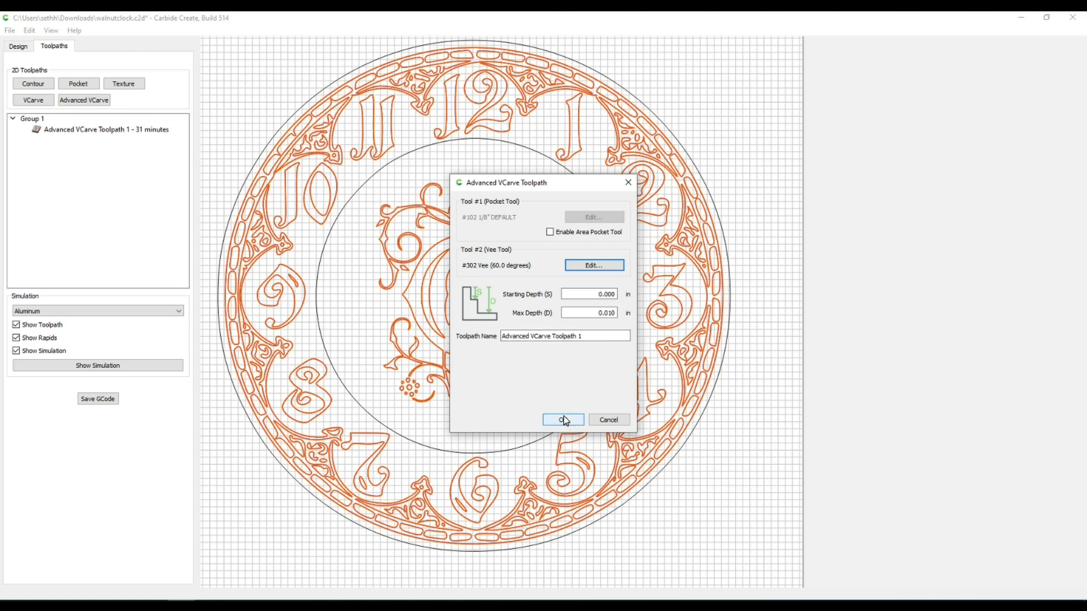
{"action": "left_click", "coordinate": [562, 420]}
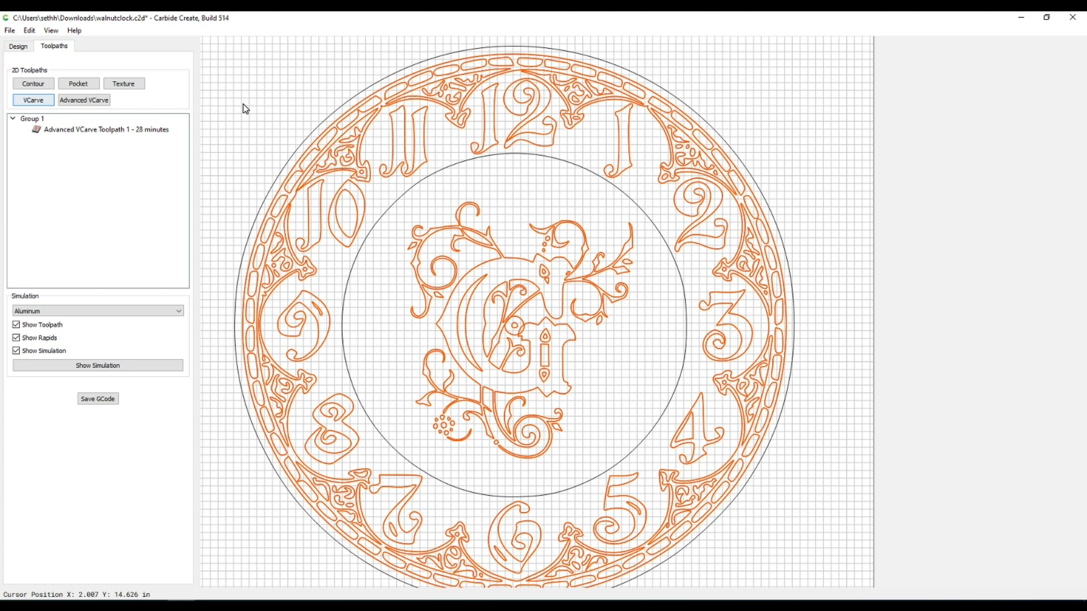
Step: Calculate and display the cutting simulation of the 28-minute Advanced VCarve toolpath
{"action": "left_click", "coordinate": [97, 365]}
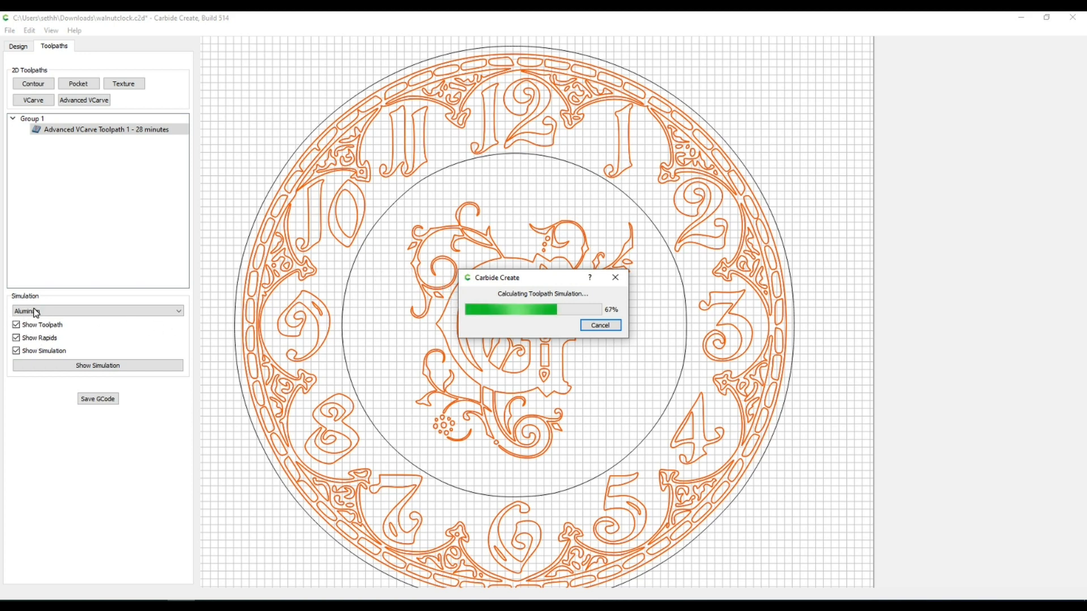
{"action": "mouse_move", "coordinate": [309, 352]}
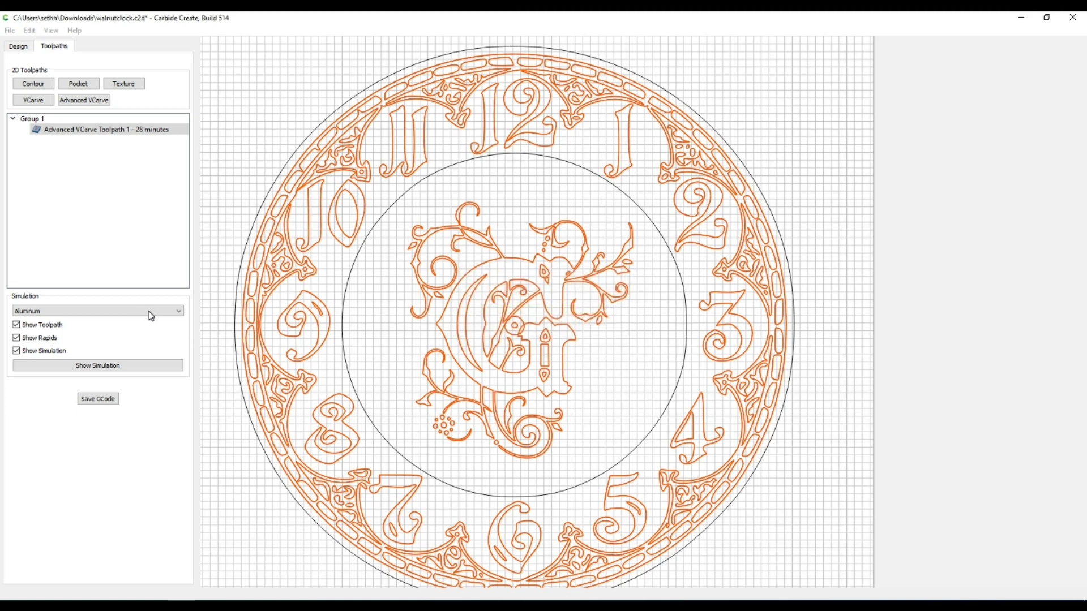
{"action": "left_click", "coordinate": [97, 365]}
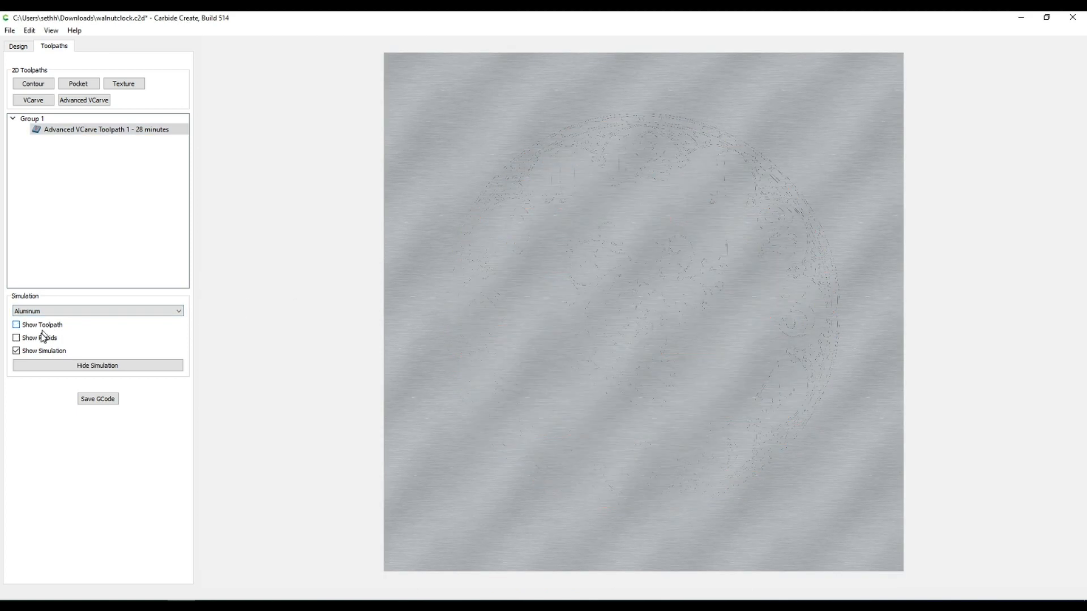
Step: Hide rapids and toolpath lines, then zoom and tilt to inspect the carved numerals and monogram
{"action": "left_click", "coordinate": [16, 324]}
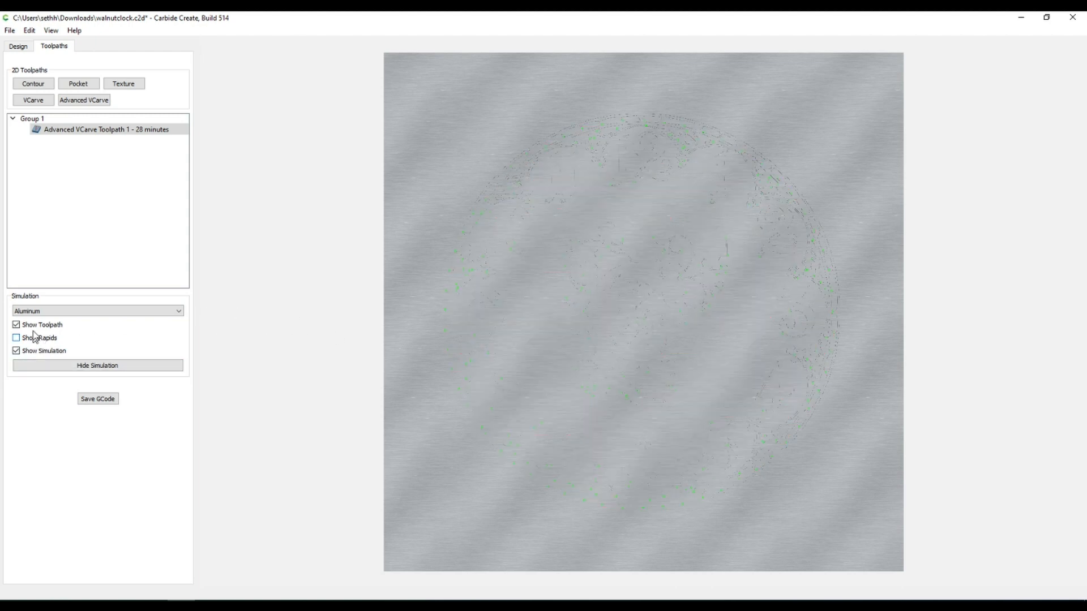
{"action": "left_click", "coordinate": [16, 324]}
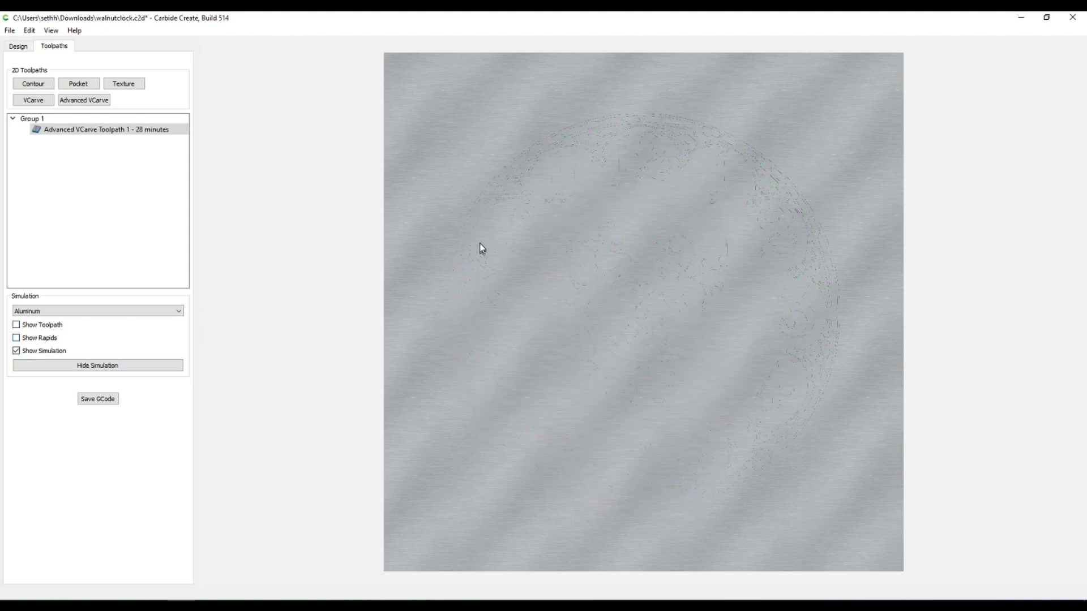
{"action": "left_click_drag", "start_coordinate": [481, 247], "coordinate": [638, 163]}
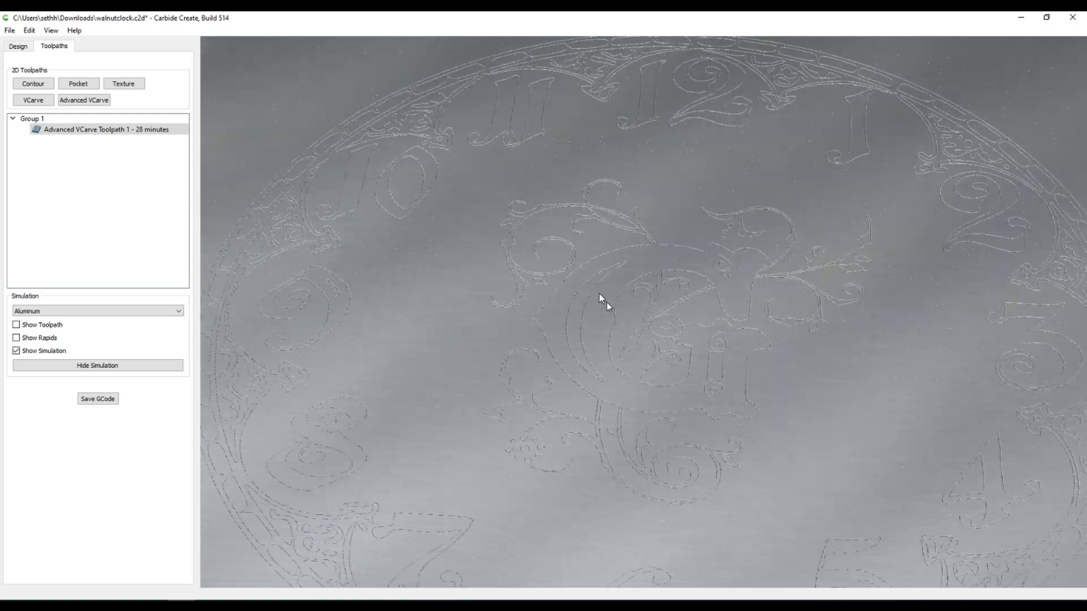
{"action": "left_click_drag", "start_coordinate": [602, 305], "coordinate": [717, 349]}
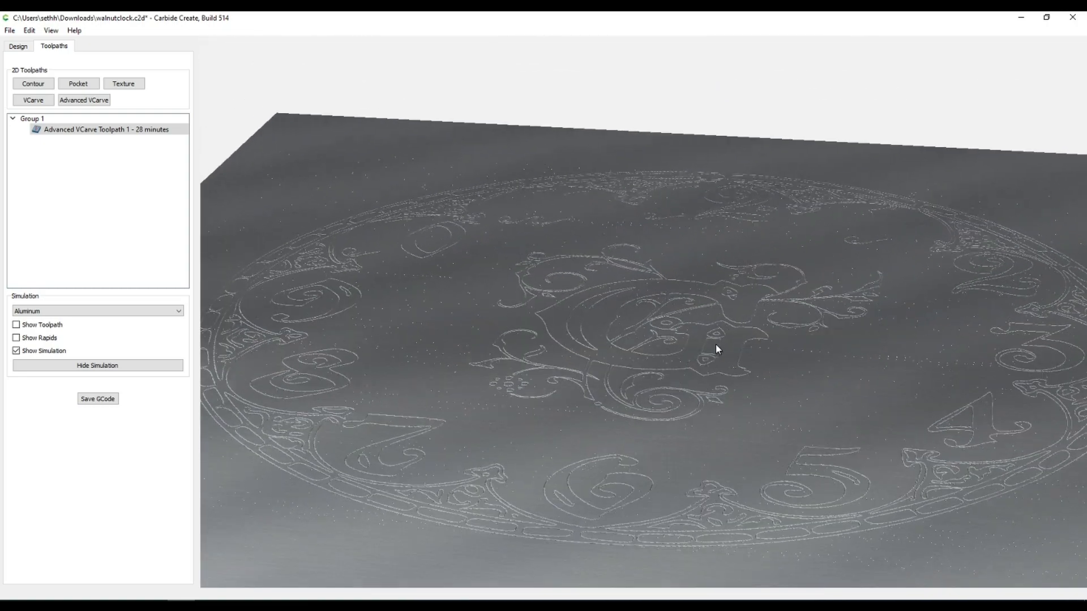
{"action": "left_click_drag", "start_coordinate": [717, 350], "coordinate": [766, 328]}
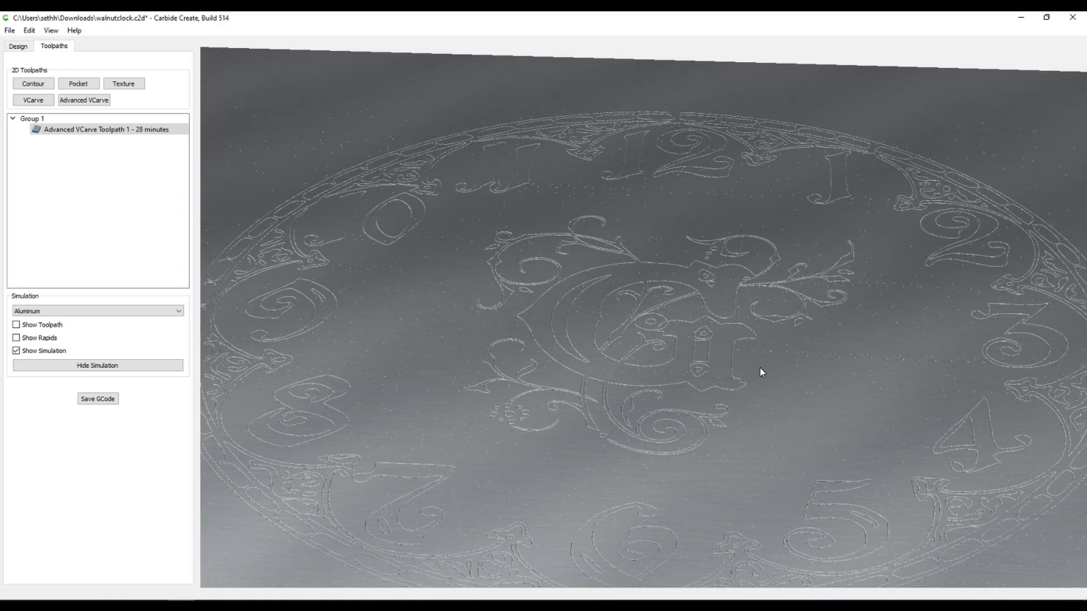
{"action": "left_click", "coordinate": [201, 21]}
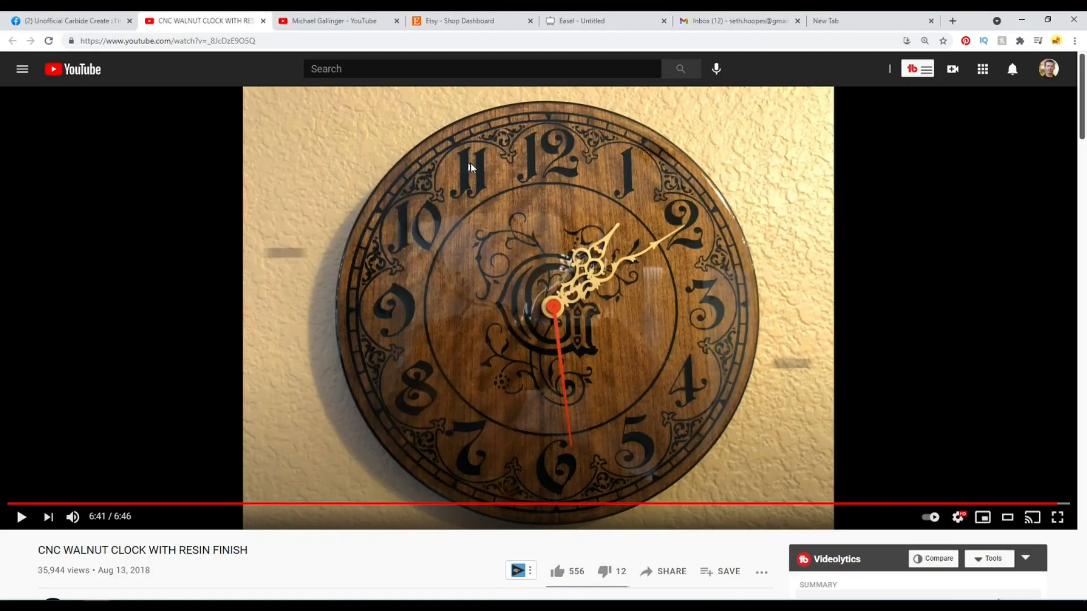
{"action": "mouse_move", "coordinate": [464, 177]}
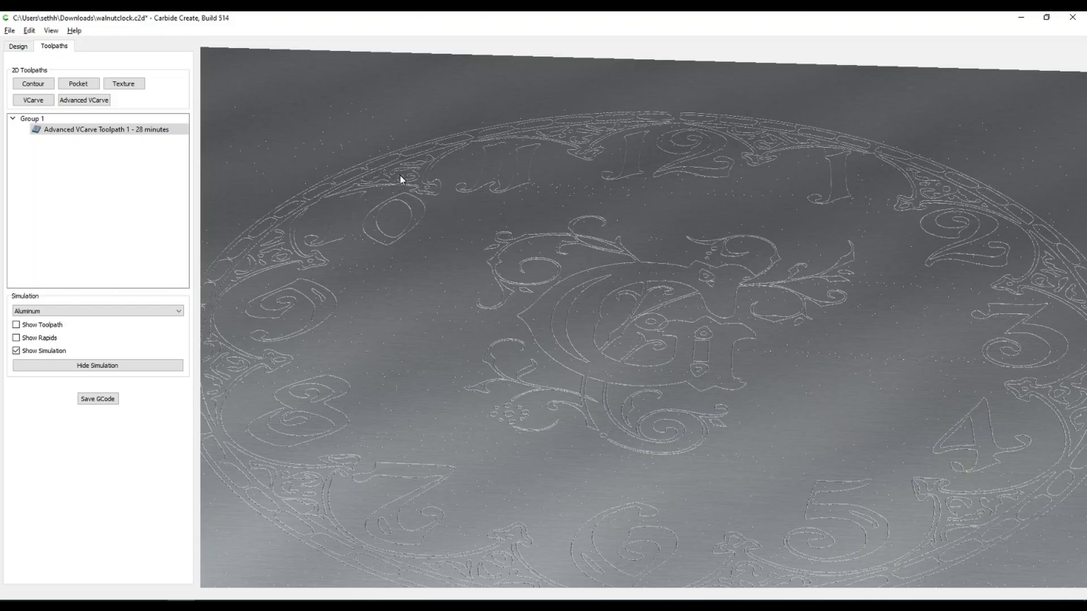
{"action": "mouse_move", "coordinate": [319, 224]}
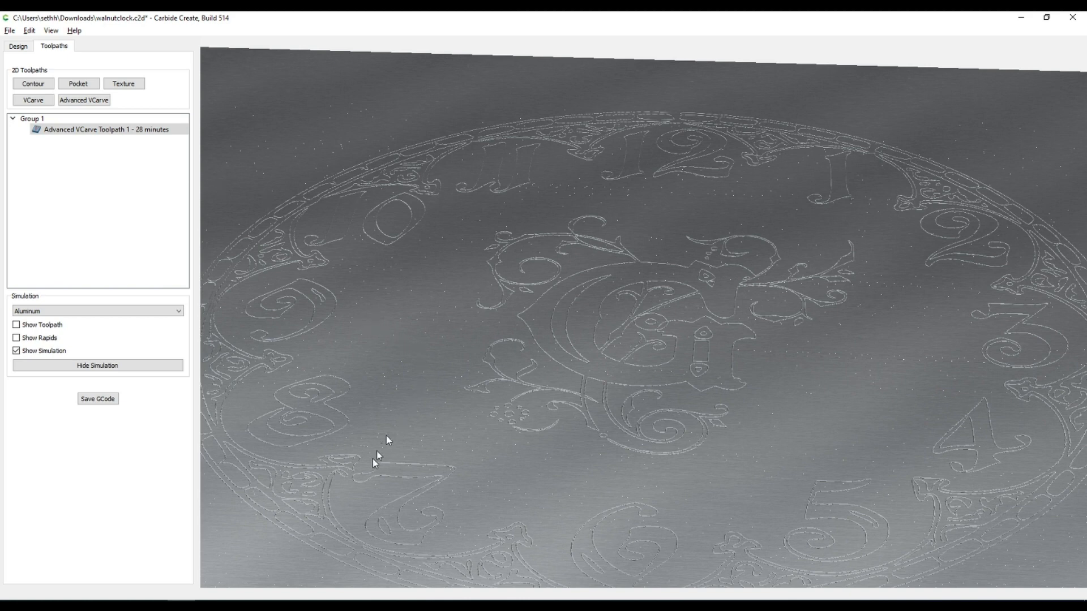
{"action": "mouse_move", "coordinate": [313, 532]}
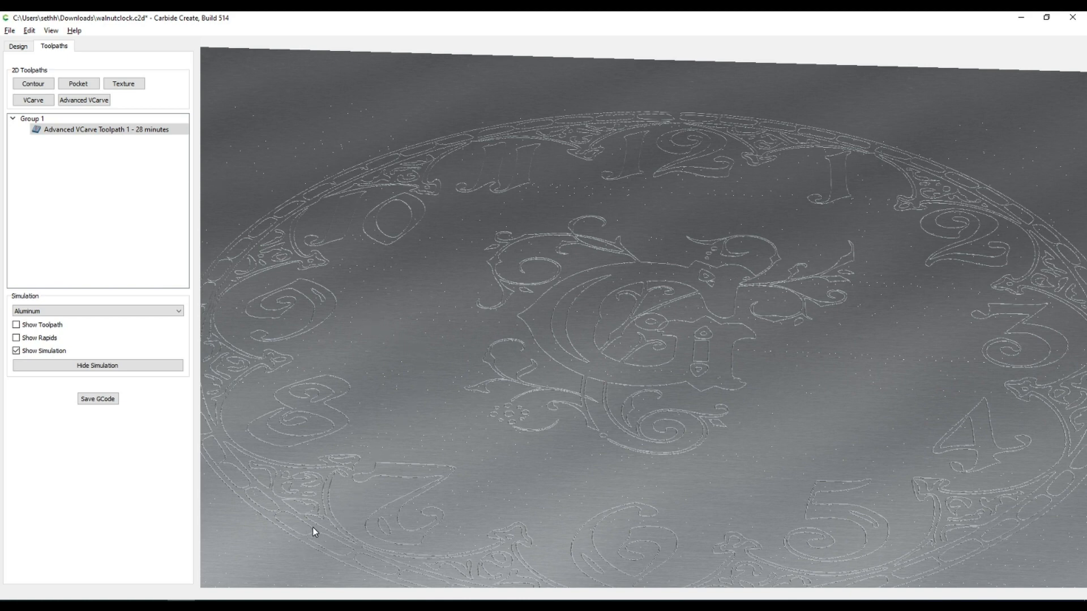
{"action": "mouse_move", "coordinate": [295, 492]}
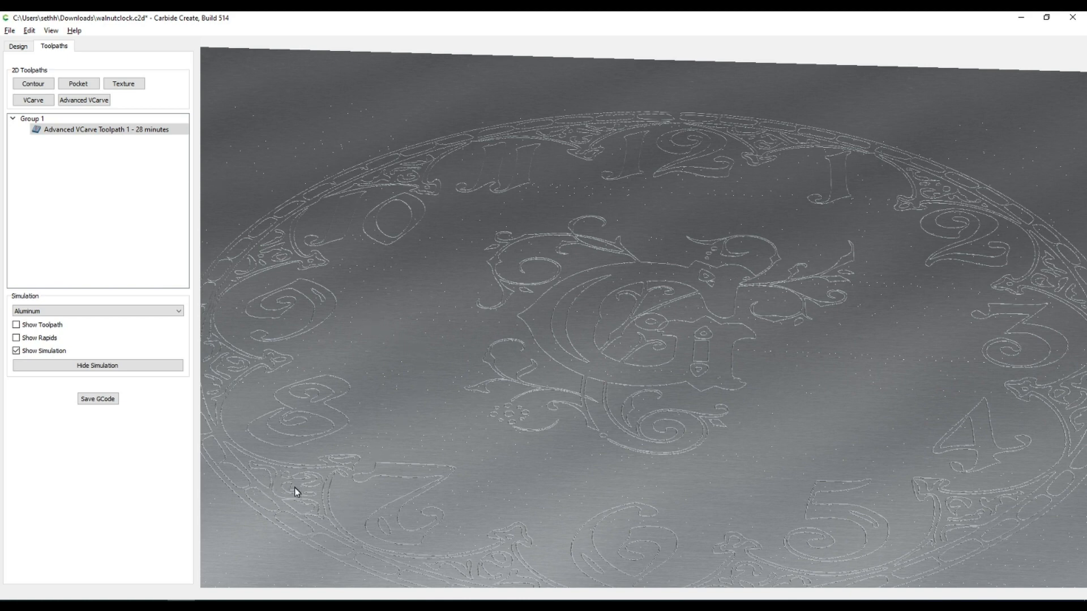
{"action": "mouse_move", "coordinate": [161, 155]}
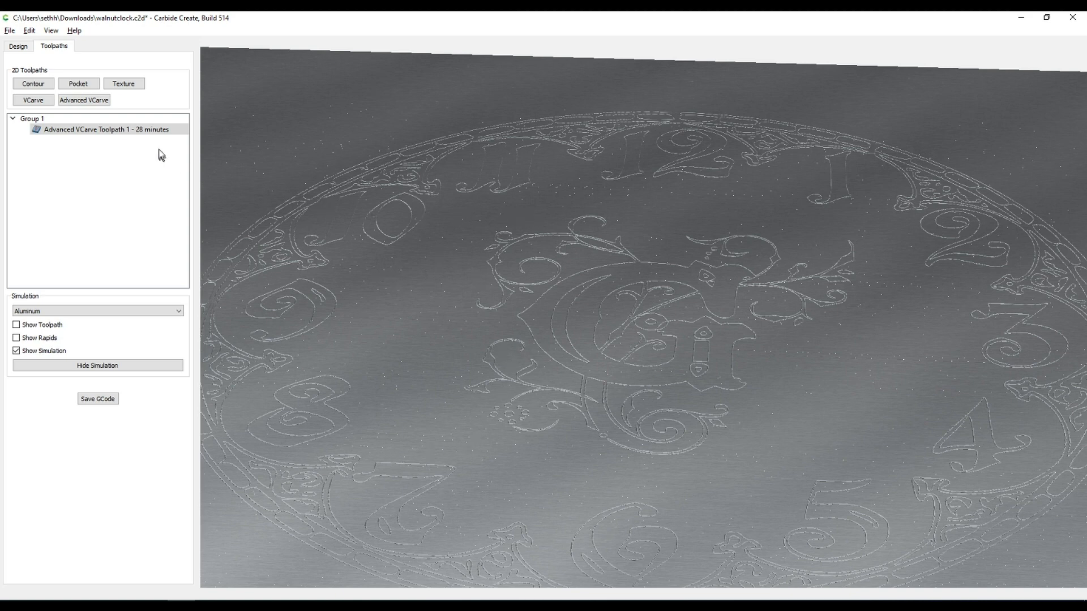
{"action": "left_click", "coordinate": [201, 21]}
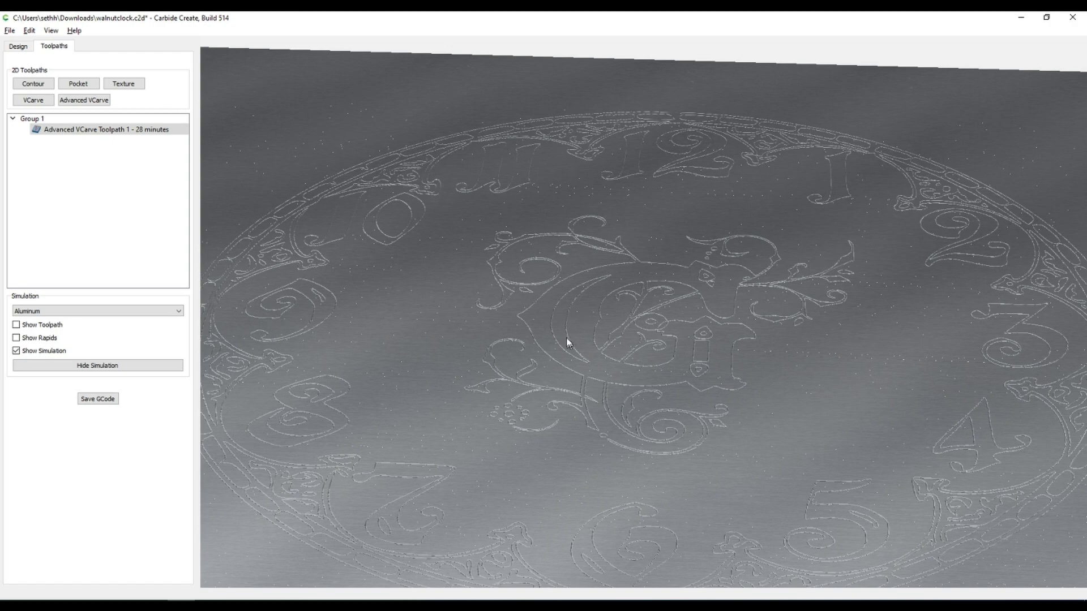
{"action": "mouse_move", "coordinate": [583, 317]}
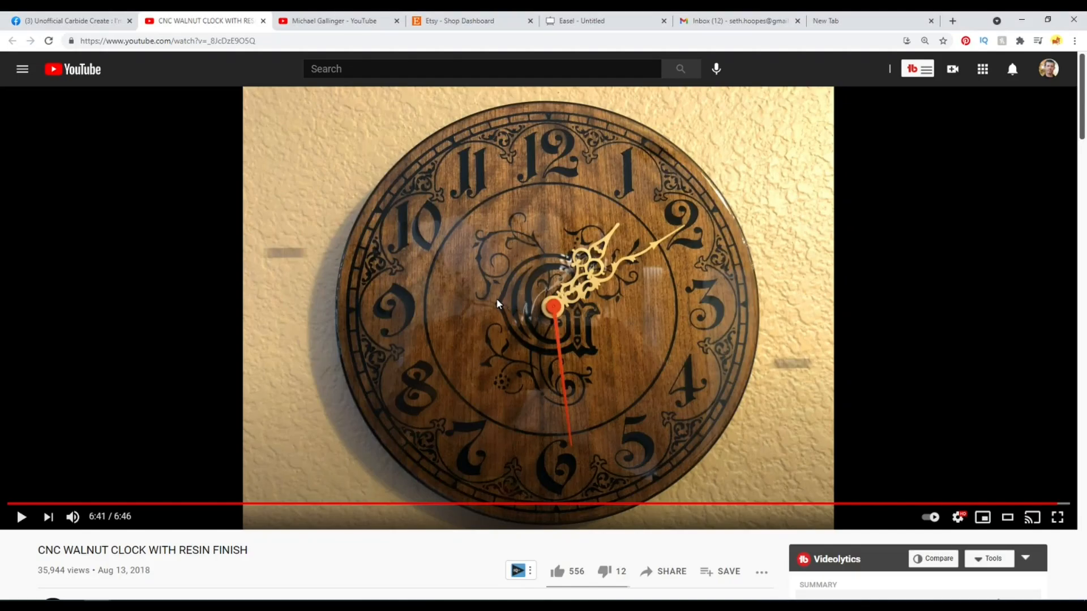
{"action": "mouse_move", "coordinate": [550, 269]}
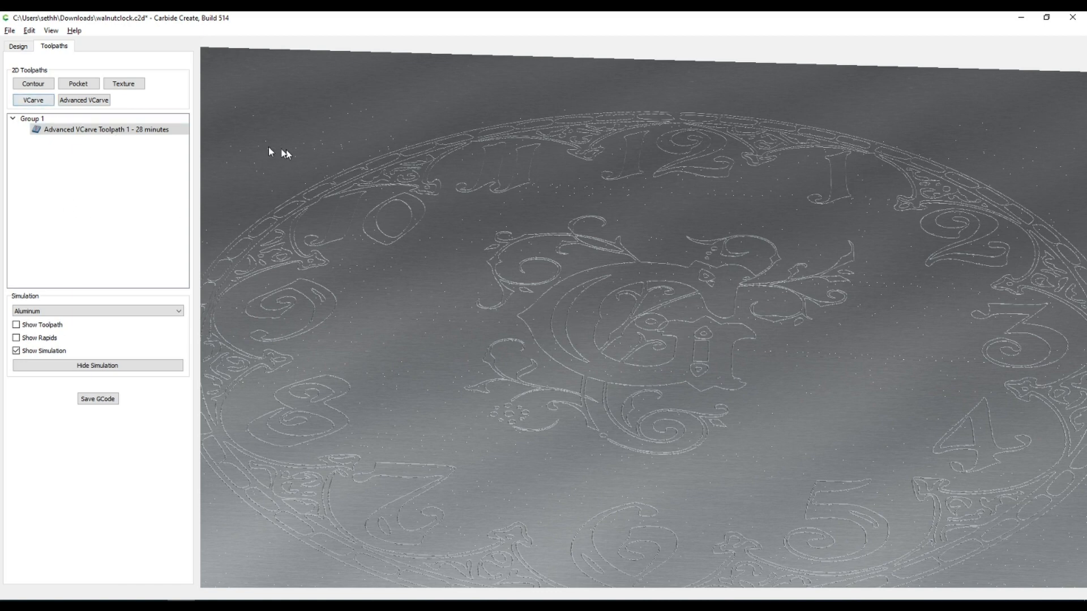
Step: Set Advanced VCarve Toolpath 1's Max Depth to 0.25 in
{"action": "double_click", "coordinate": [107, 129]}
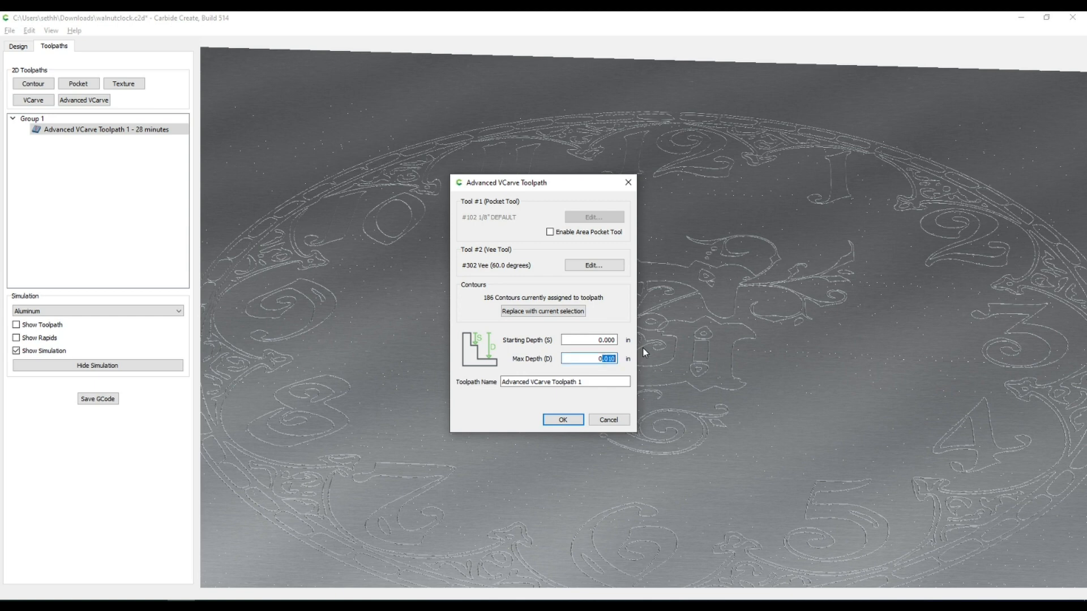
{"action": "type", "text": "0"}
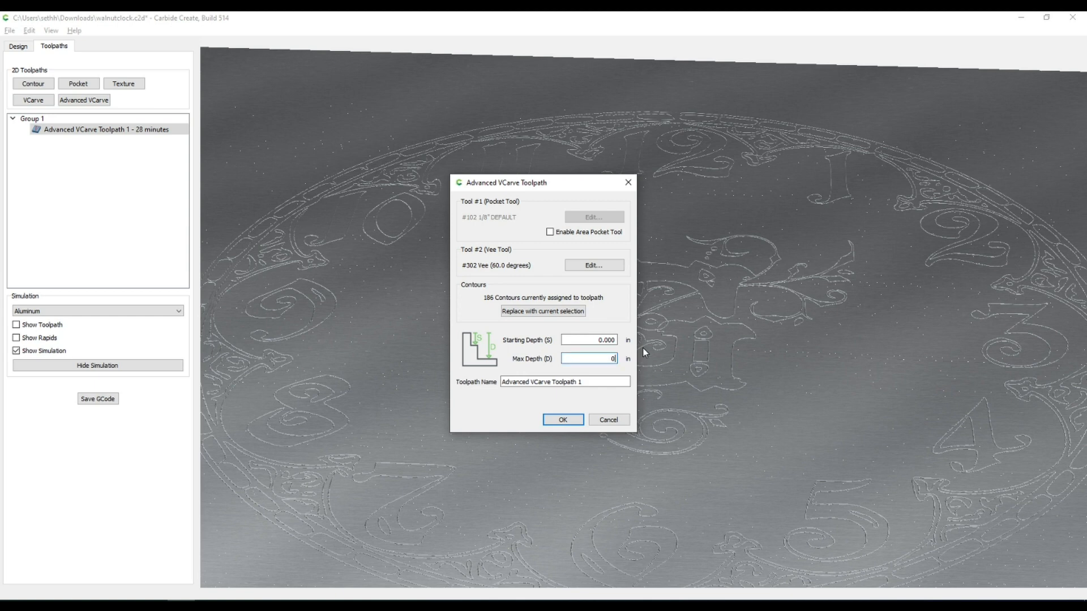
{"action": "type", "text": "."}
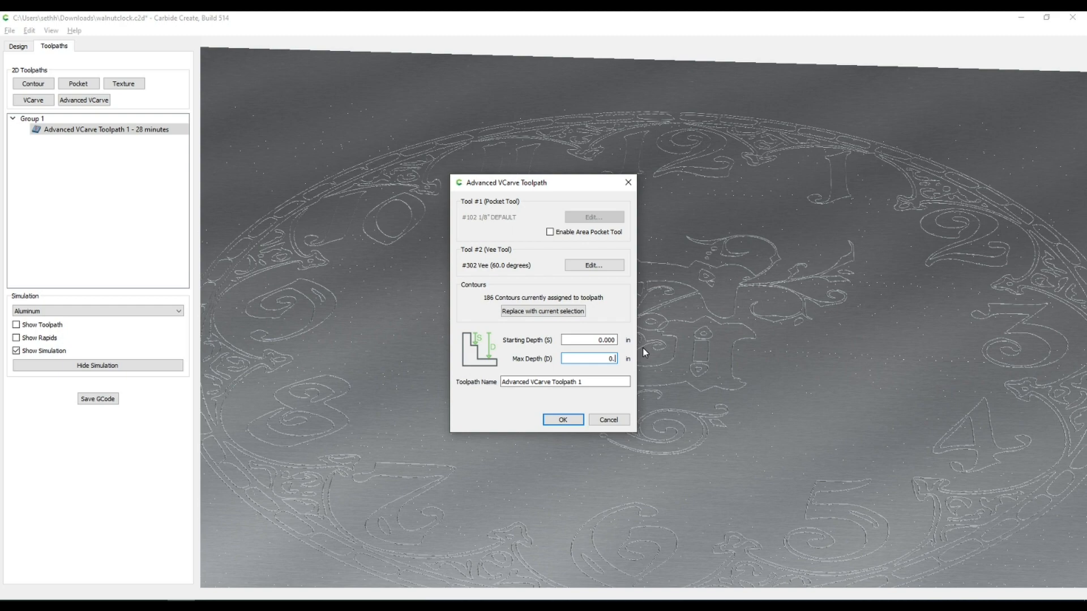
{"action": "type", "text": "0.25"}
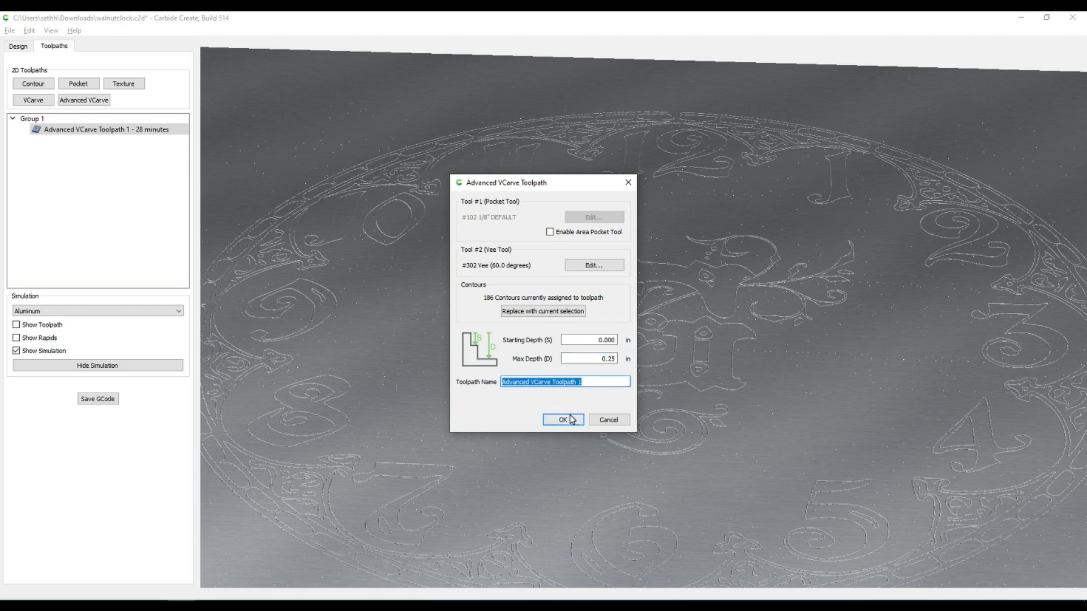
{"action": "left_click", "coordinate": [563, 420]}
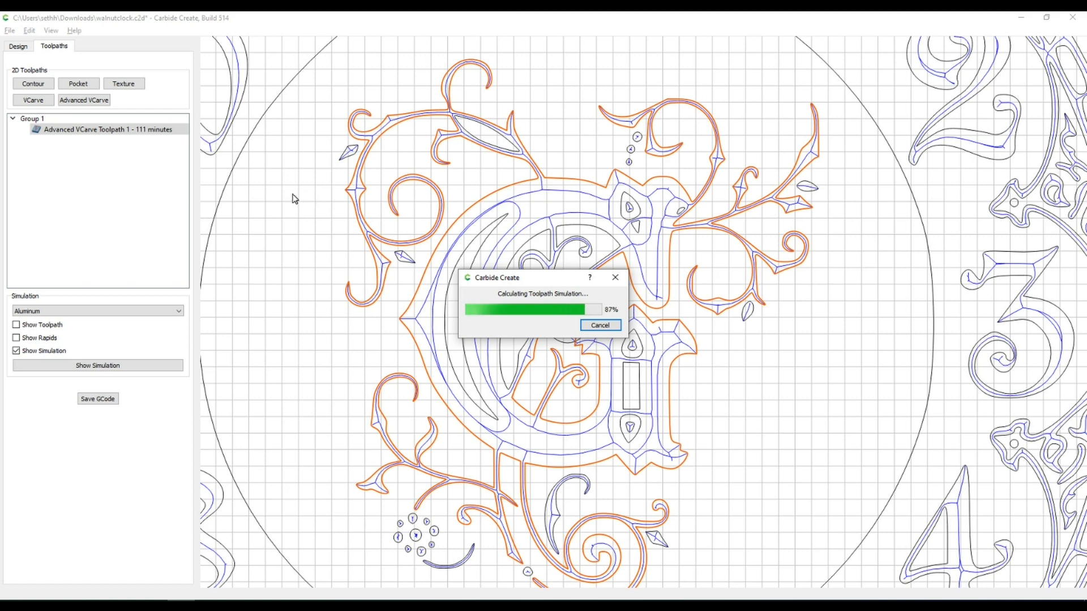
{"action": "mouse_move", "coordinate": [479, 176]}
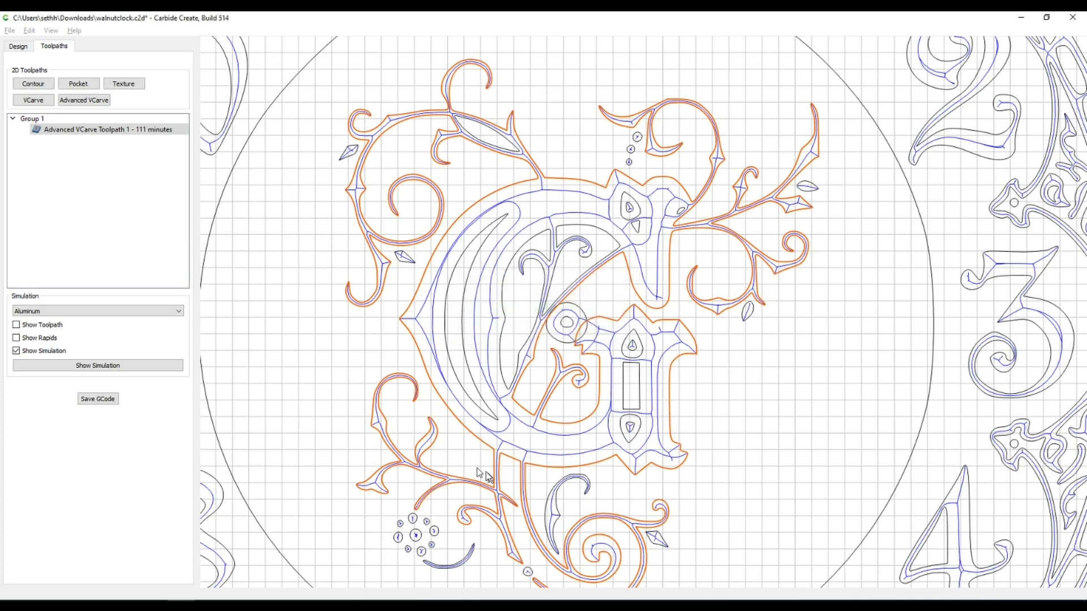
Step: Show the finished simulation of the deeper 111-minute V-carve
{"action": "left_click", "coordinate": [97, 365]}
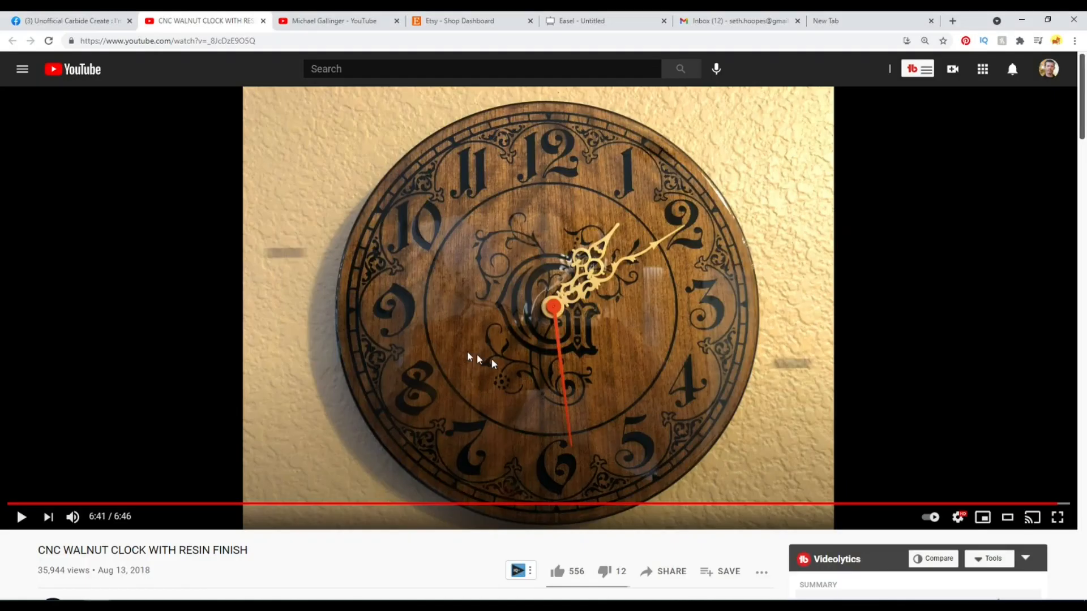
{"action": "mouse_move", "coordinate": [516, 471]}
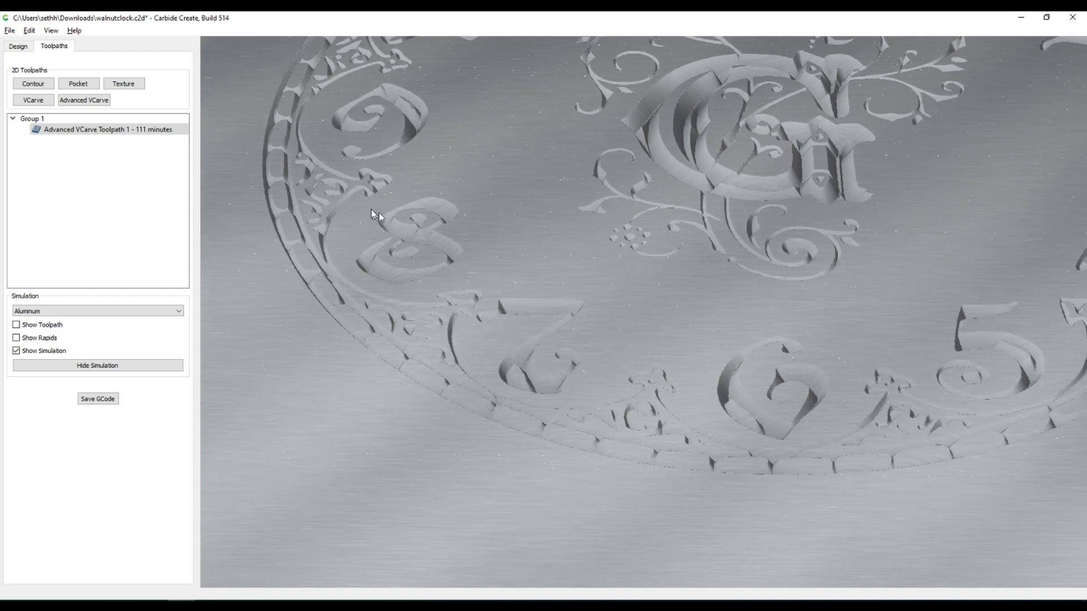
{"action": "mouse_move", "coordinate": [739, 417]}
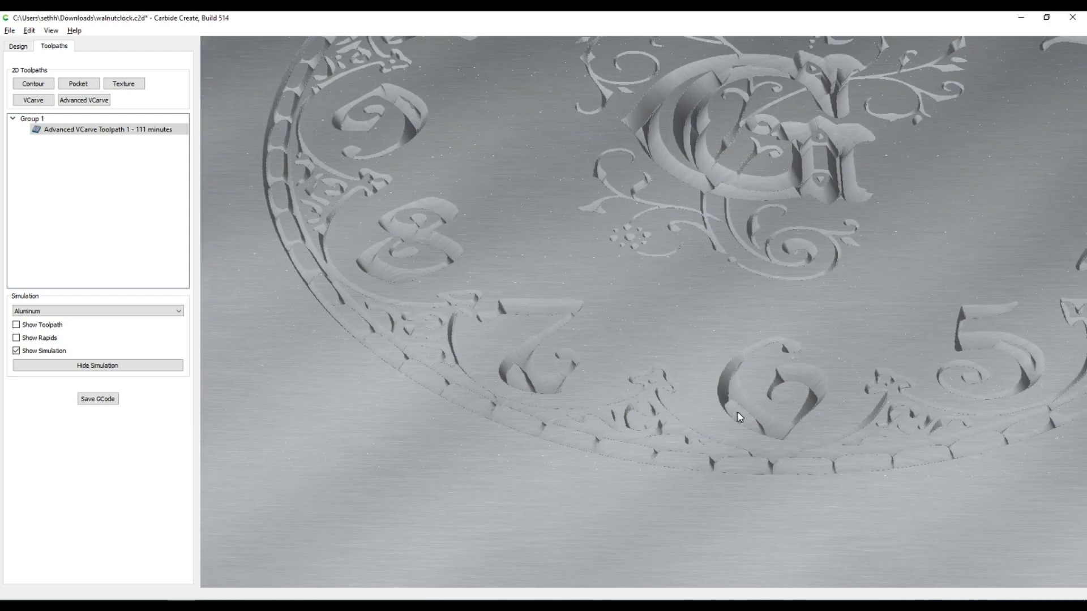
{"action": "mouse_move", "coordinate": [521, 389]}
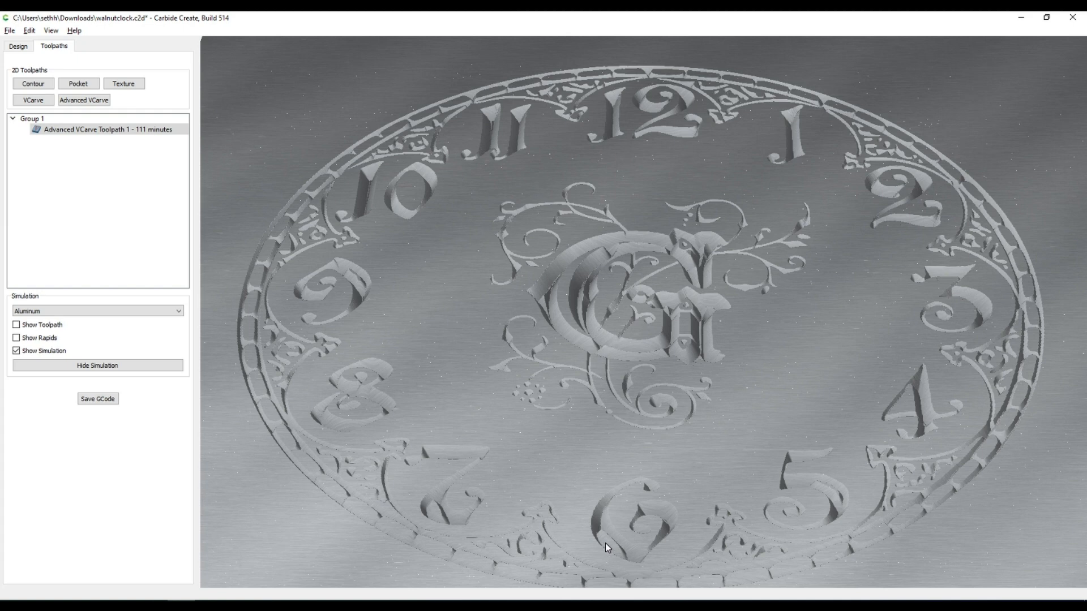
{"action": "mouse_move", "coordinate": [327, 435]}
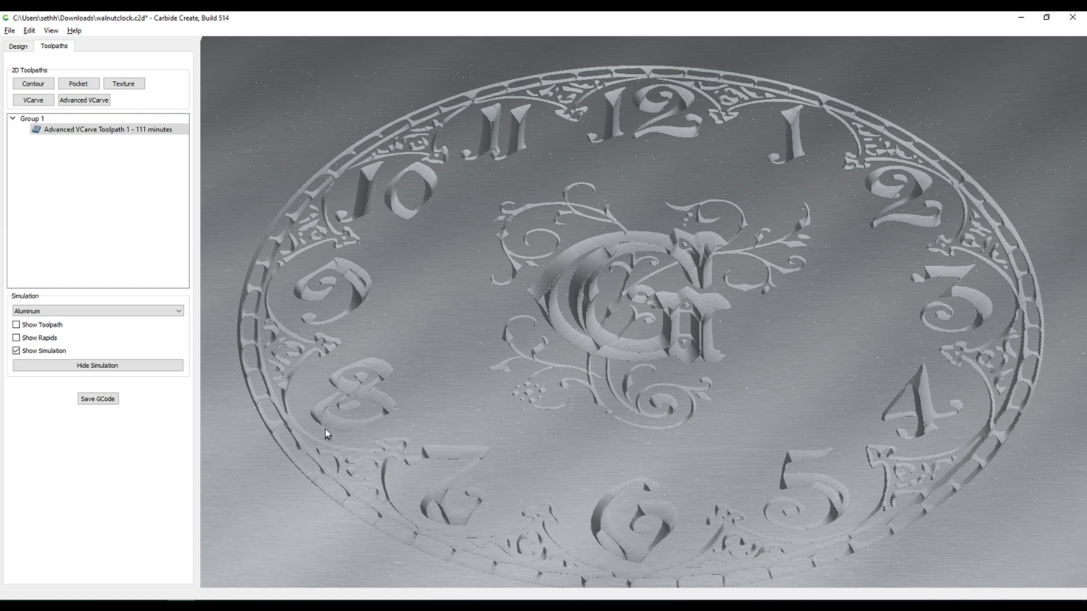
{"action": "mouse_move", "coordinate": [395, 186]}
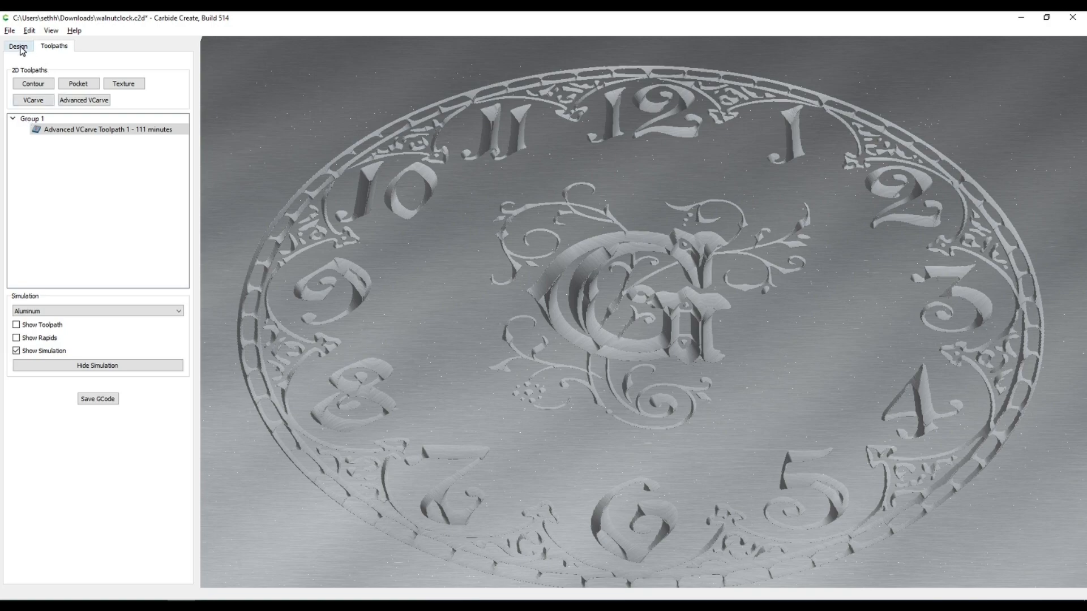
Step: Switch back to the Design tab, keeping the 111-minute V-carve toolpath
{"action": "left_click", "coordinate": [18, 45]}
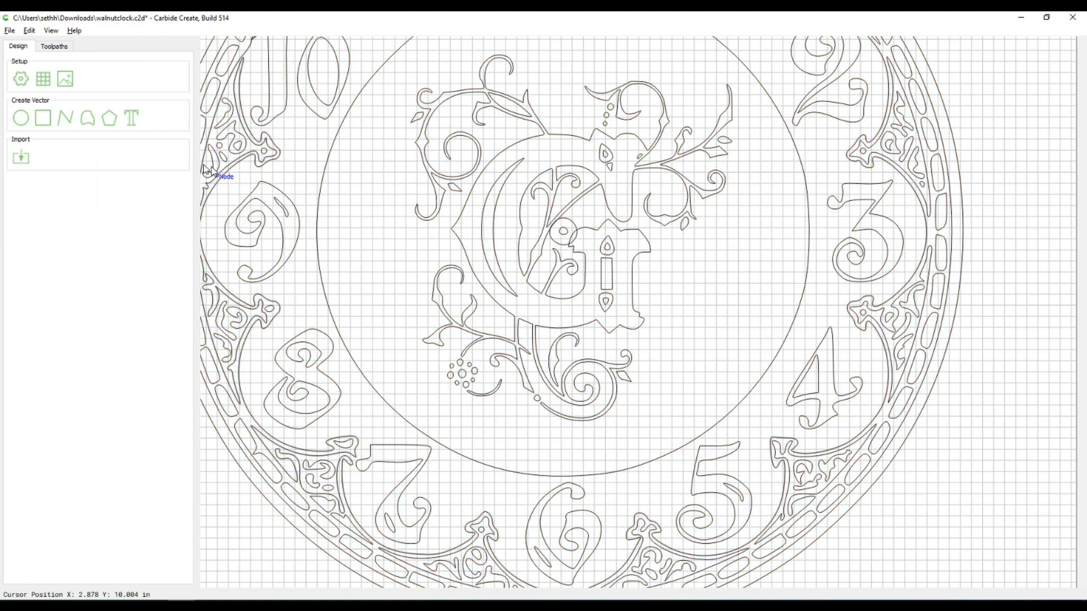
{"action": "left_click", "coordinate": [54, 46]}
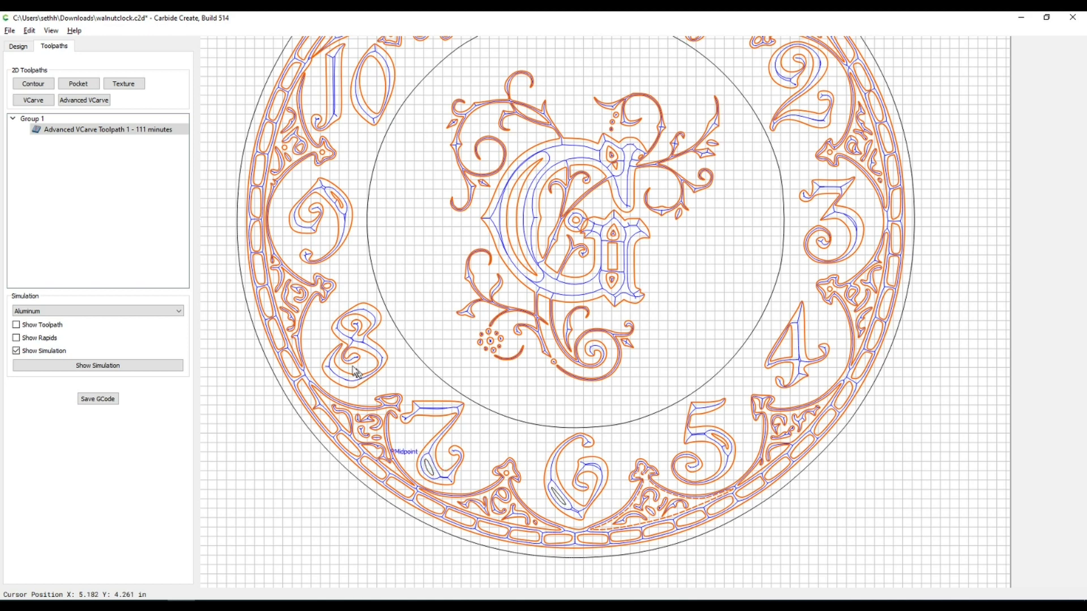
{"action": "mouse_move", "coordinate": [340, 201]}
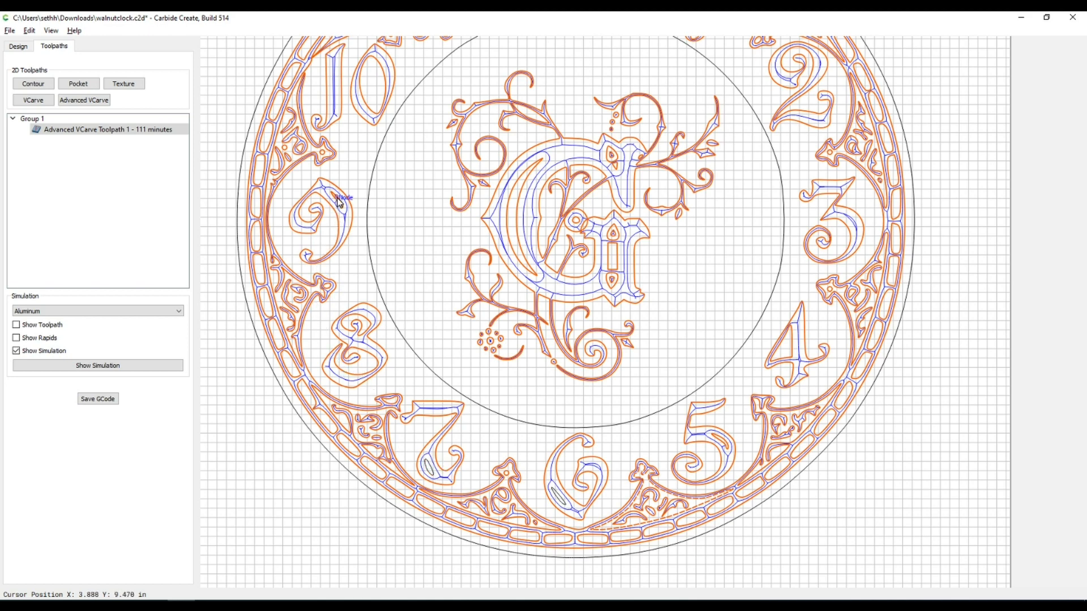
{"action": "mouse_move", "coordinate": [724, 447]}
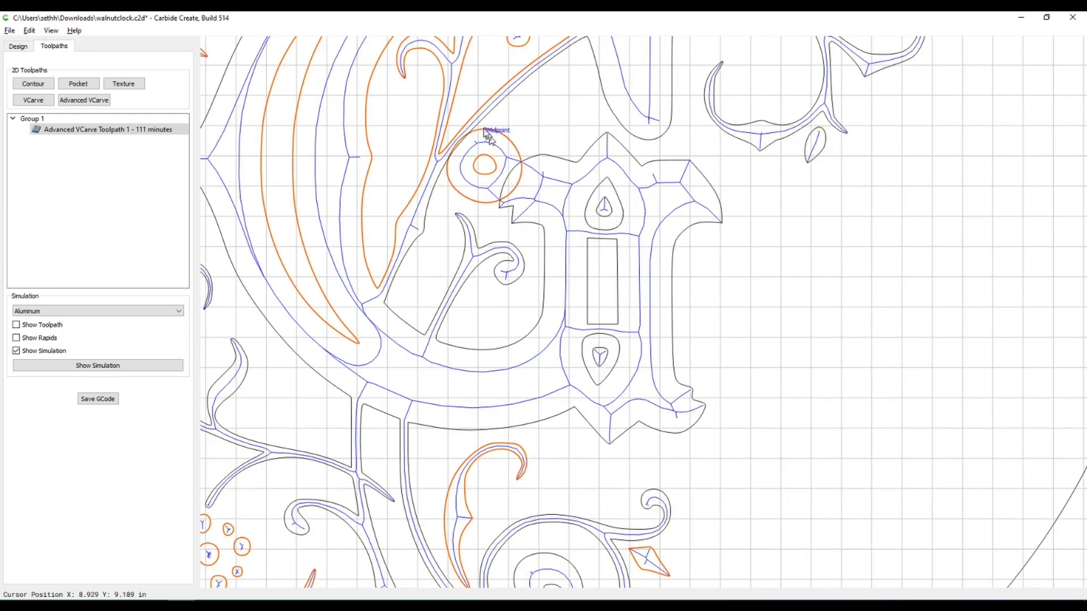
{"action": "mouse_move", "coordinate": [503, 137]}
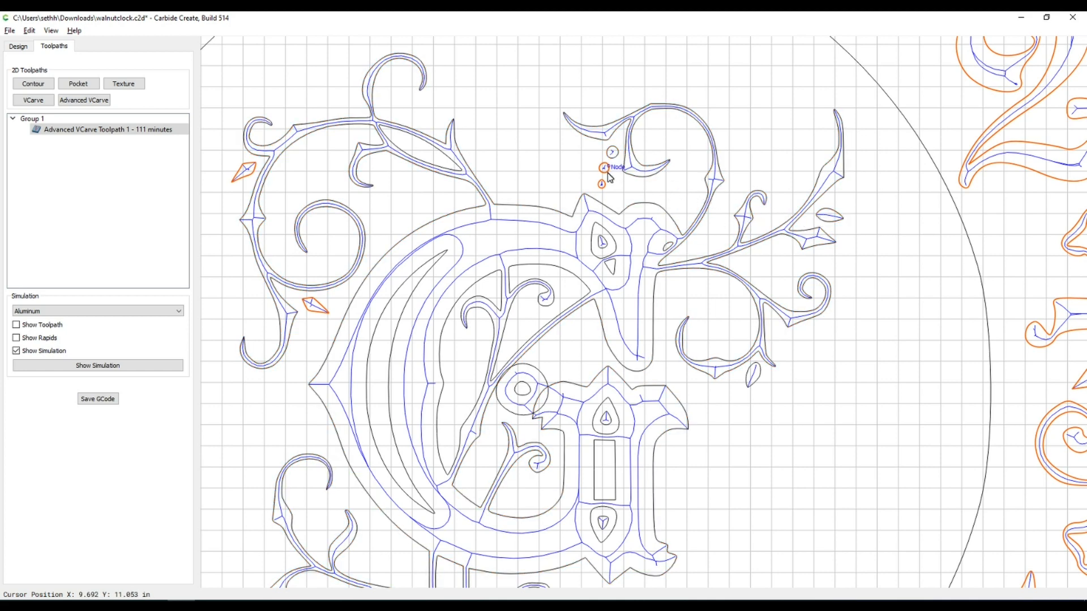
{"action": "mouse_move", "coordinate": [609, 197]}
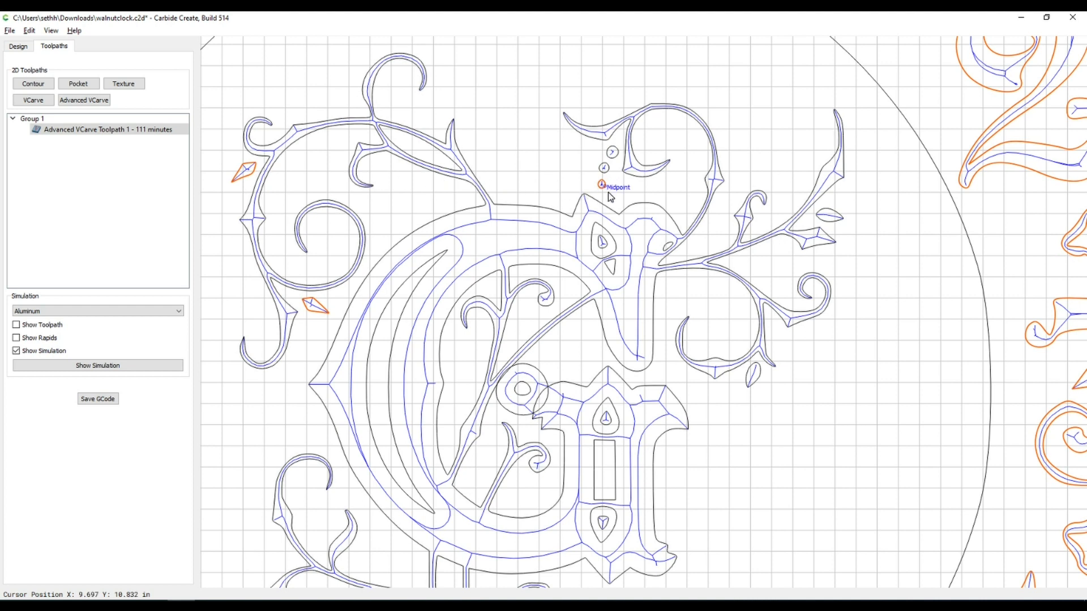
{"action": "mouse_move", "coordinate": [238, 181]}
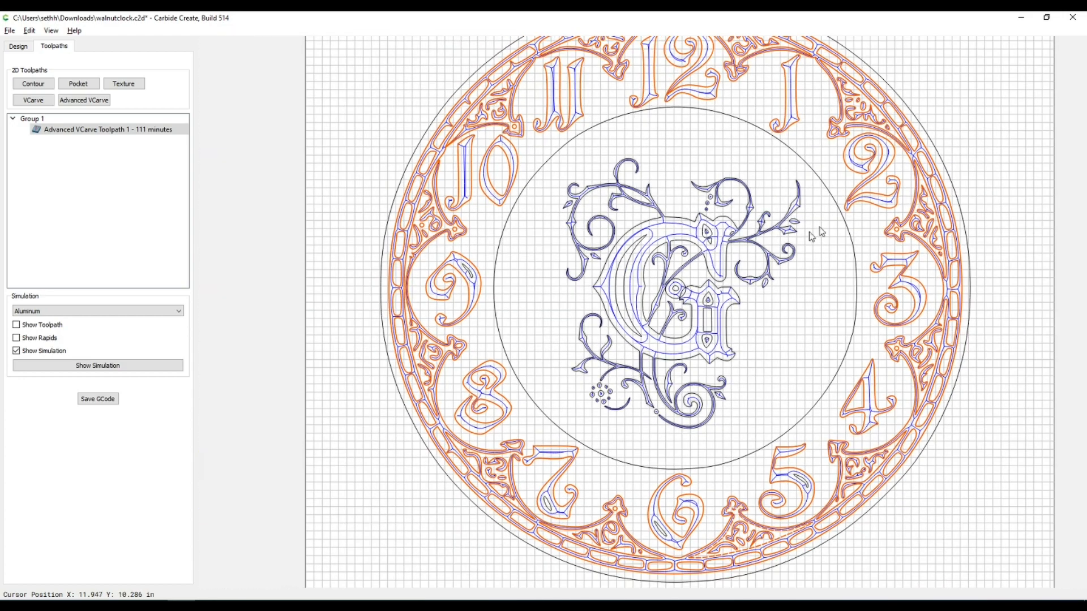
{"action": "mouse_move", "coordinate": [599, 215]}
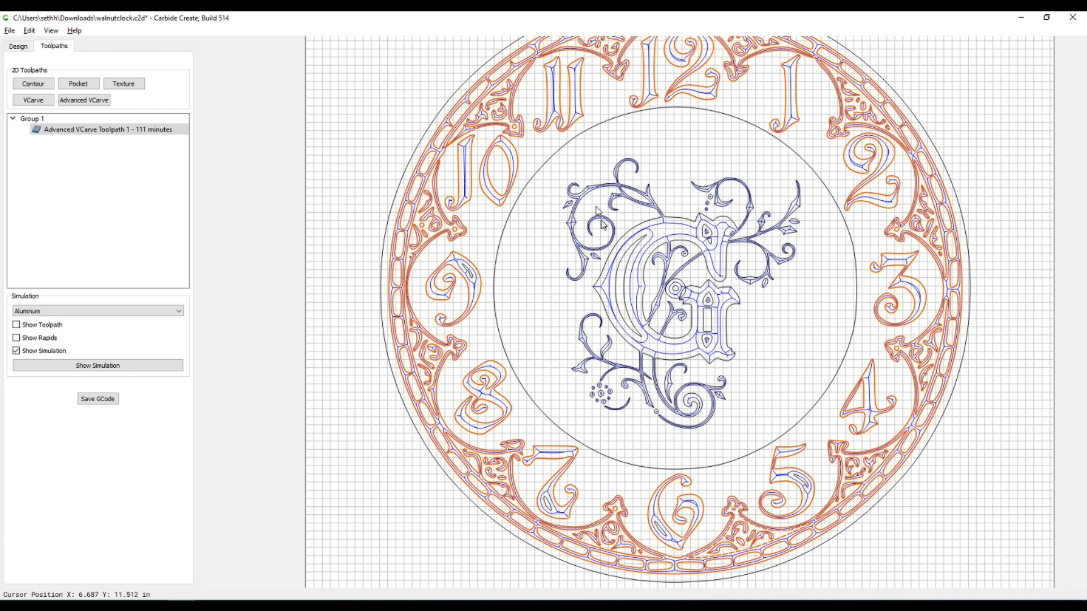
{"action": "mouse_move", "coordinate": [716, 232]}
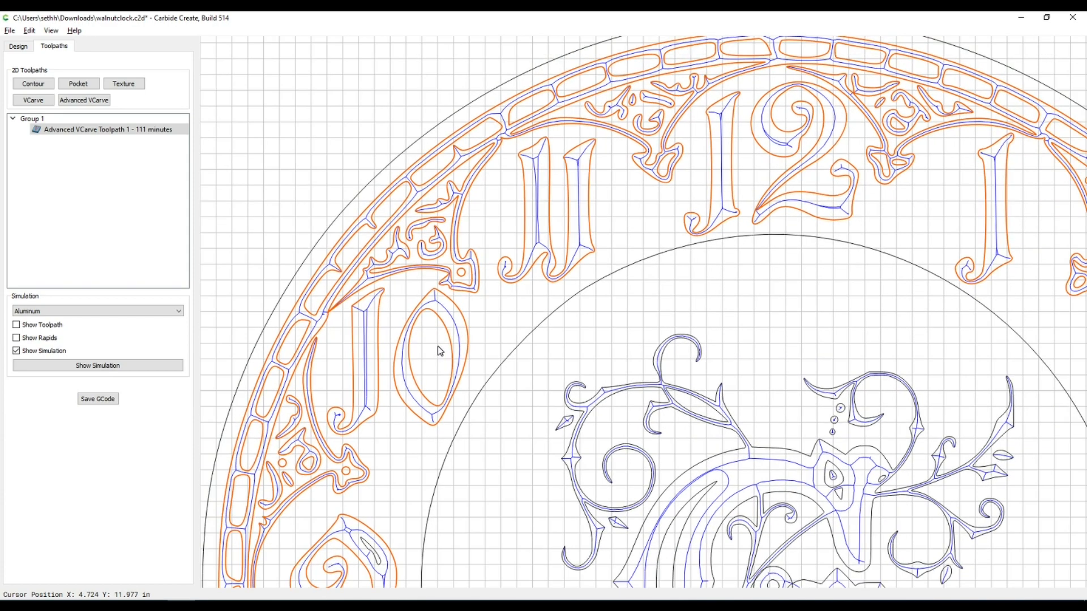
{"action": "mouse_move", "coordinate": [358, 468]}
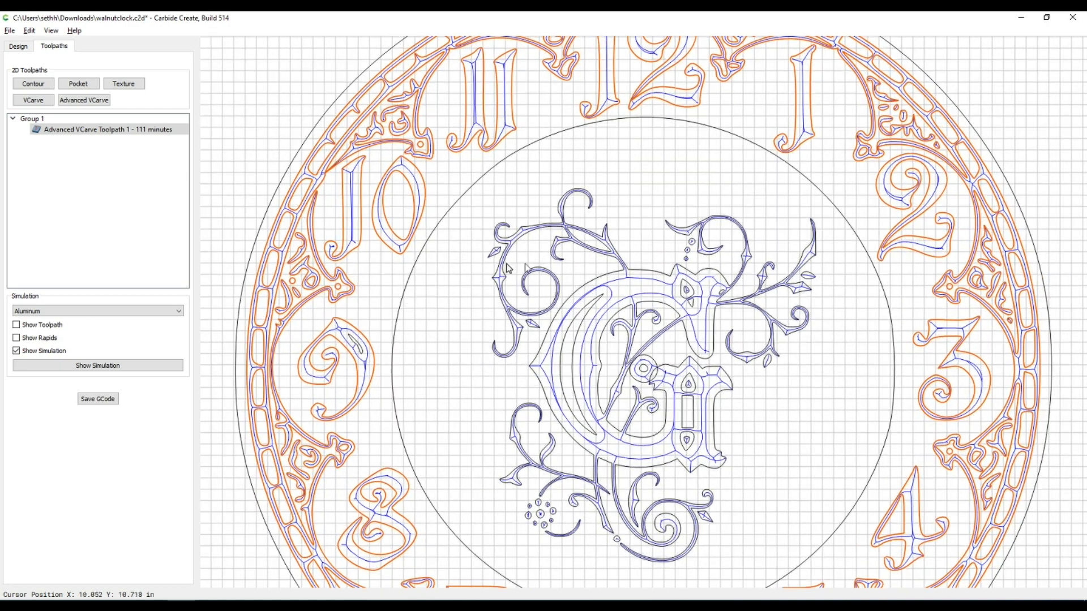
Step: Reassign Advanced VCarve Toolpath 1 to the selected 146 contours, keeping 0.250 in max depth
{"action": "left_click", "coordinate": [108, 130]}
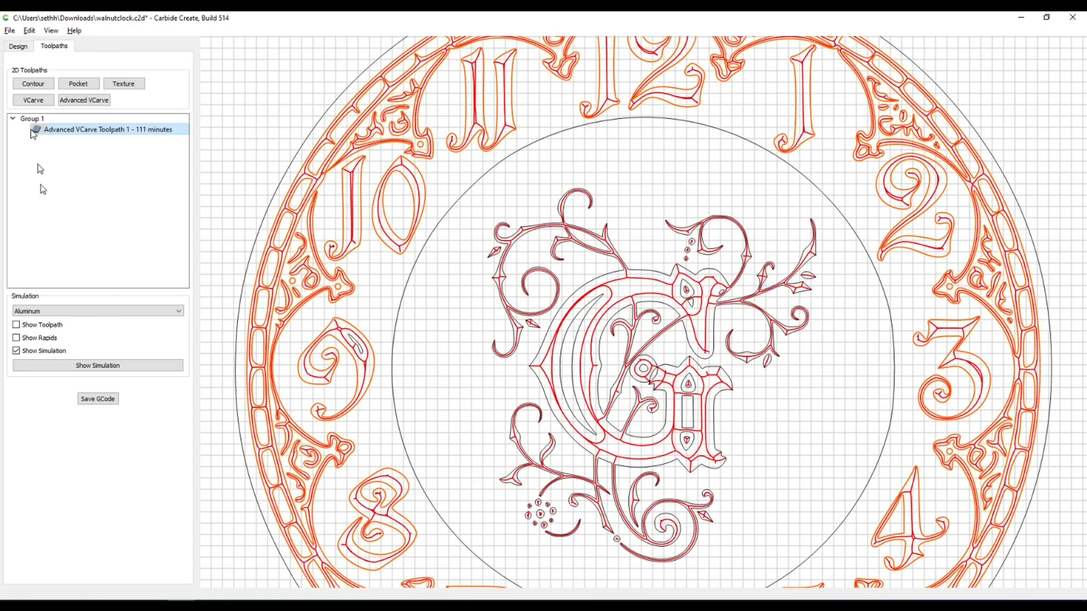
{"action": "left_click", "coordinate": [97, 399]}
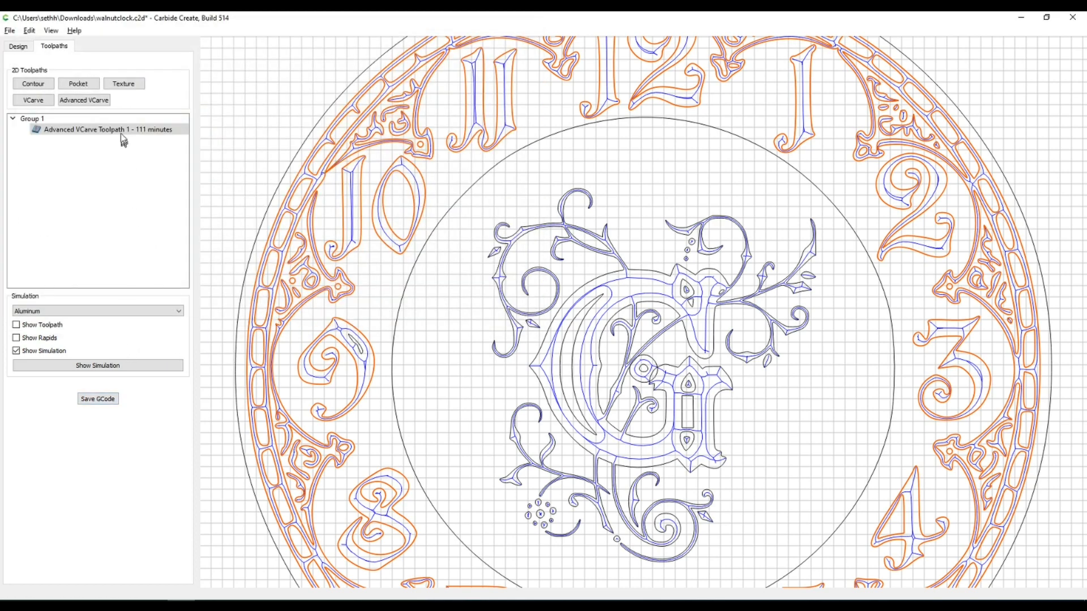
{"action": "double_click", "coordinate": [108, 129]}
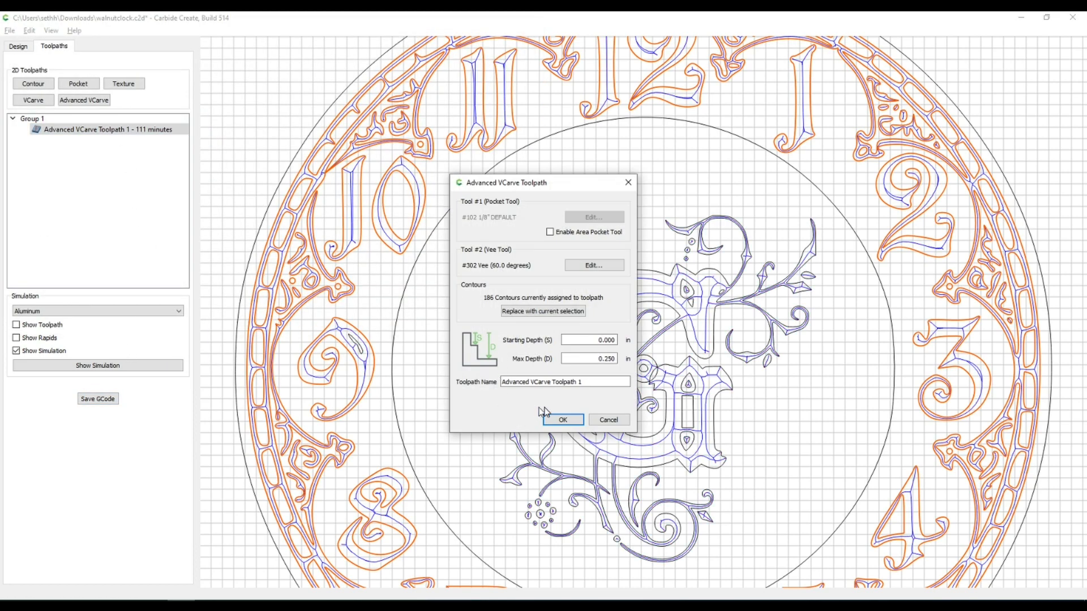
{"action": "left_click", "coordinate": [542, 311]}
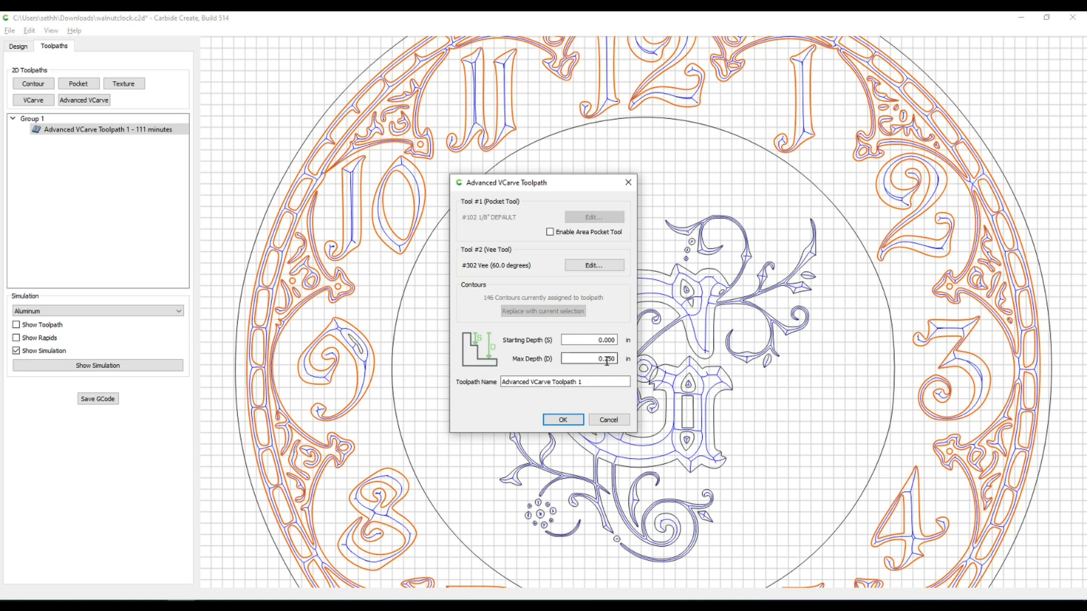
{"action": "type", "text": "0.250"}
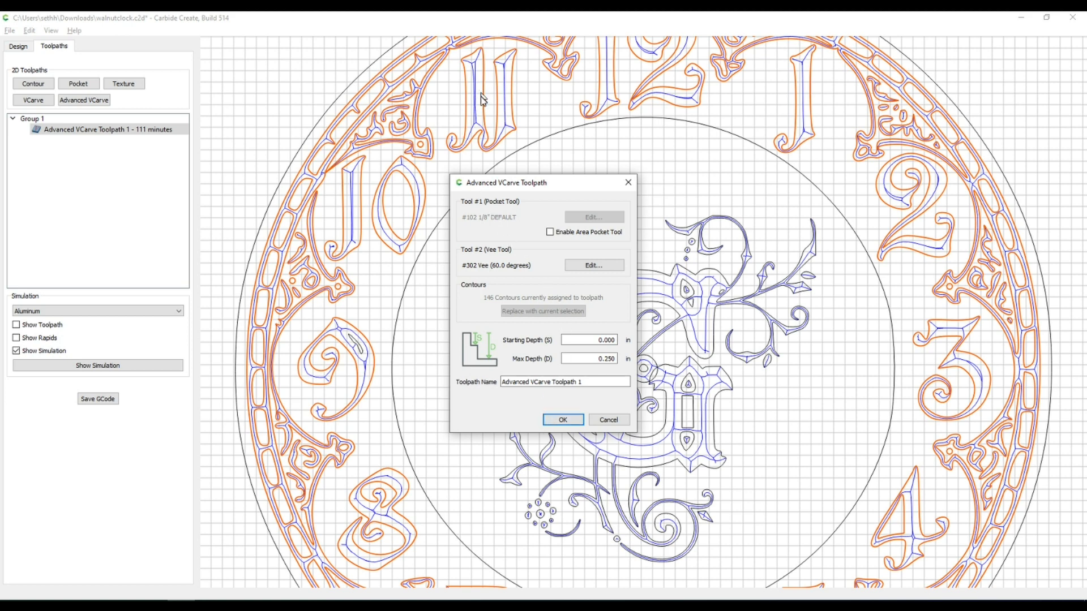
{"action": "left_click", "coordinate": [589, 358]}
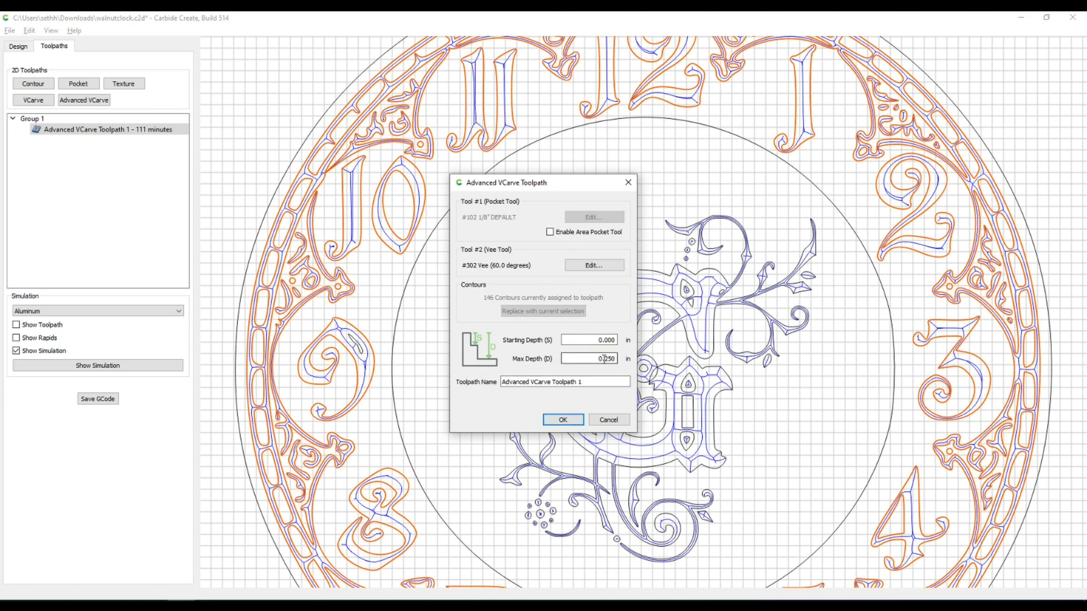
{"action": "left_click", "coordinate": [590, 358]}
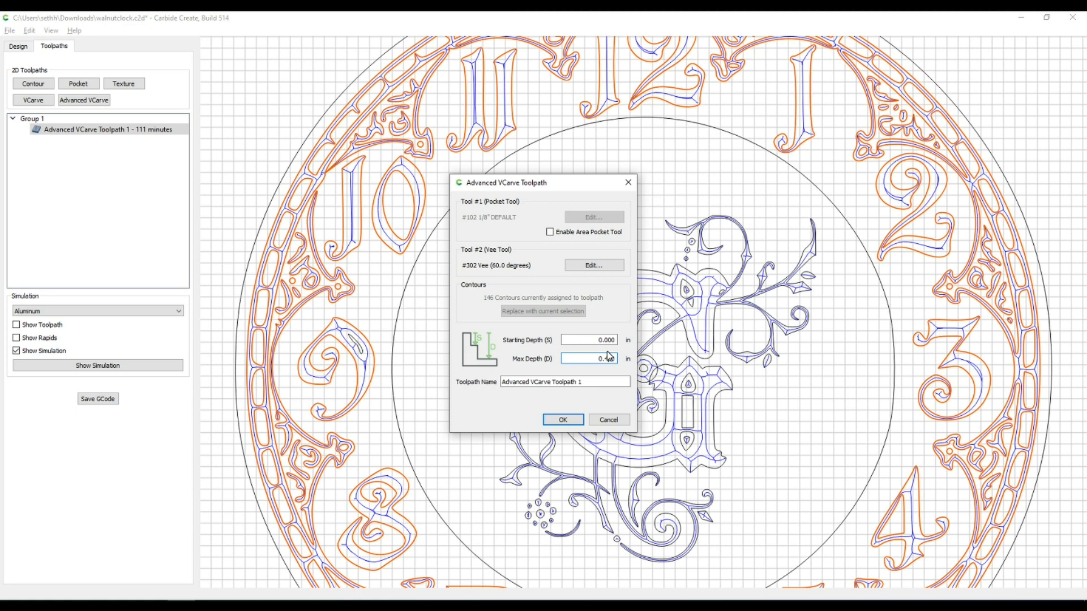
{"action": "left_click", "coordinate": [562, 419]}
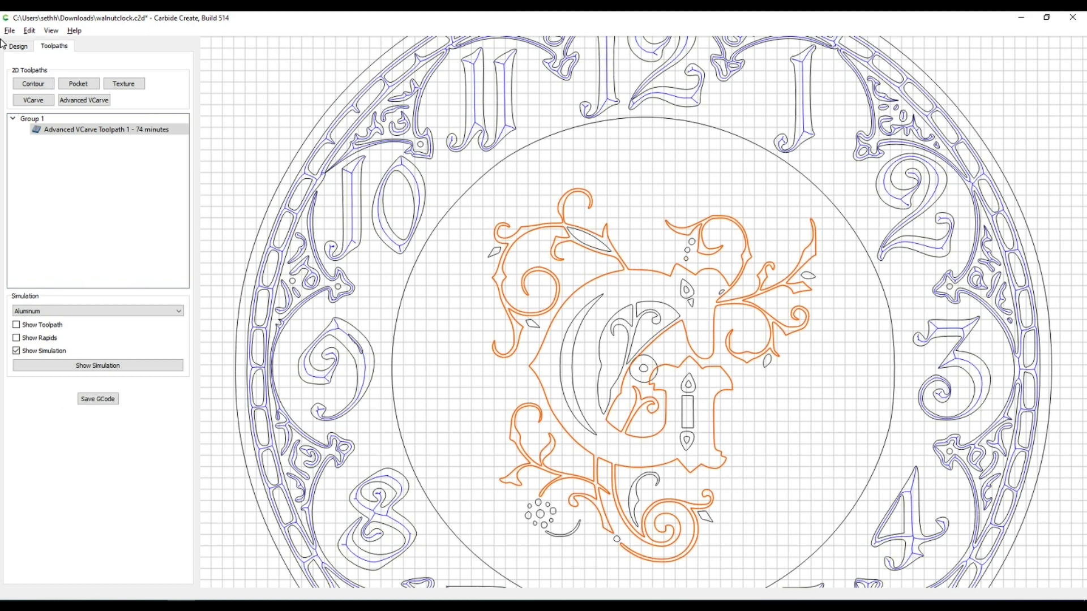
Step: Offset the selected monogram outlines 0.1 in toward the inside
{"action": "left_click", "coordinate": [18, 46]}
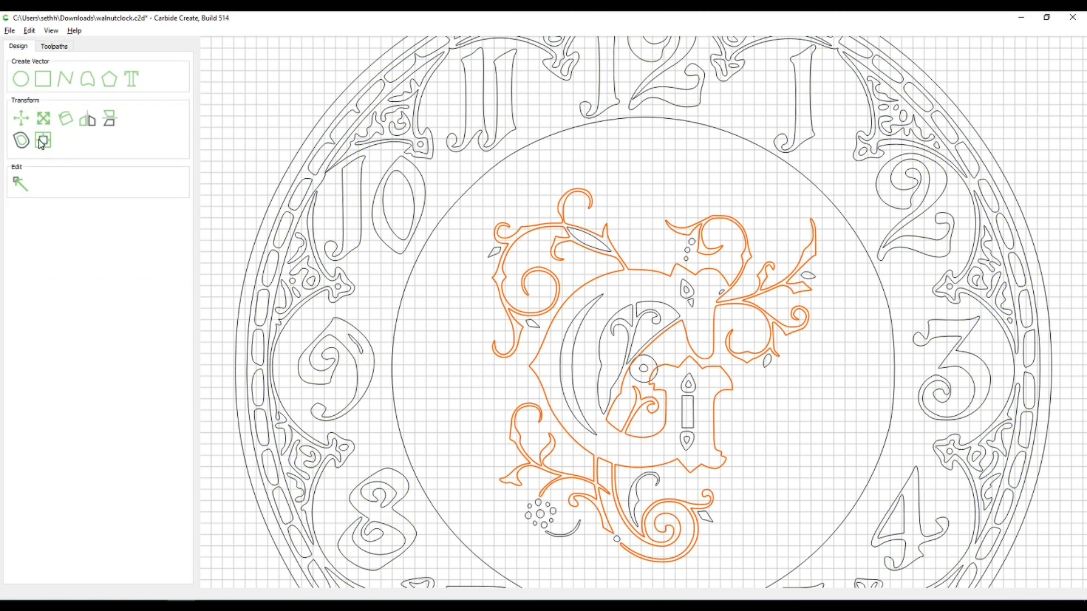
{"action": "left_click", "coordinate": [43, 141]}
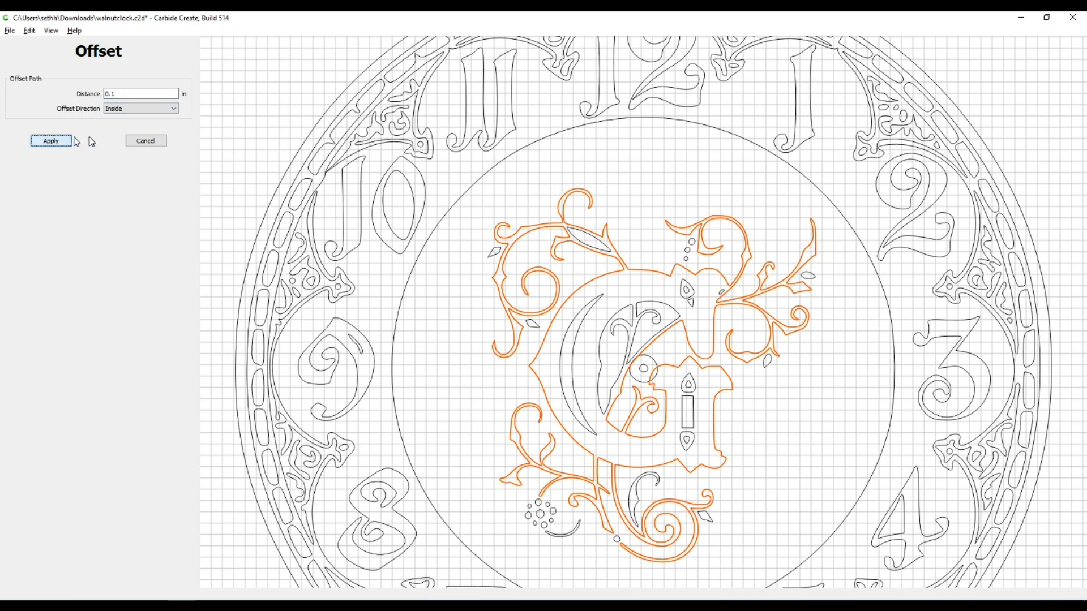
{"action": "left_click", "coordinate": [50, 141]}
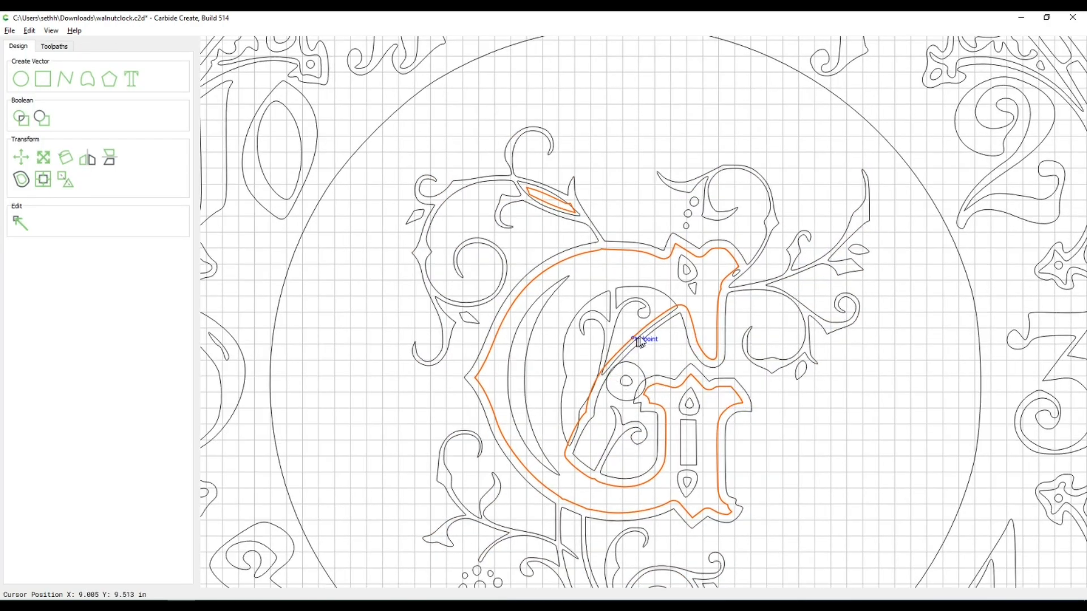
{"action": "mouse_move", "coordinate": [676, 308]}
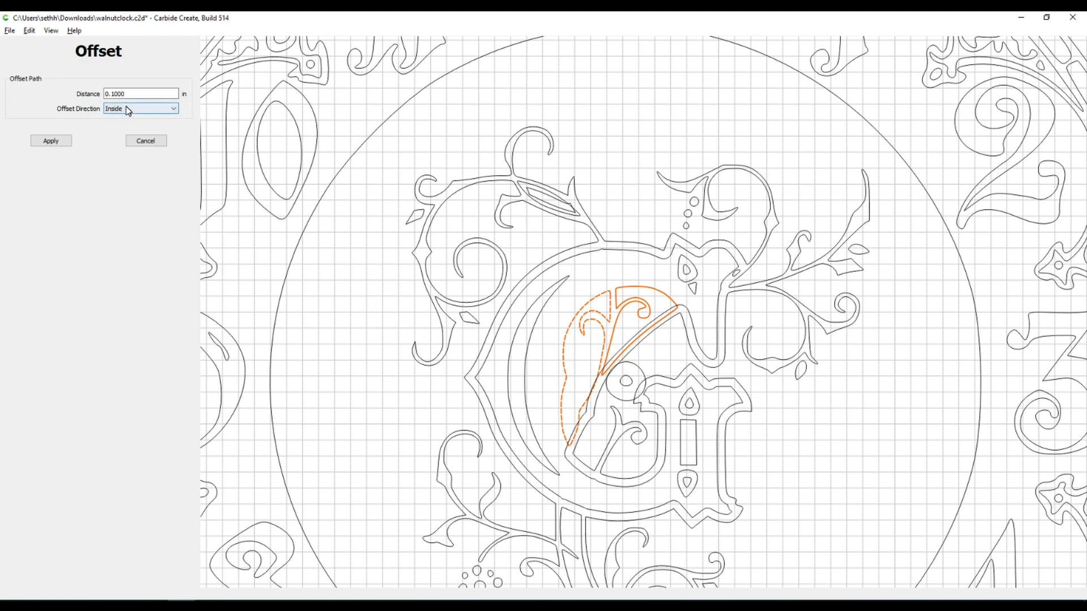
{"action": "left_click", "coordinate": [50, 141]}
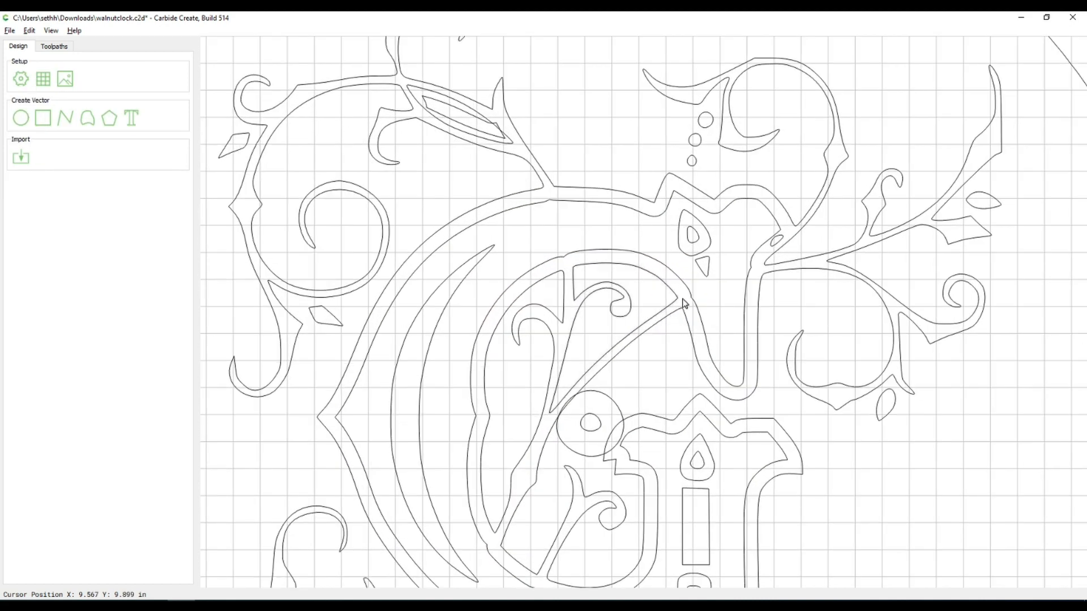
{"action": "left_click", "coordinate": [700, 301]}
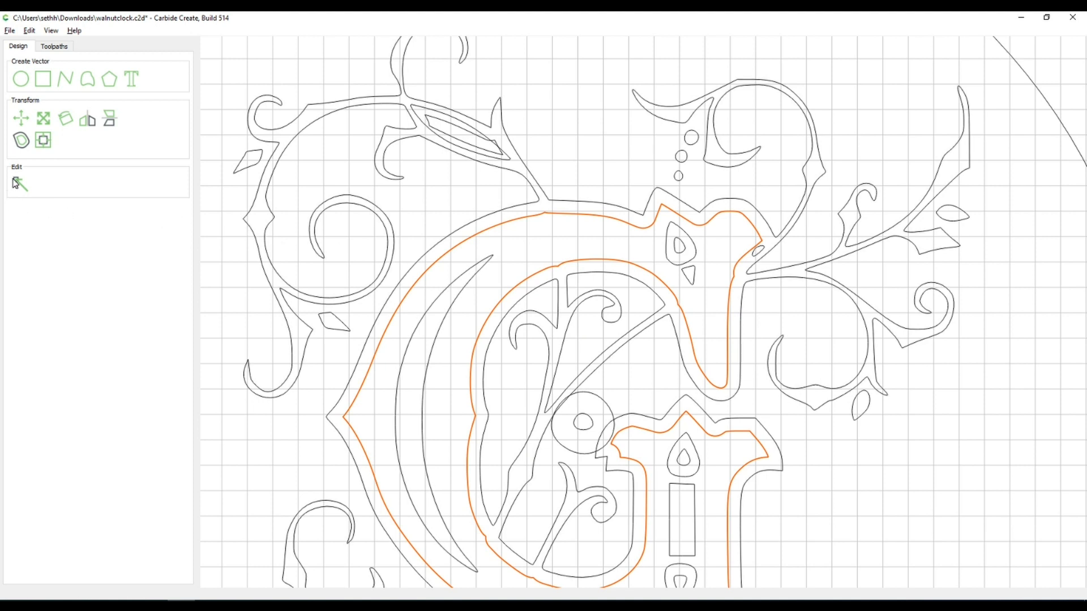
{"action": "left_click", "coordinate": [19, 183]}
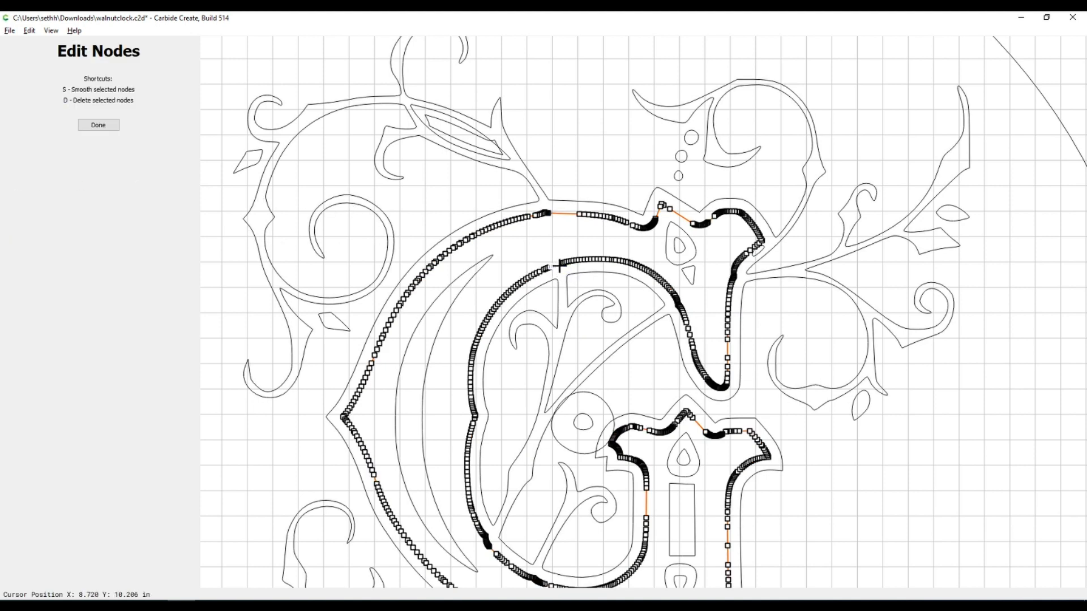
{"action": "mouse_move", "coordinate": [526, 303]}
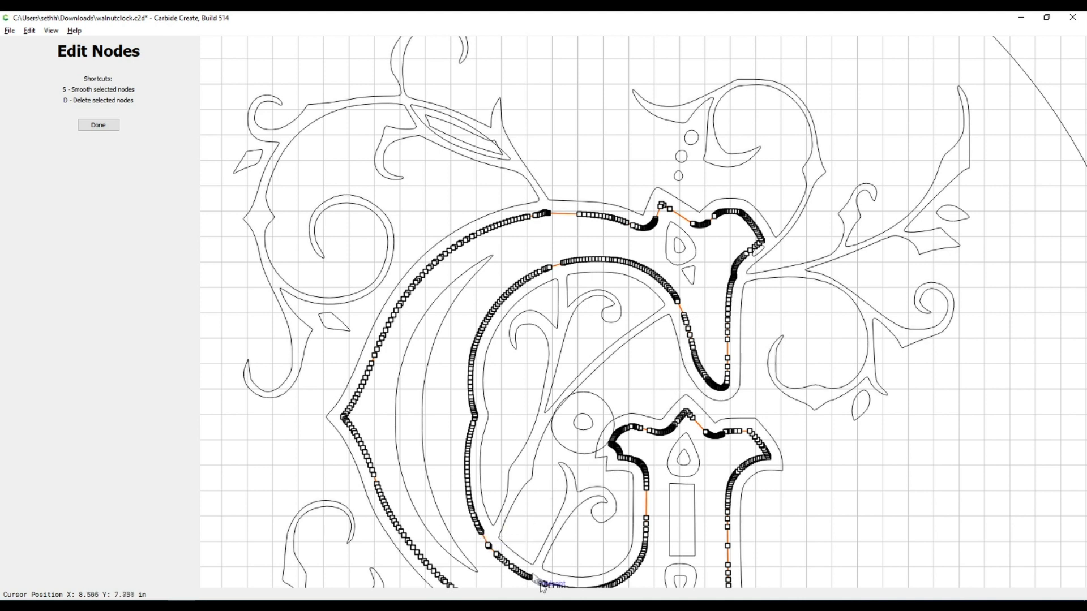
{"action": "left_click", "coordinate": [98, 124]}
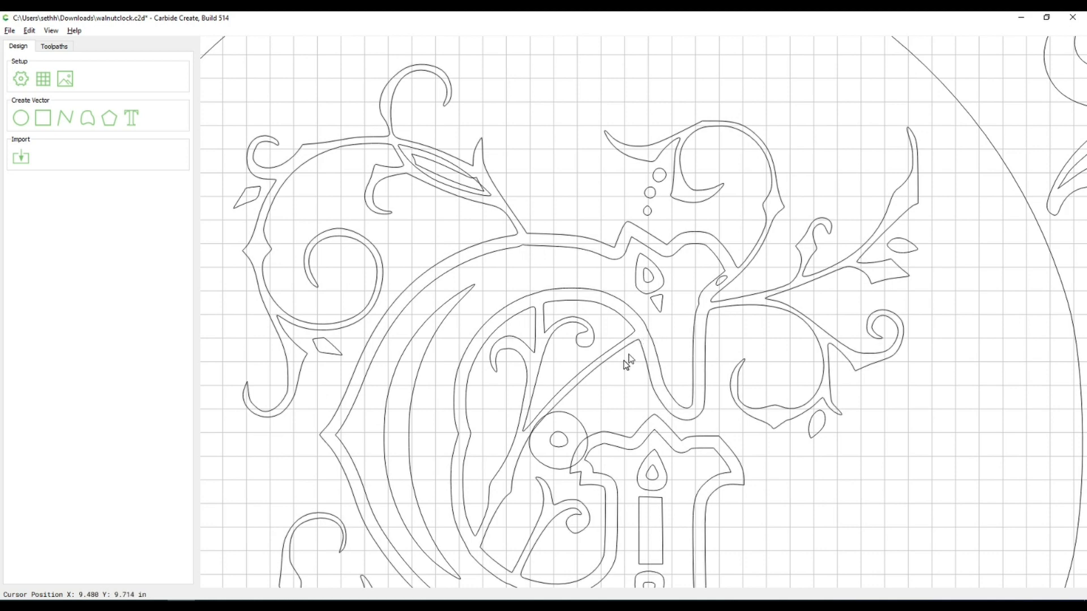
{"action": "scroll", "scroll_direction": "down", "scroll_amount": 3}
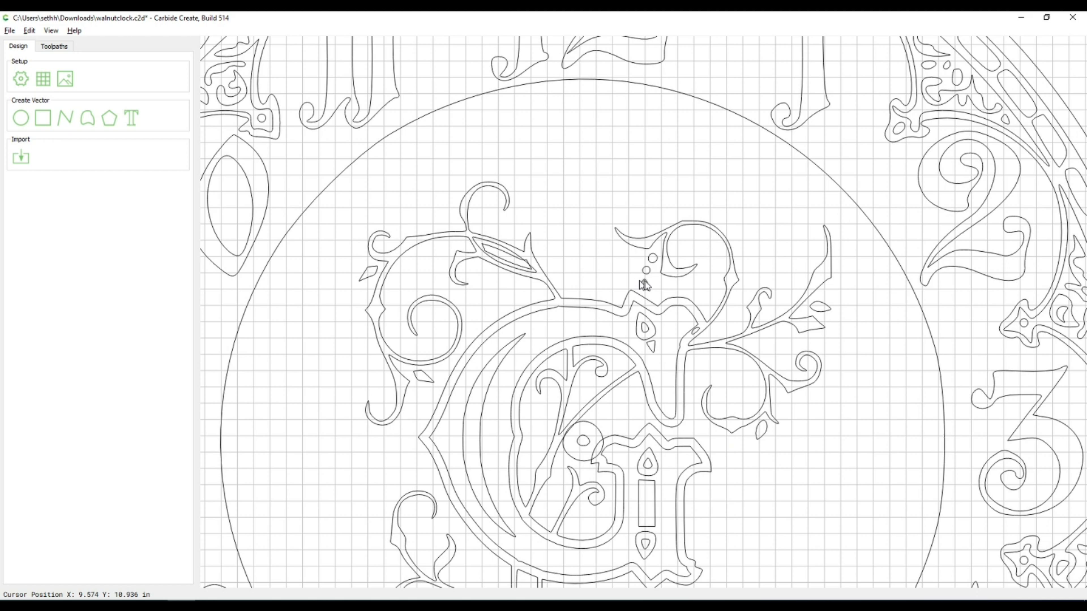
{"action": "left_click", "coordinate": [693, 329]}
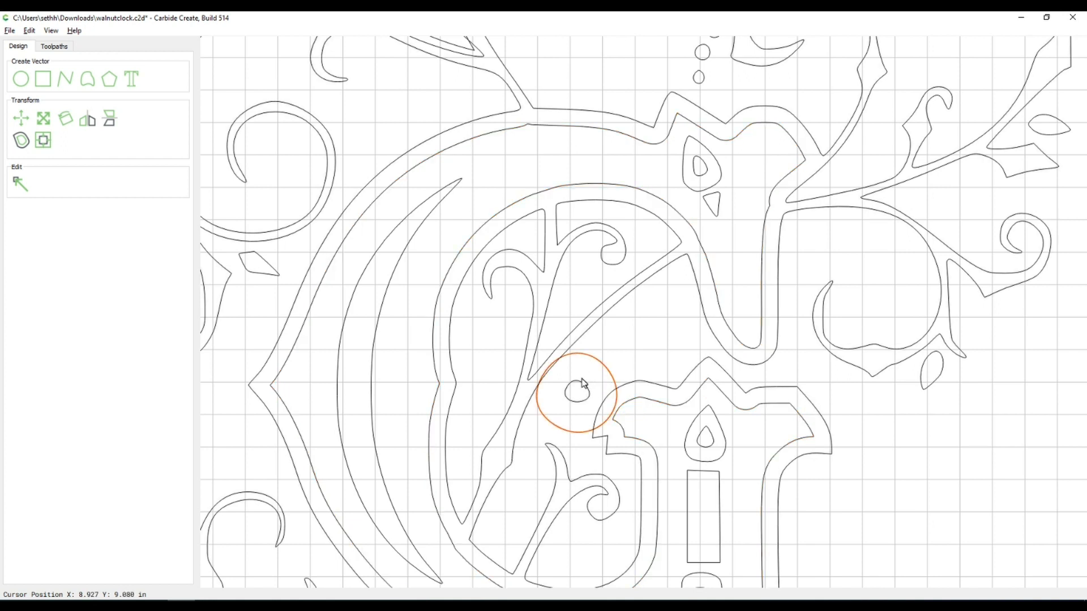
{"action": "mouse_move", "coordinate": [561, 407]}
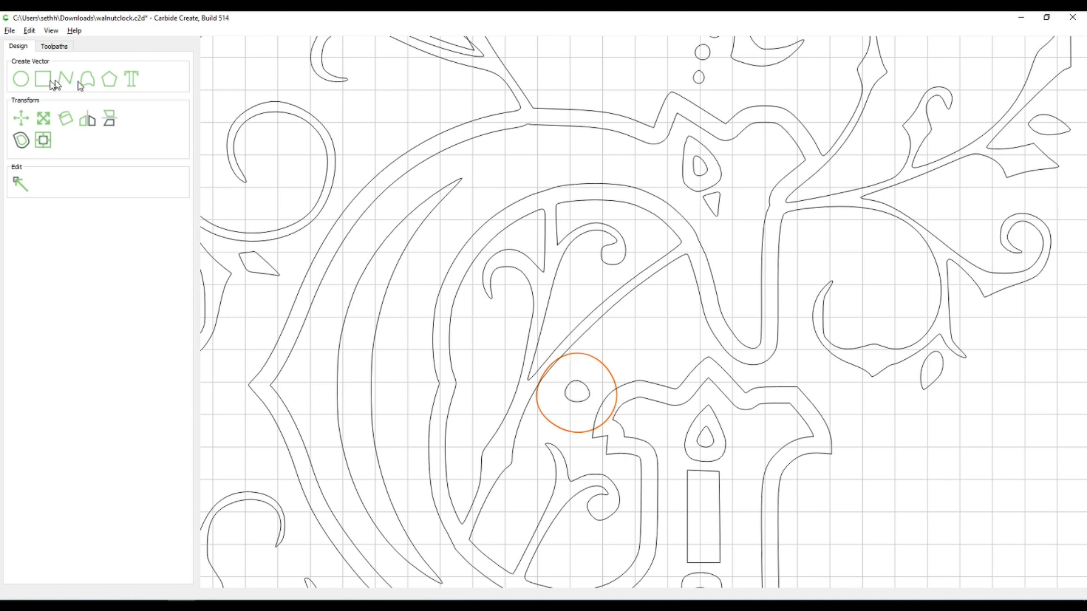
Step: Draw a circle centred on the monogram's small hole with a 0.28 in radius
{"action": "left_click", "coordinate": [21, 78]}
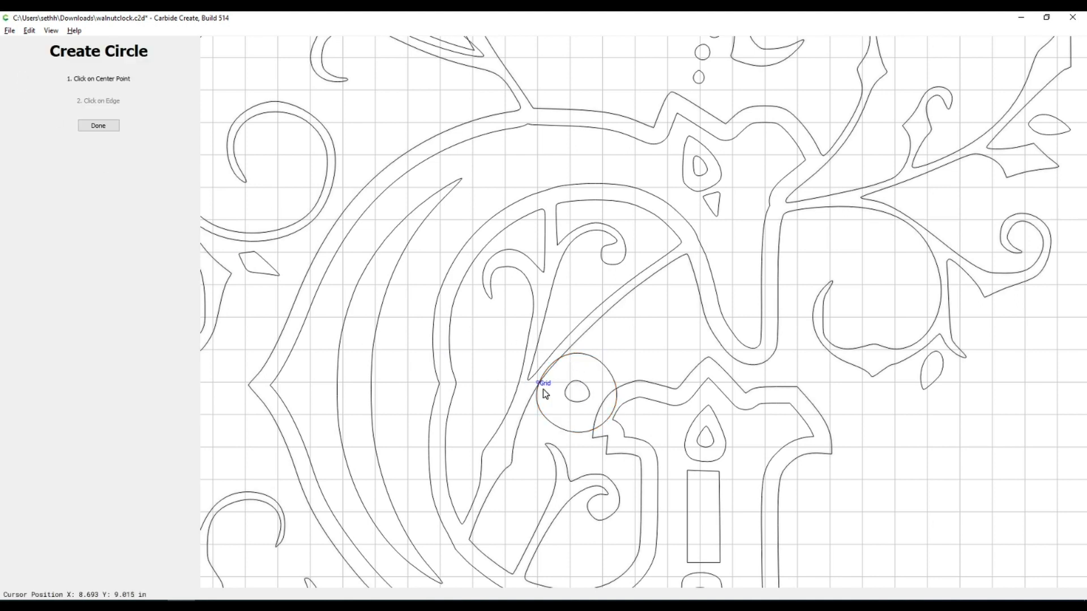
{"action": "left_click", "coordinate": [543, 383]}
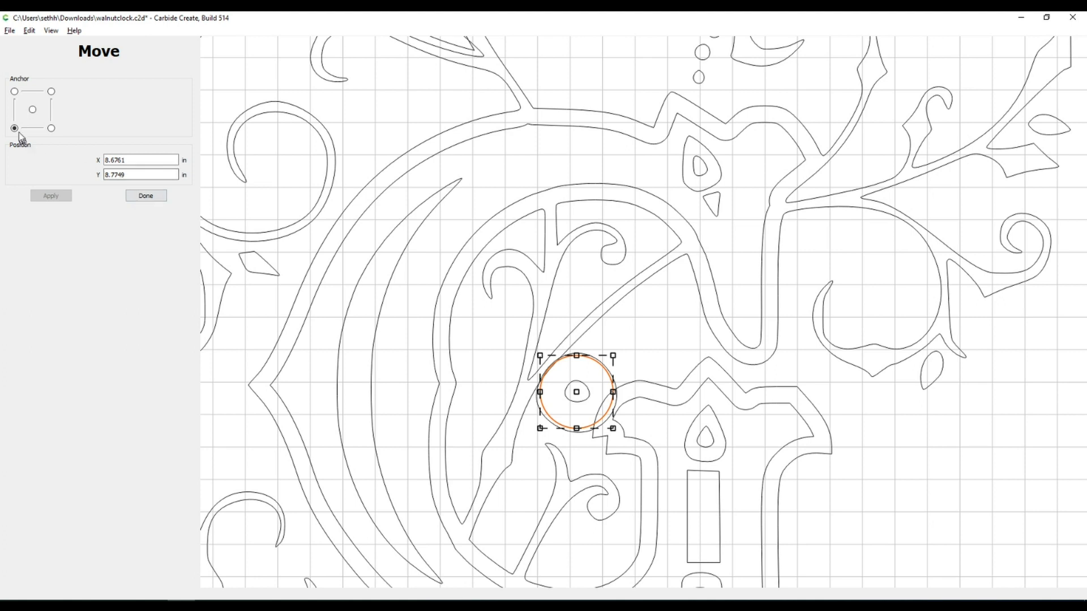
{"action": "left_click", "coordinate": [32, 109]}
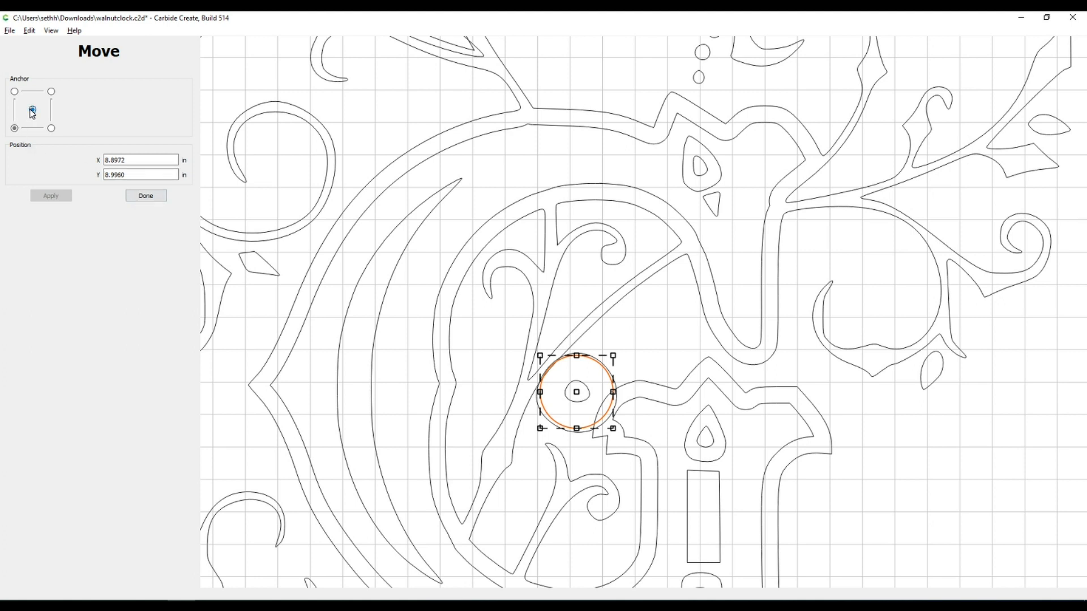
{"action": "left_click", "coordinate": [145, 195]}
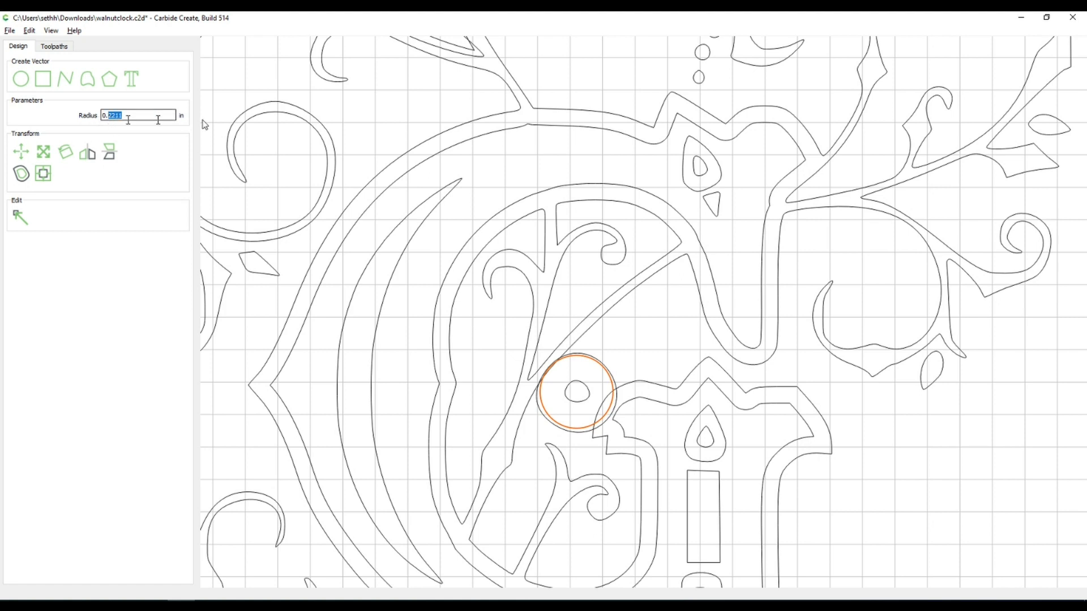
{"action": "mouse_move", "coordinate": [307, 120]}
{"action": "type", "text": "0.2800"}
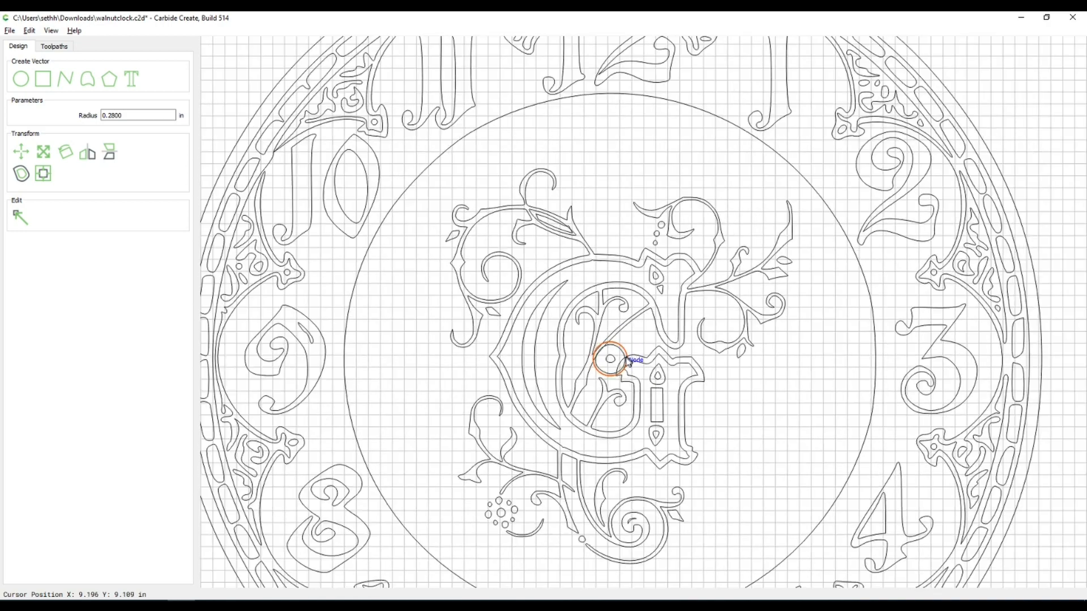
{"action": "left_click", "coordinate": [55, 46]}
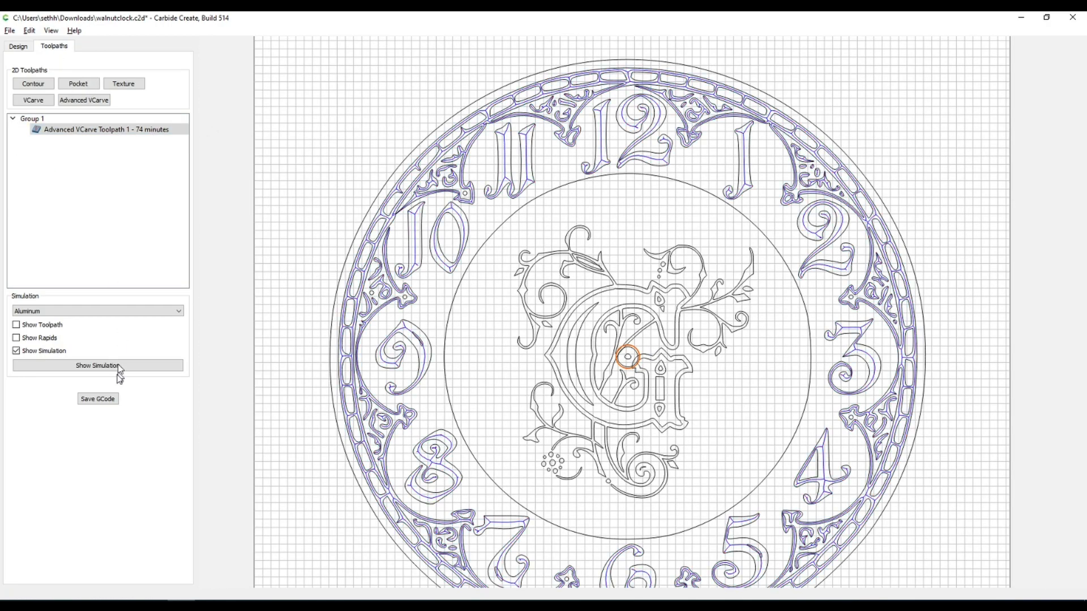
Step: Simulate the numeral-ring V-carve on pine, then return to the design
{"action": "left_click", "coordinate": [97, 365]}
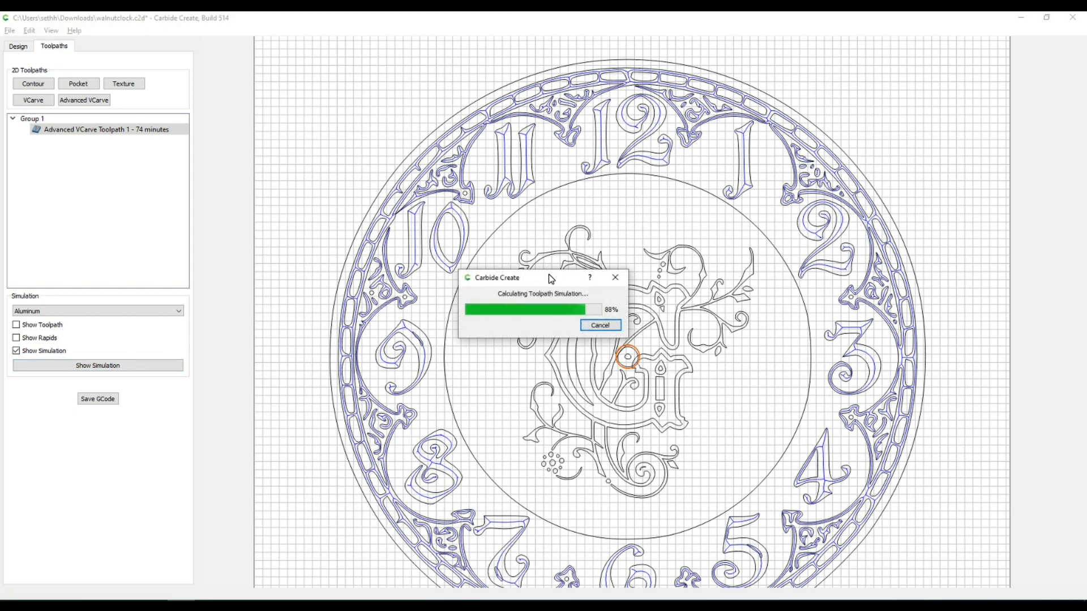
{"action": "mouse_move", "coordinate": [549, 327]}
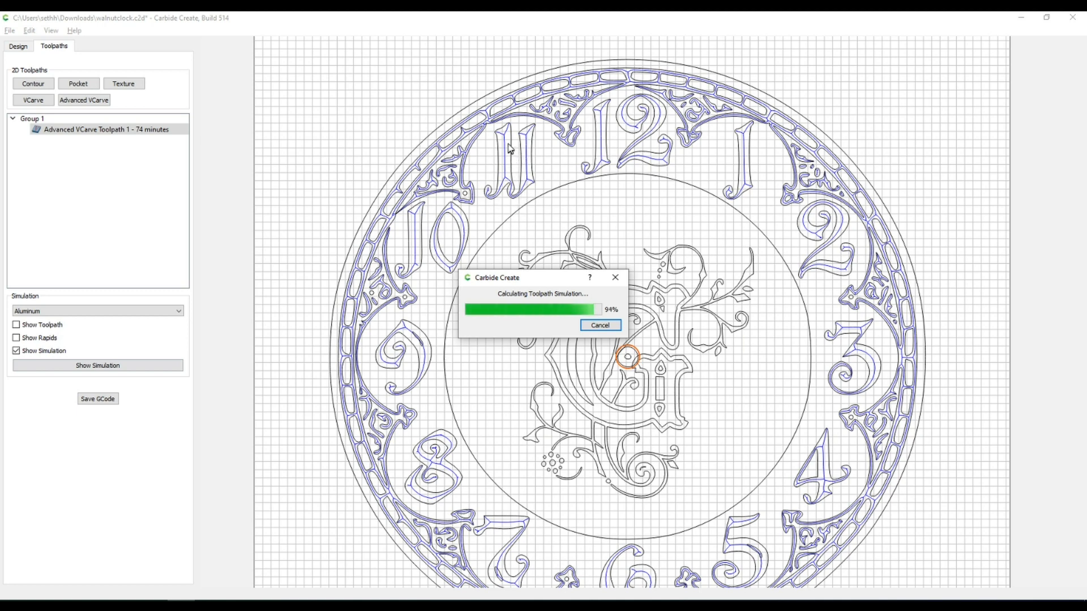
{"action": "mouse_move", "coordinate": [616, 123]}
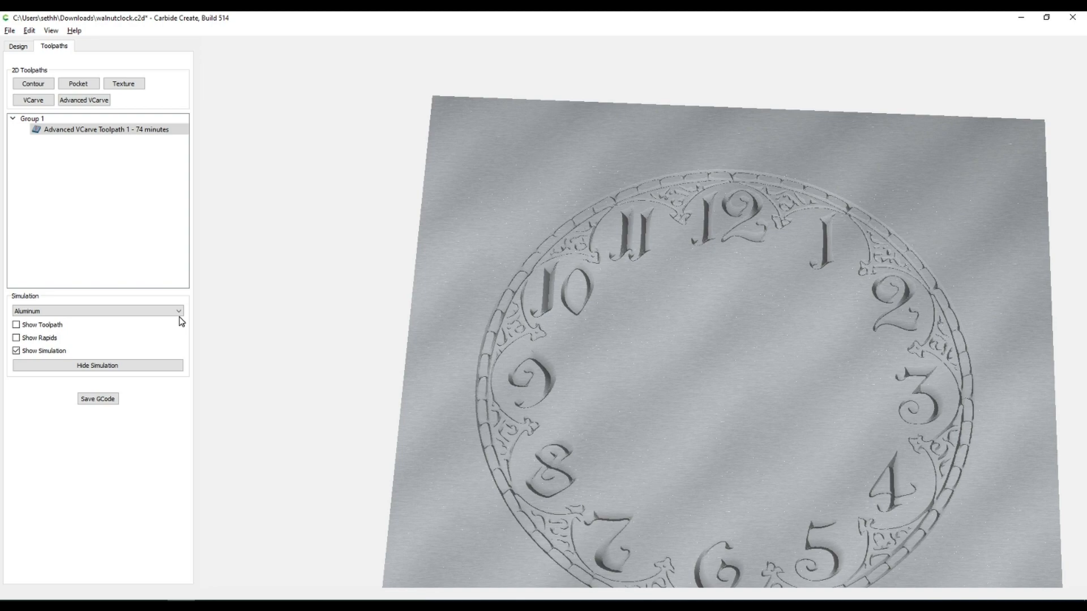
{"action": "left_click", "coordinate": [97, 310]}
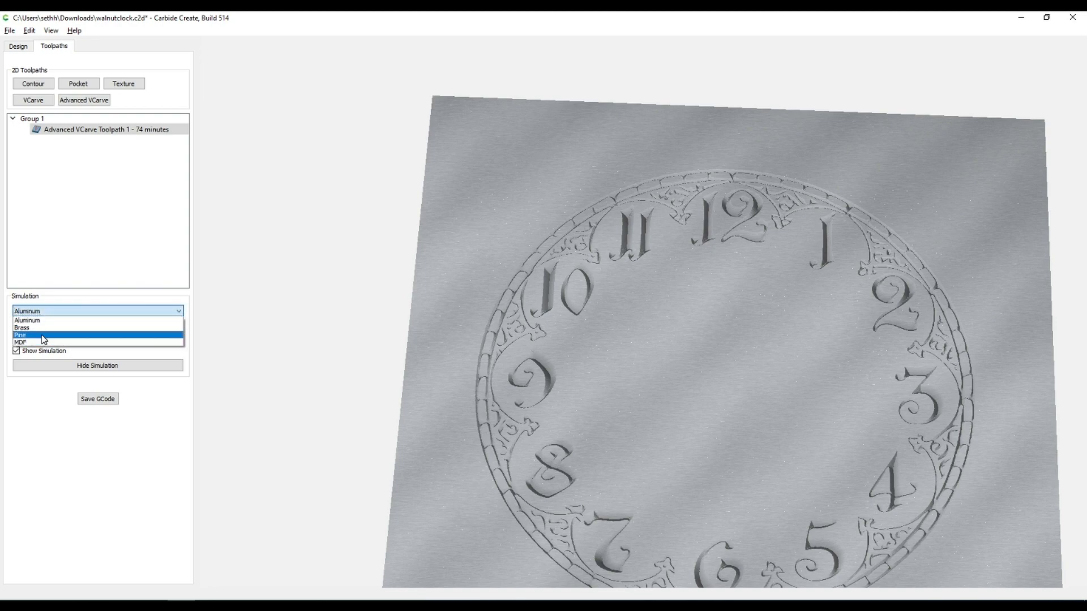
{"action": "left_click", "coordinate": [20, 336]}
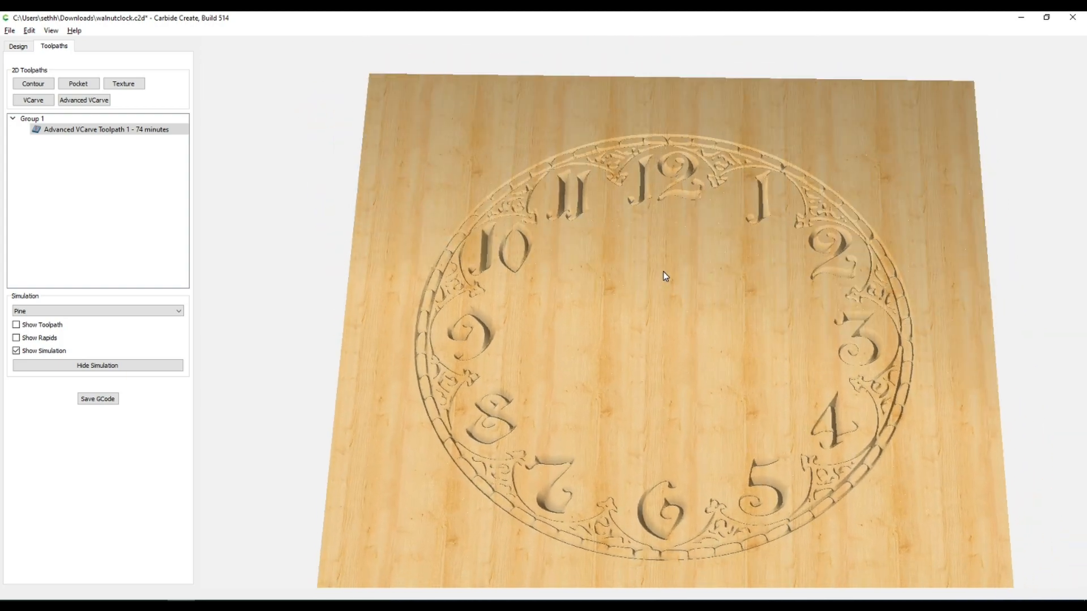
{"action": "left_click", "coordinate": [18, 46]}
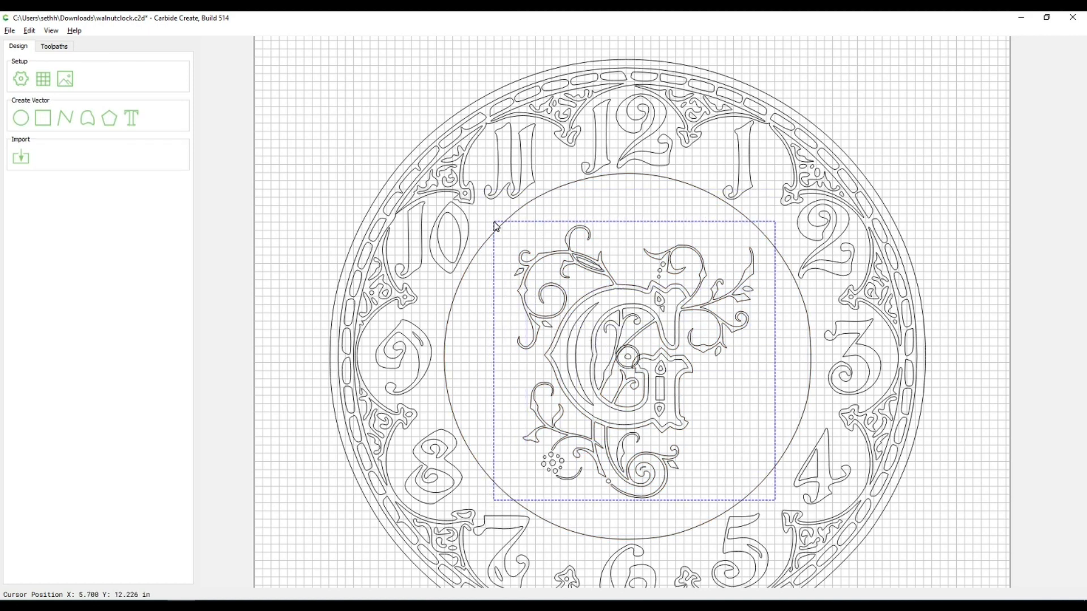
Step: Select the whole monogram and zoom in on its centre hole
{"action": "left_click", "coordinate": [627, 330]}
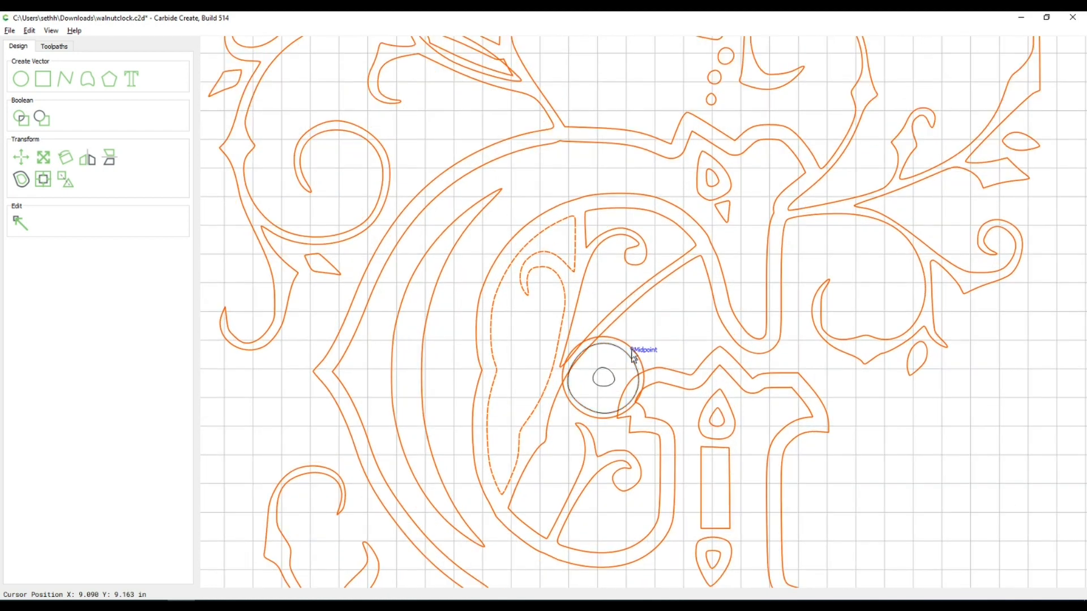
{"action": "mouse_move", "coordinate": [641, 365]}
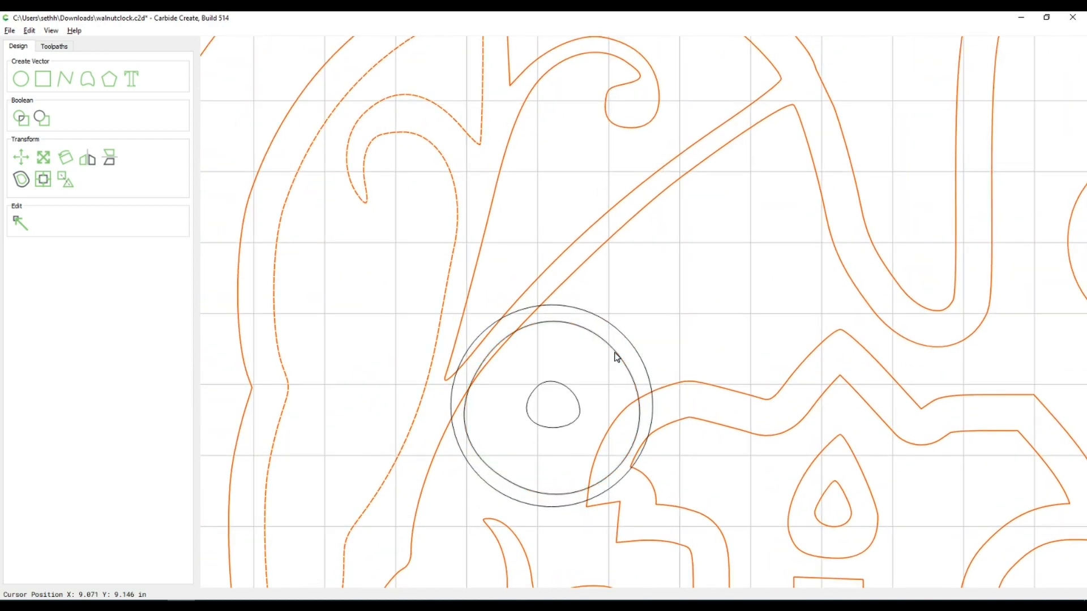
{"action": "scroll", "scroll_direction": "down", "scroll_amount": 3}
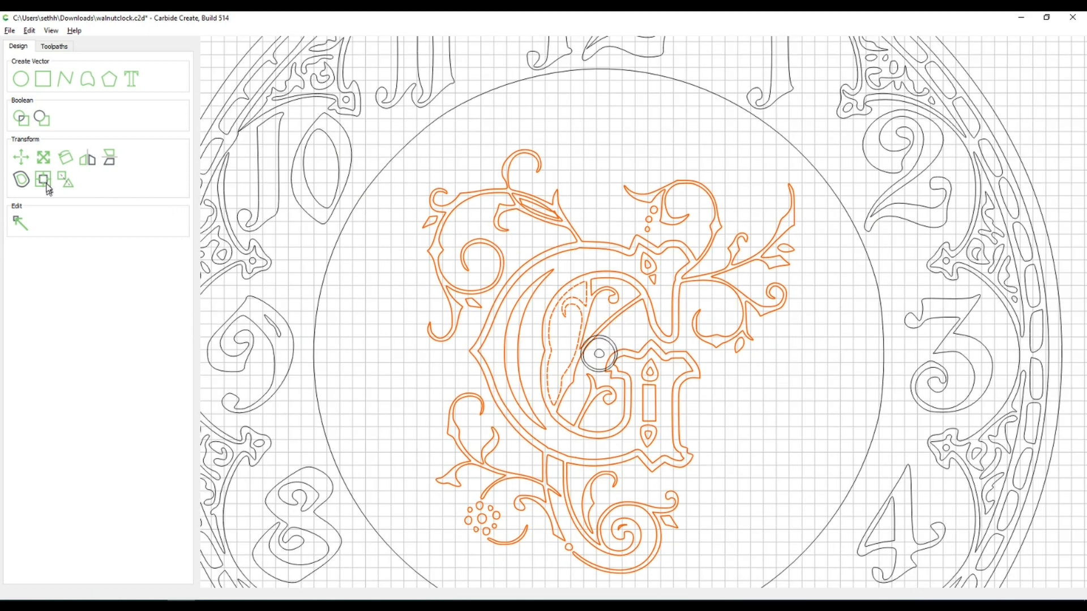
{"action": "mouse_move", "coordinate": [63, 179]}
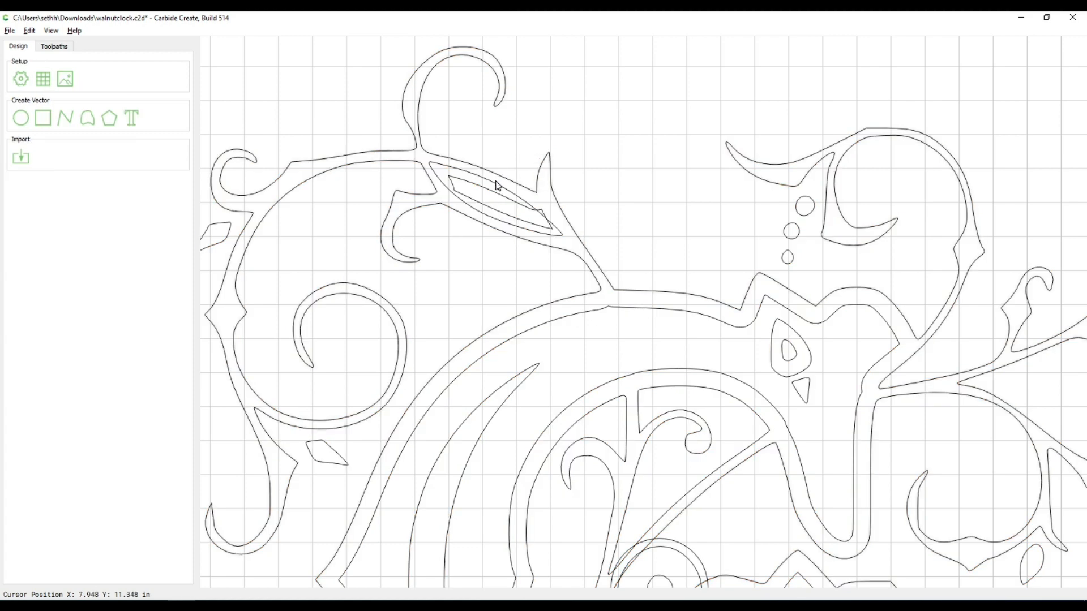
Step: Select a shape inside the monogram
{"action": "left_click", "coordinate": [496, 187]}
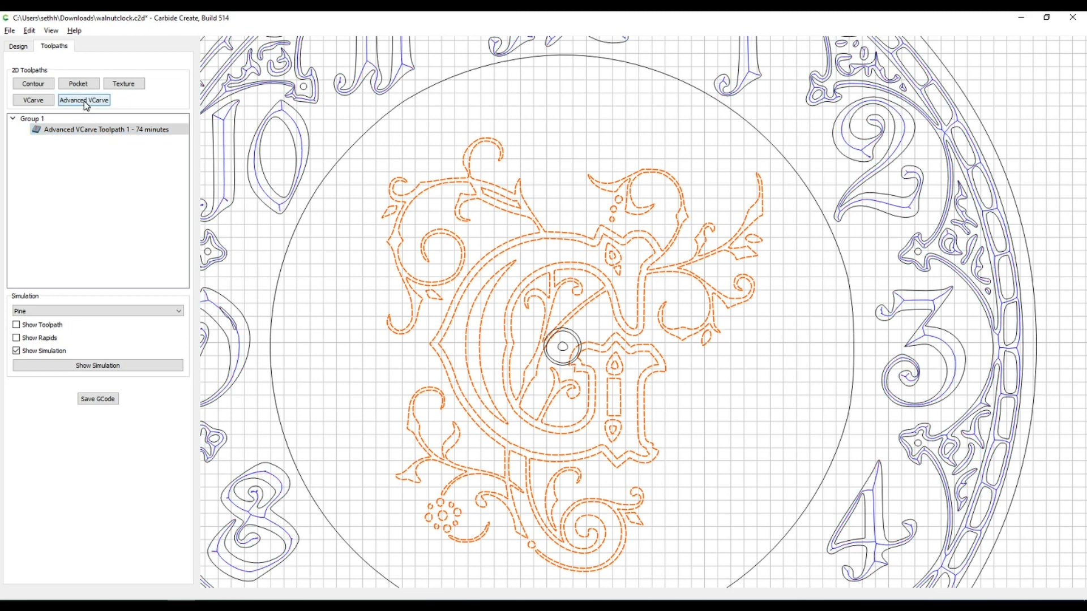
Step: Add a 0.45 in deep Advanced VCarve for the monogram with the 60° Vee, then simulate it
{"action": "left_click", "coordinate": [83, 99]}
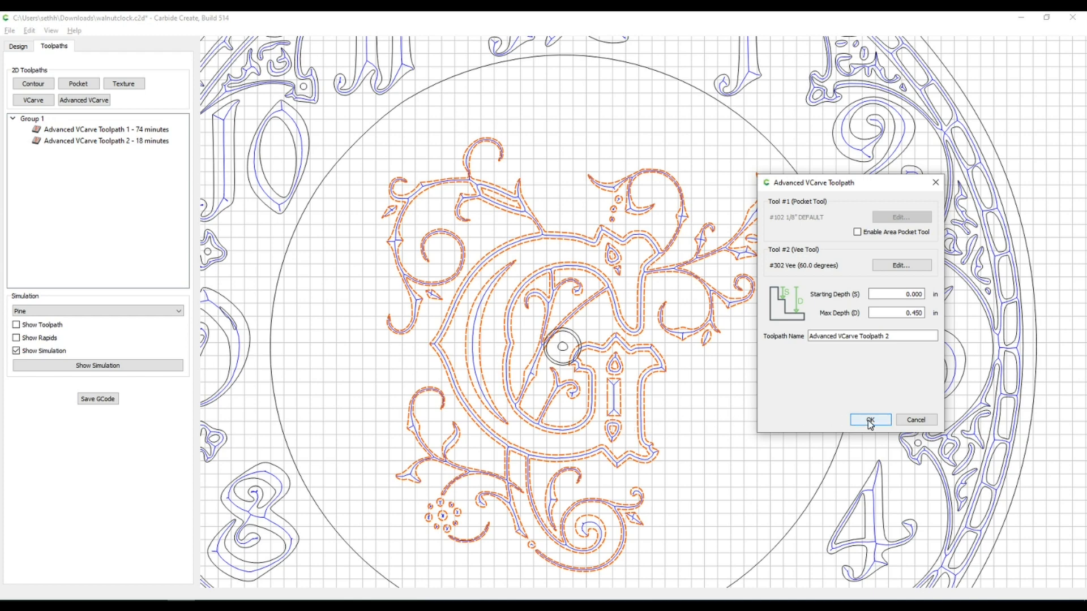
{"action": "left_click", "coordinate": [870, 420]}
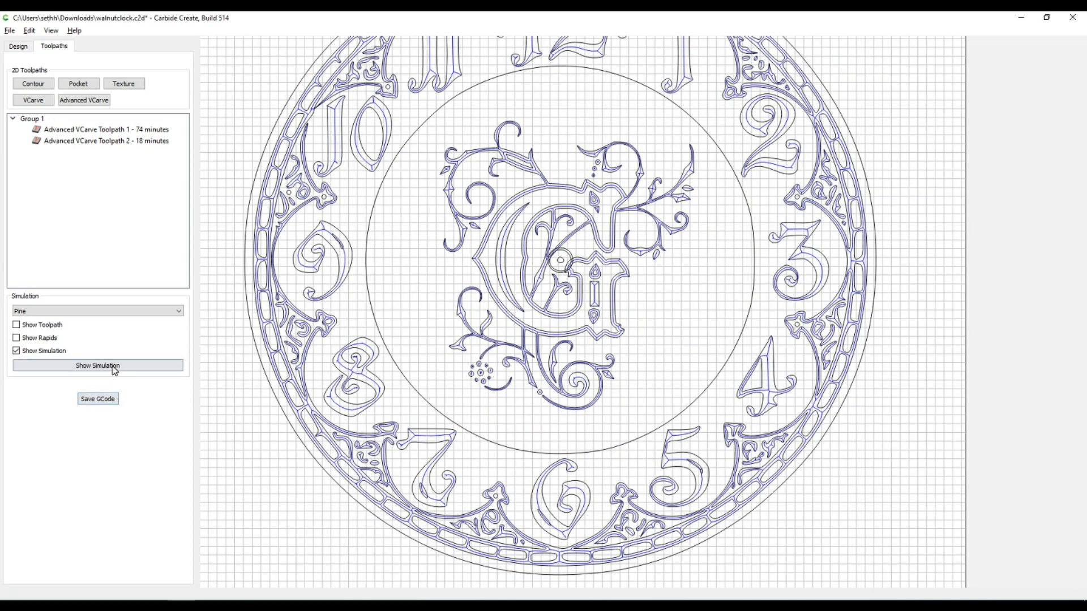
{"action": "left_click", "coordinate": [96, 365]}
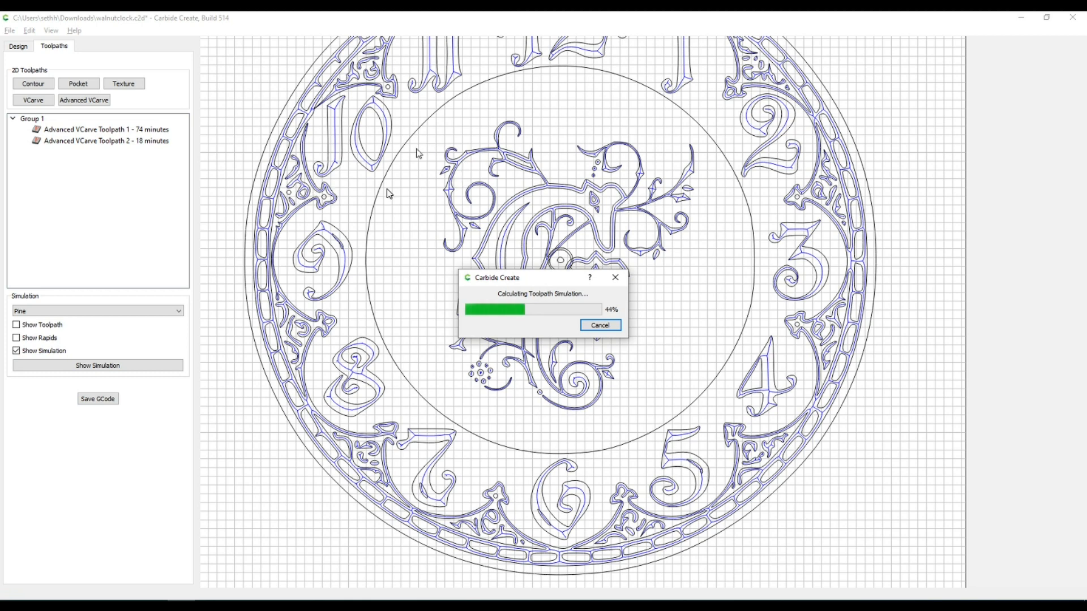
{"action": "mouse_move", "coordinate": [266, 212]}
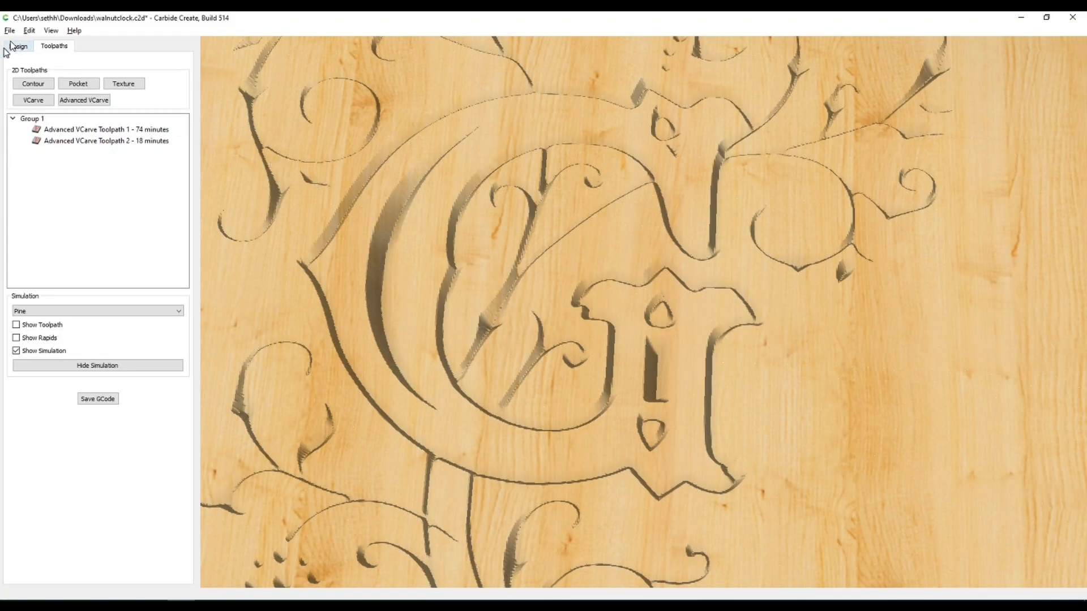
{"action": "left_click", "coordinate": [17, 46]}
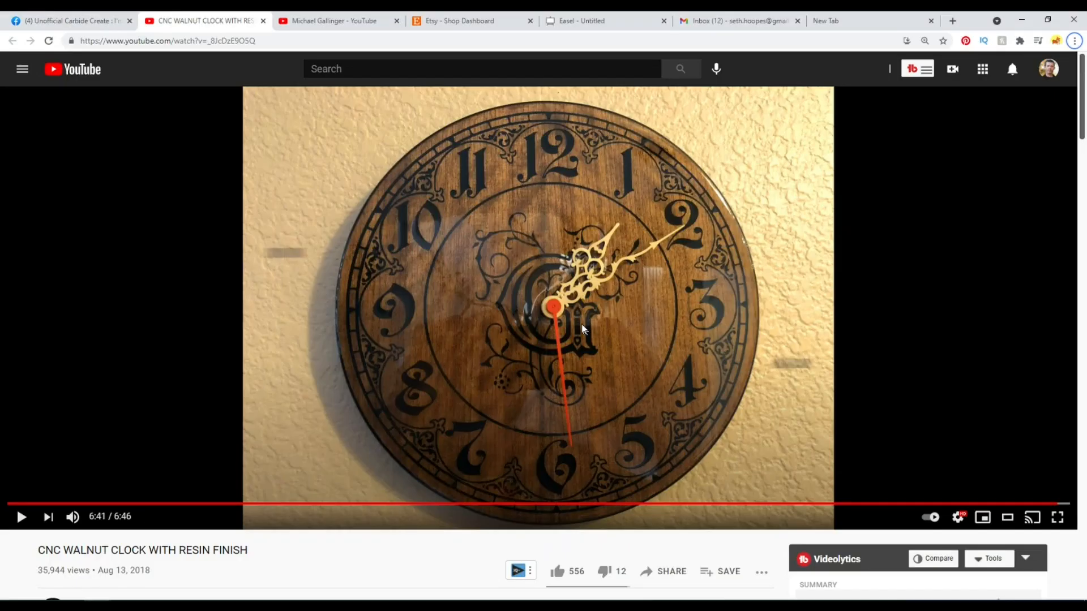
{"action": "mouse_move", "coordinate": [568, 355]}
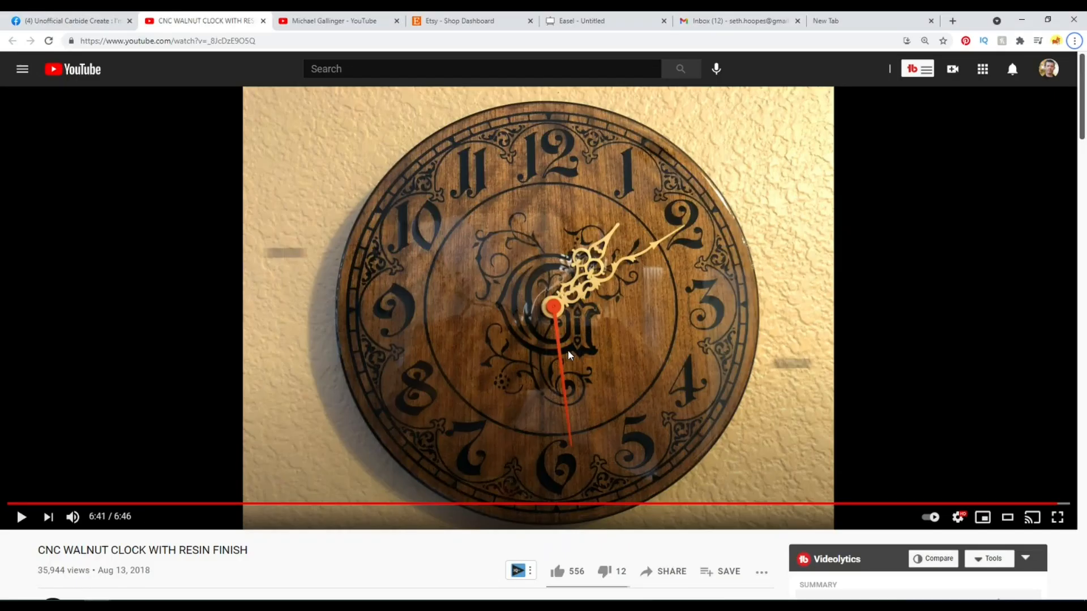
{"action": "mouse_move", "coordinate": [578, 204]}
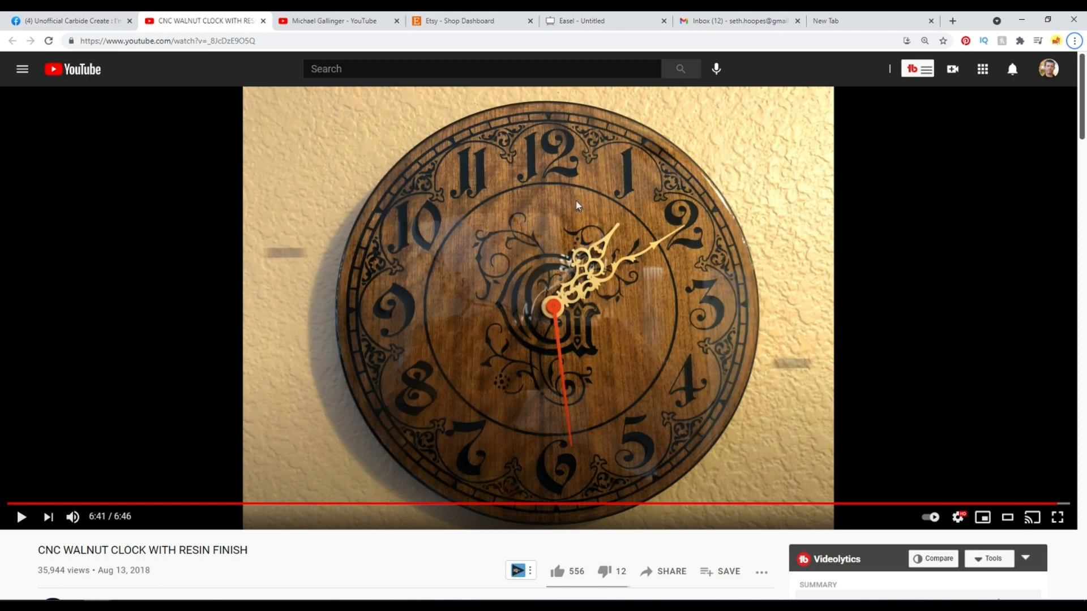
{"action": "mouse_move", "coordinate": [428, 352]}
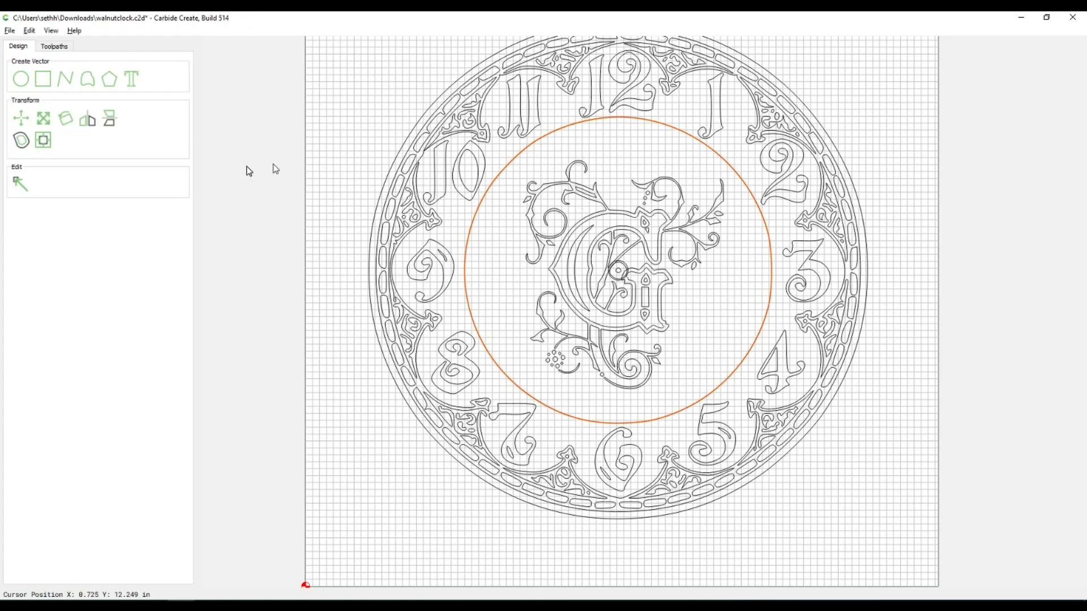
Step: Create a 0.1 in deep no-offset contour on the inner circle and select Contour Toolpath 1
{"action": "left_click", "coordinate": [53, 46]}
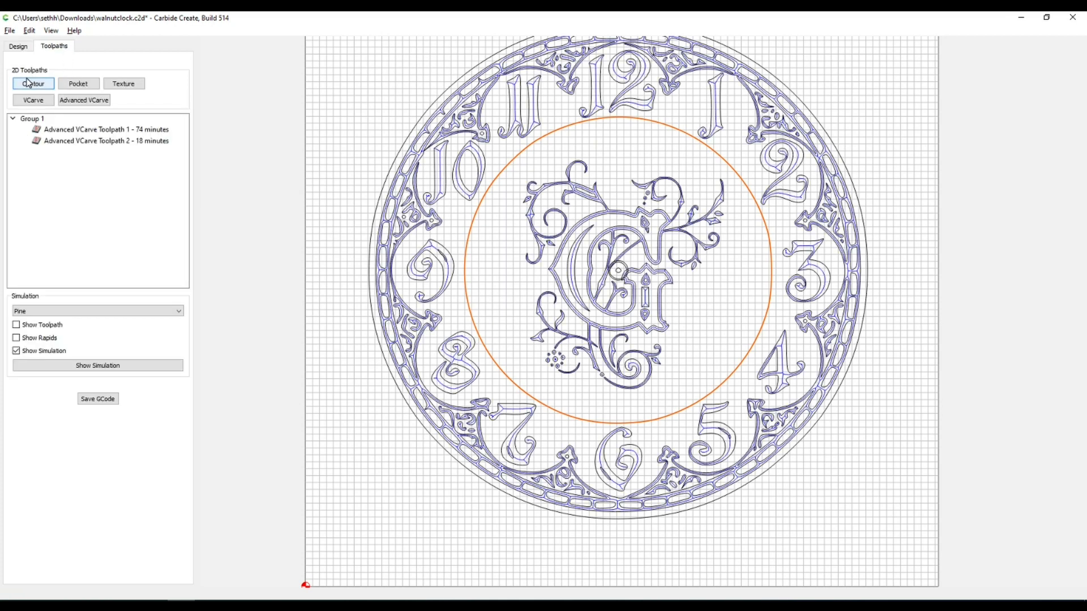
{"action": "left_click", "coordinate": [33, 83]}
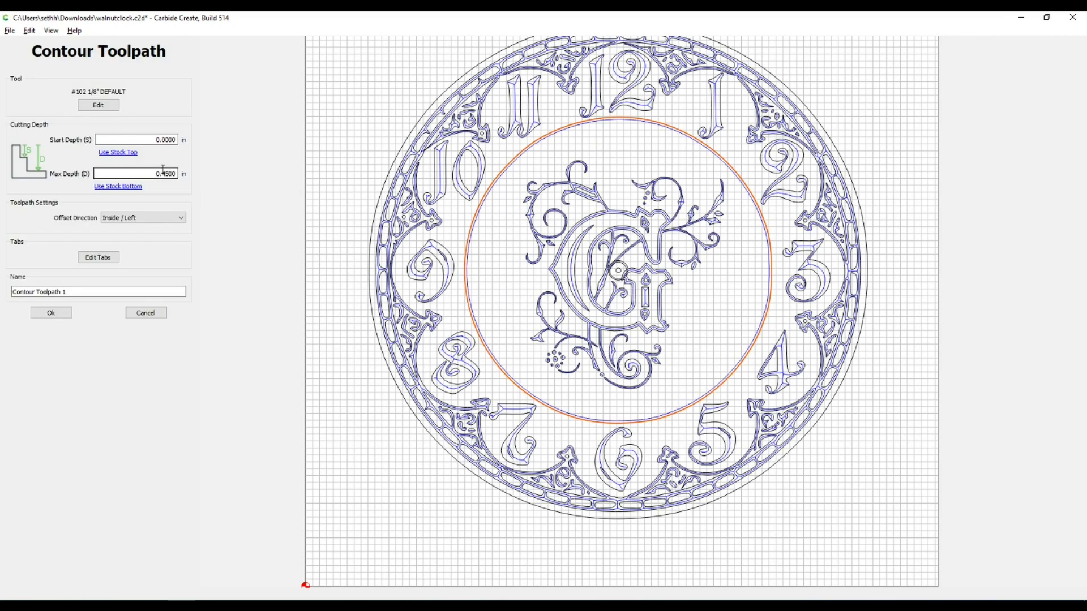
{"action": "left_click", "coordinate": [135, 173]}
{"action": "type", "text": "0.1"}
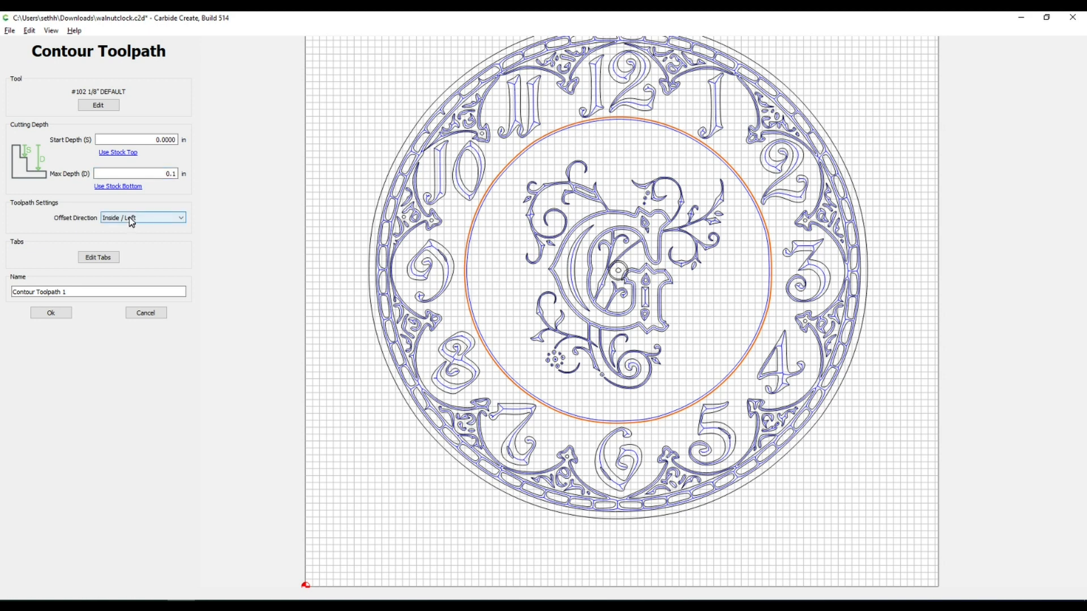
{"action": "left_click", "coordinate": [142, 217]}
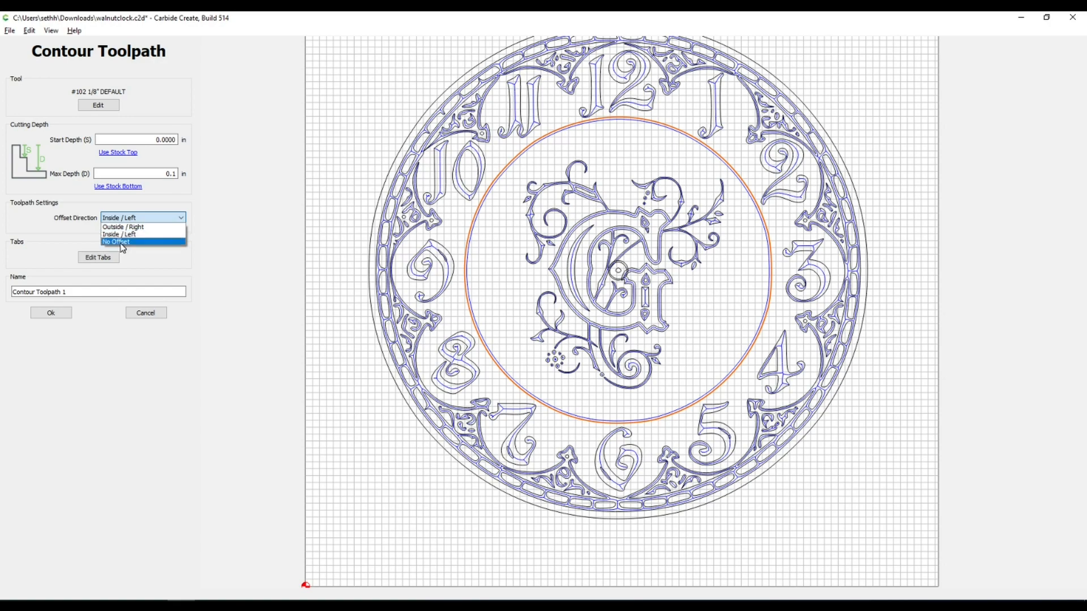
{"action": "left_click", "coordinate": [116, 242]}
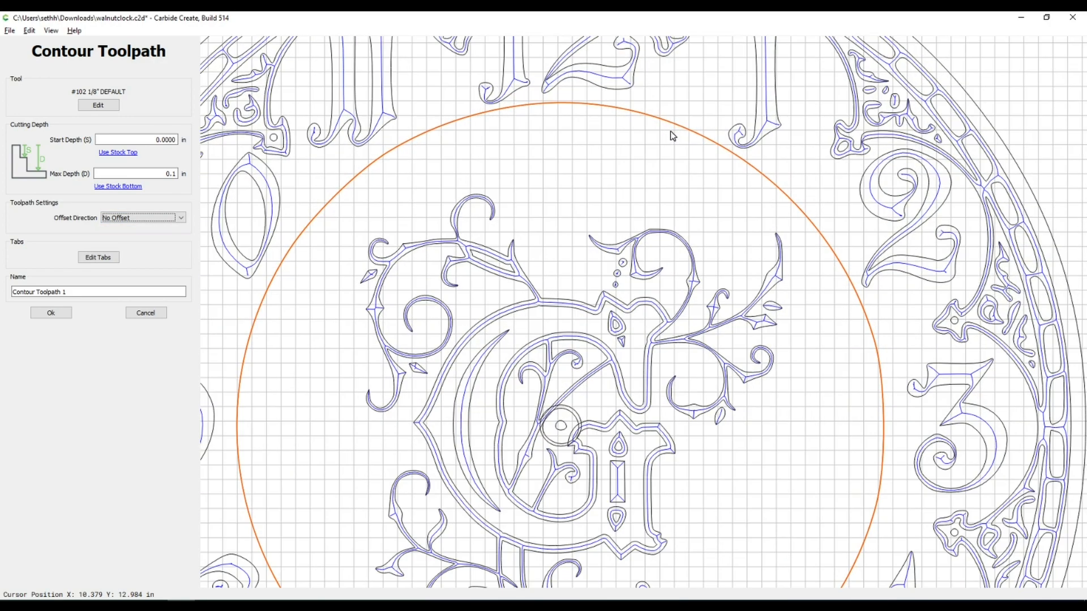
{"action": "left_click", "coordinate": [51, 312]}
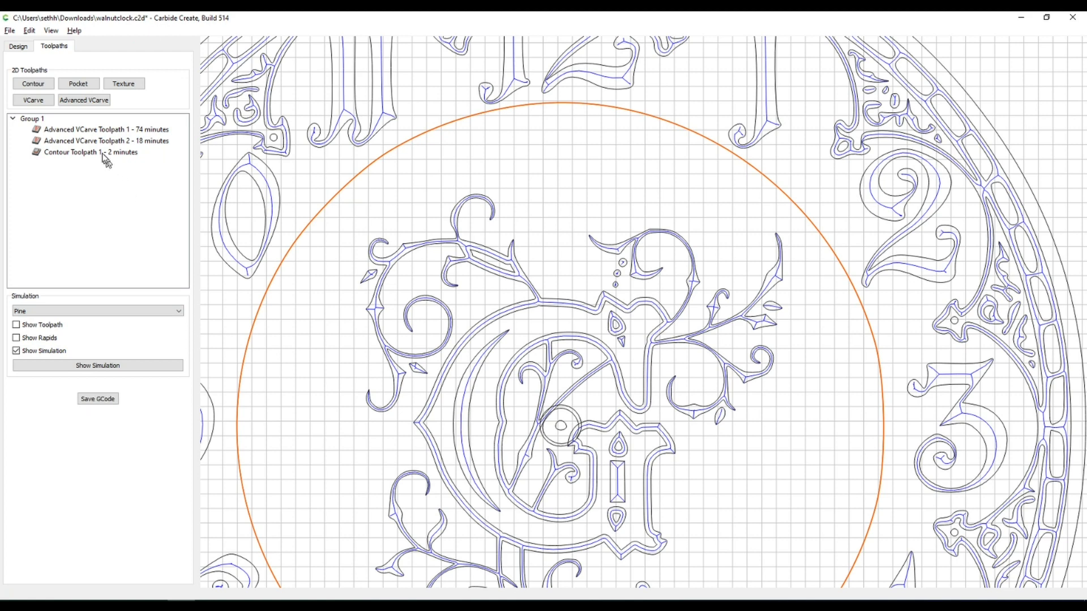
{"action": "left_click", "coordinate": [90, 152]}
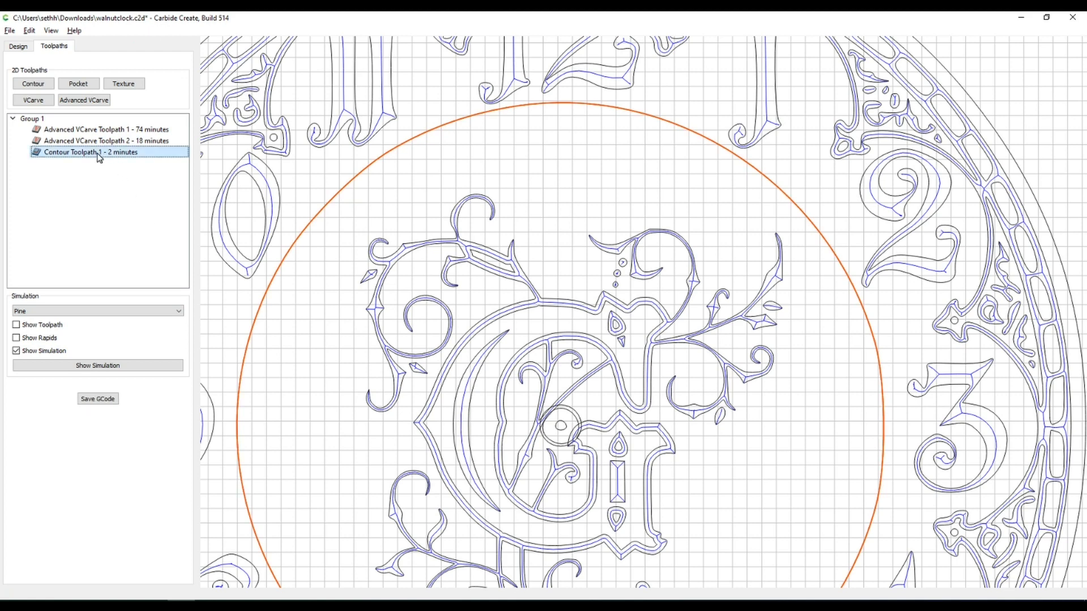
Step: Switch Contour Toolpath 1 to the #302 60° Vee bit from the Shapeoko softwood library
{"action": "right_click", "coordinate": [90, 152]}
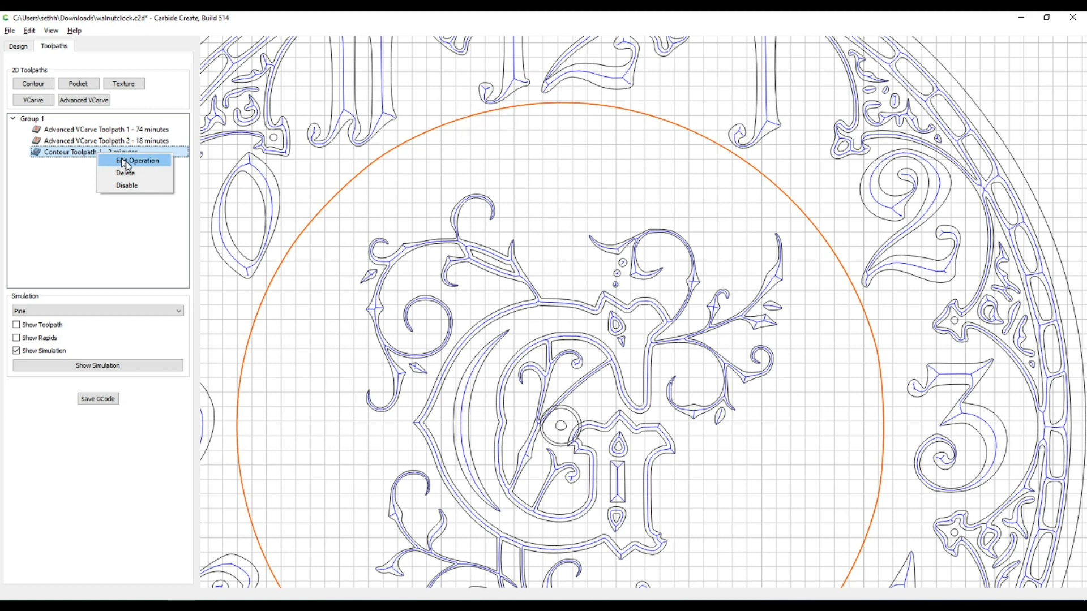
{"action": "left_click", "coordinate": [139, 161]}
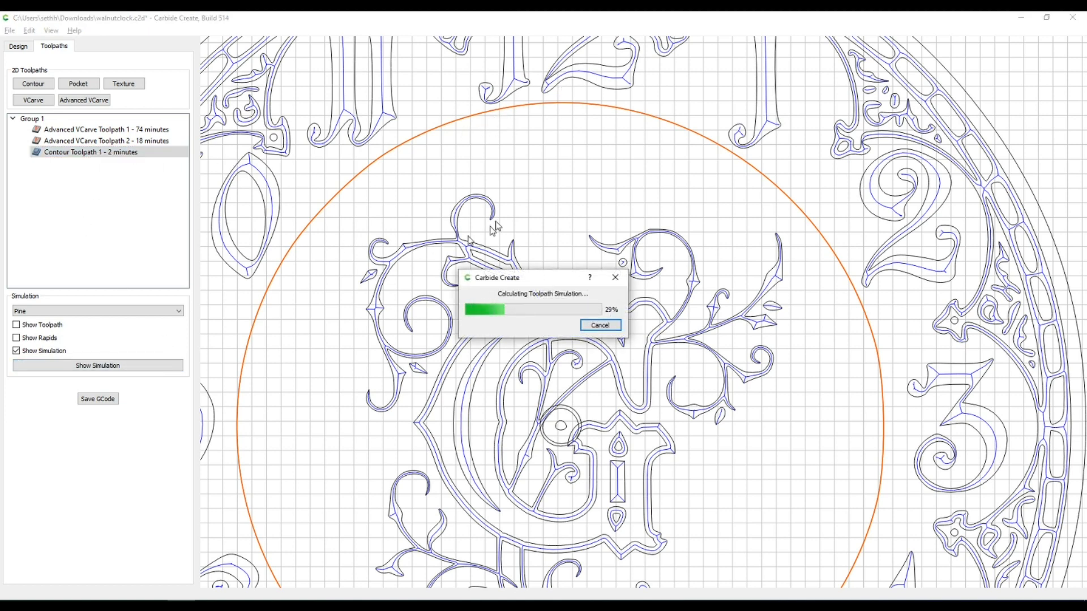
{"action": "mouse_move", "coordinate": [505, 158]}
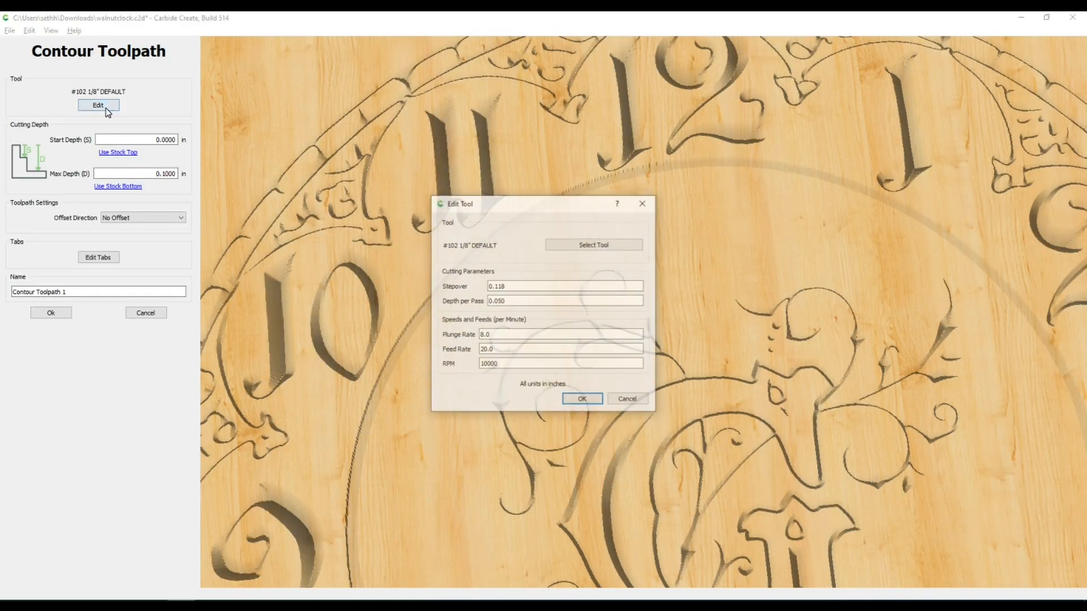
{"action": "left_click", "coordinate": [593, 245]}
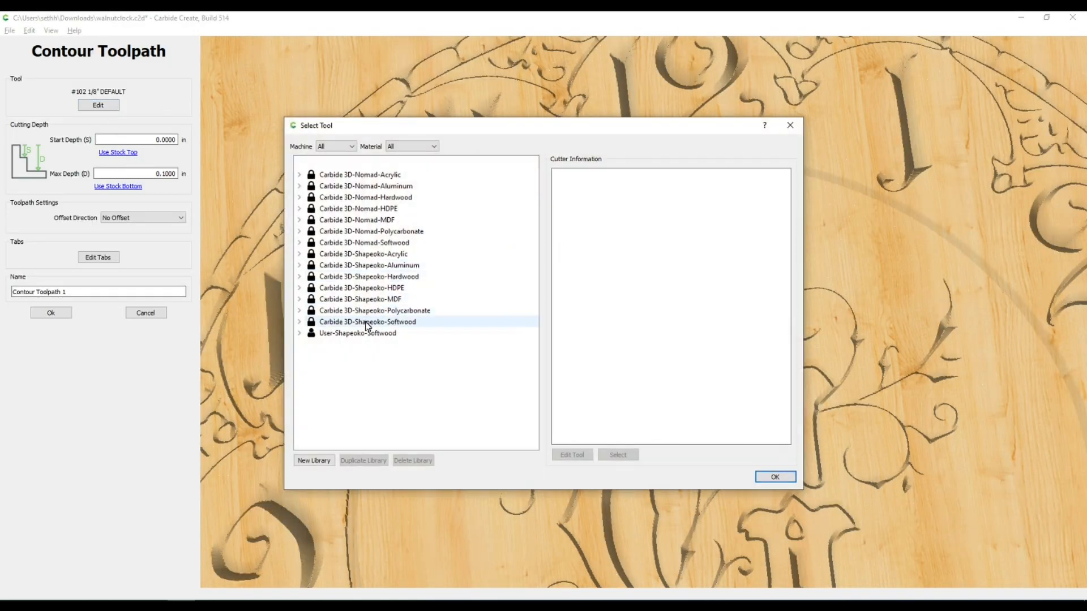
{"action": "left_click", "coordinate": [299, 321]}
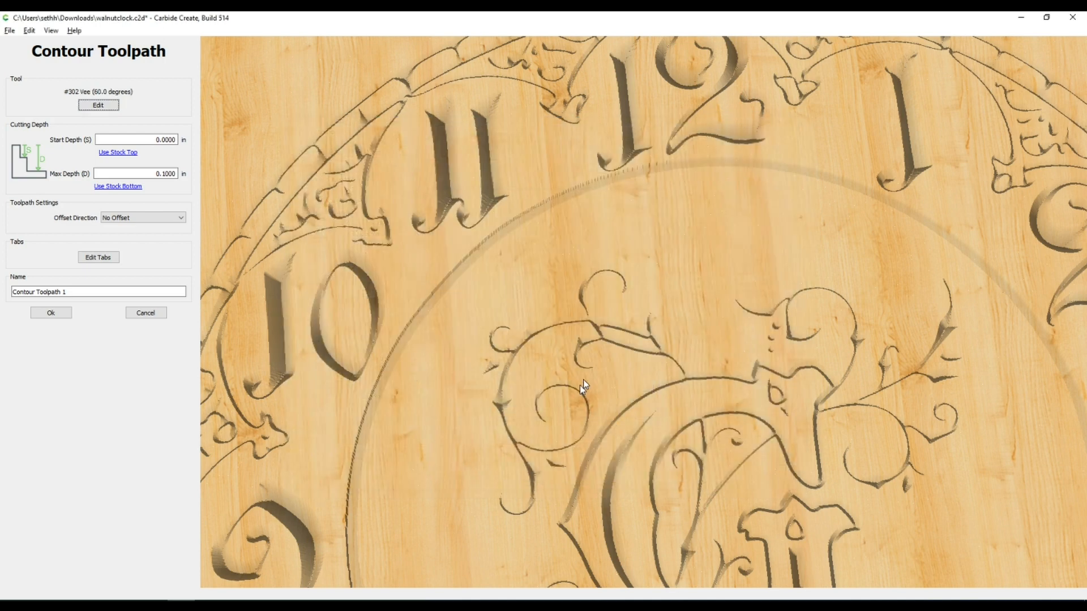
{"action": "left_click", "coordinate": [50, 312]}
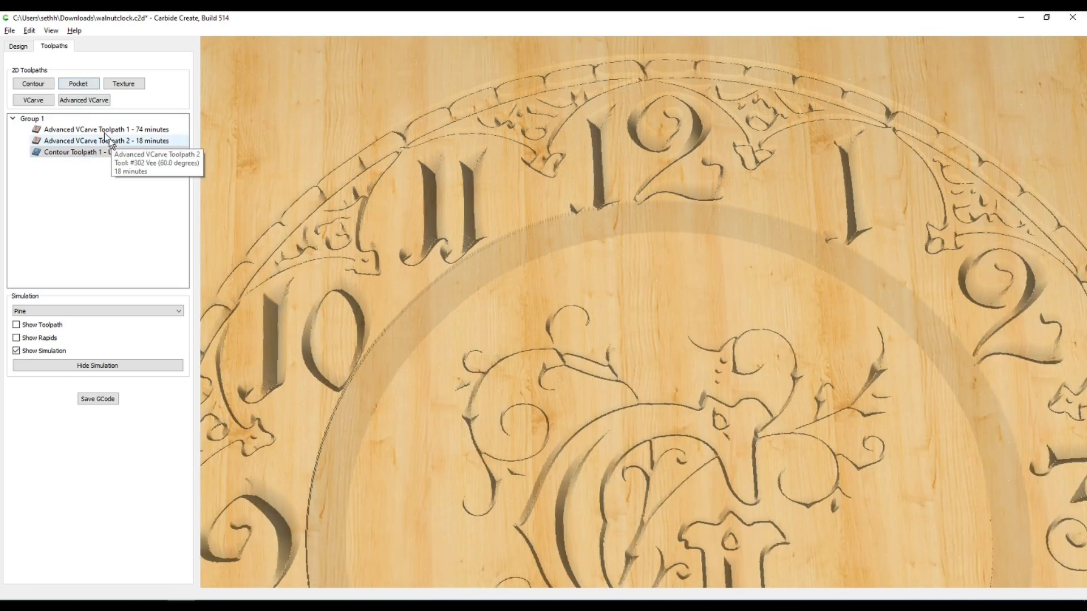
Step: Disable the contour and add a 0.1 in Advanced VCarve on the circle, then simulate
{"action": "right_click", "coordinate": [69, 152]}
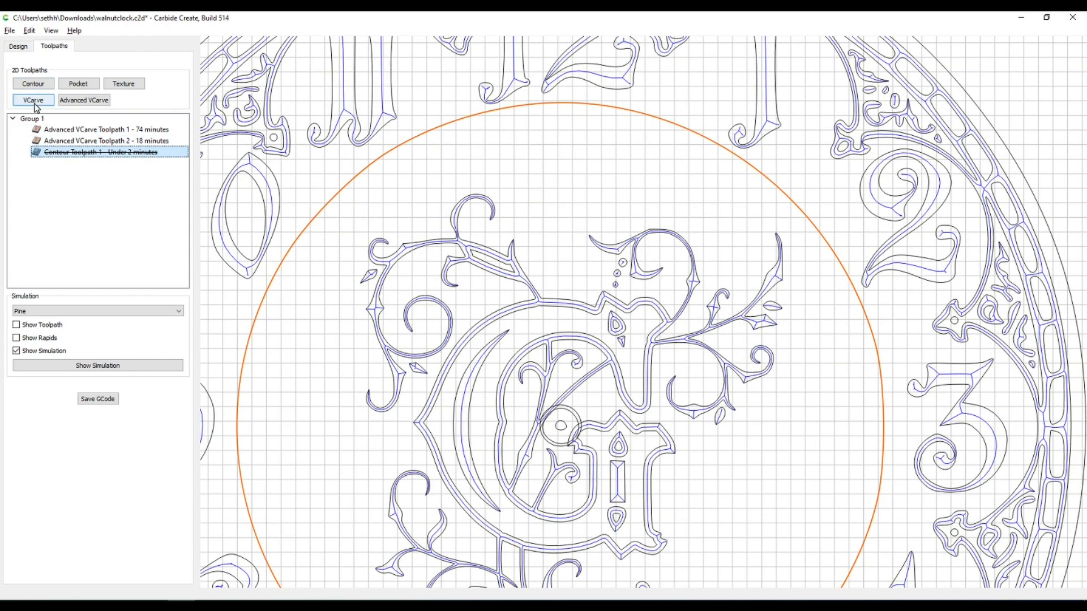
{"action": "left_click", "coordinate": [84, 99]}
{"action": "type", "text": "0.1"}
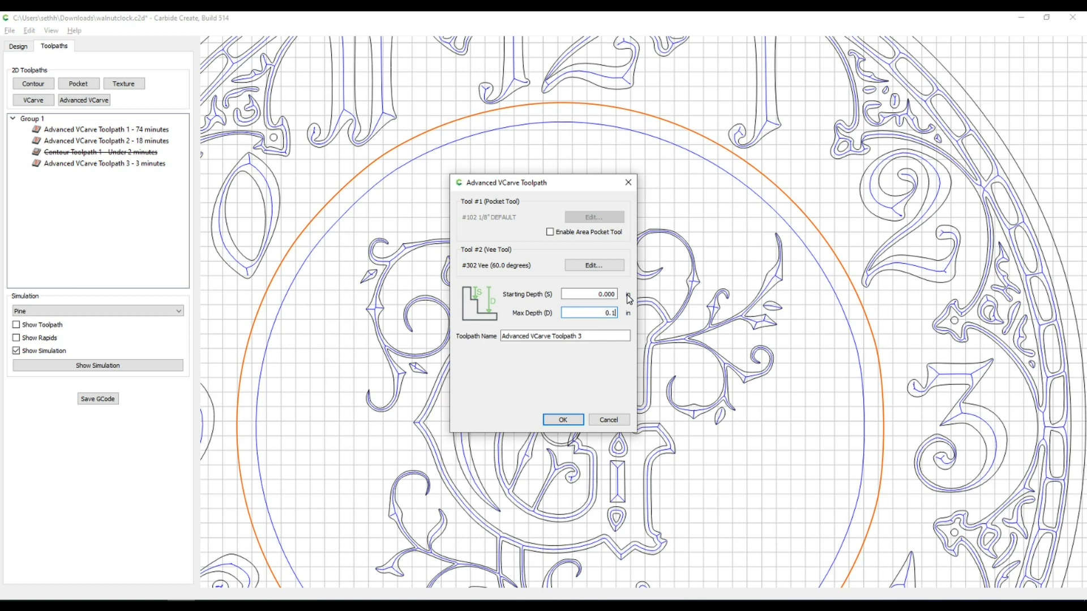
{"action": "left_click", "coordinate": [562, 419]}
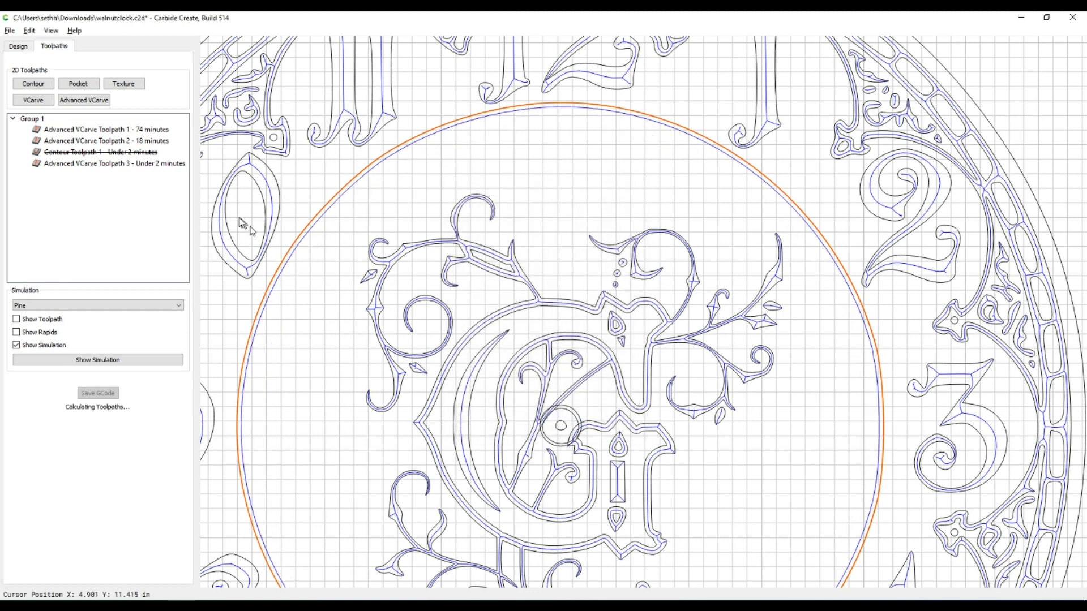
{"action": "right_click", "coordinate": [111, 163]}
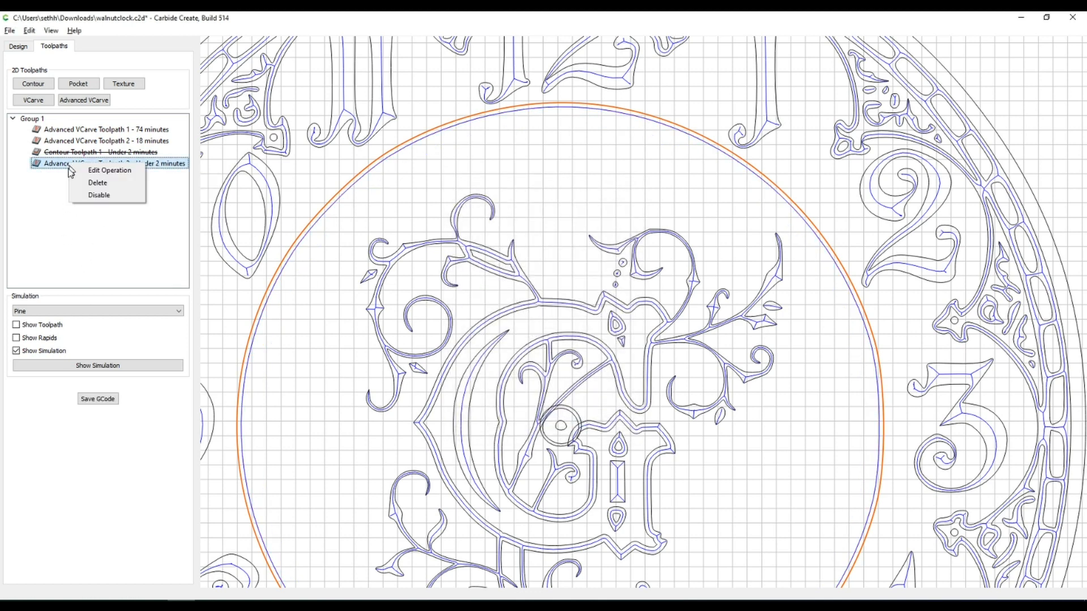
{"action": "left_click", "coordinate": [96, 365]}
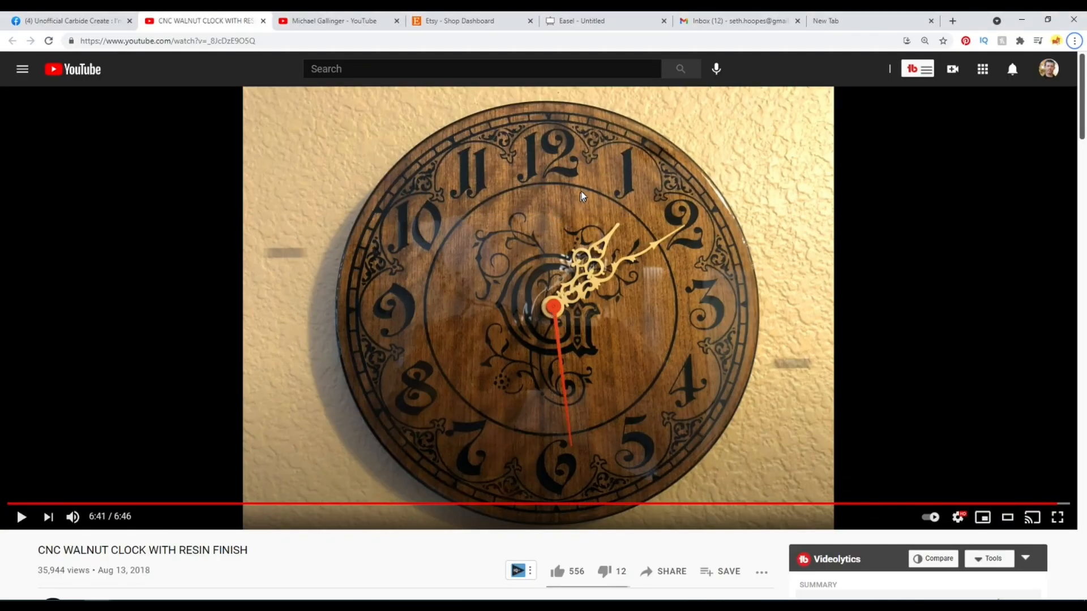
{"action": "mouse_move", "coordinate": [586, 149]}
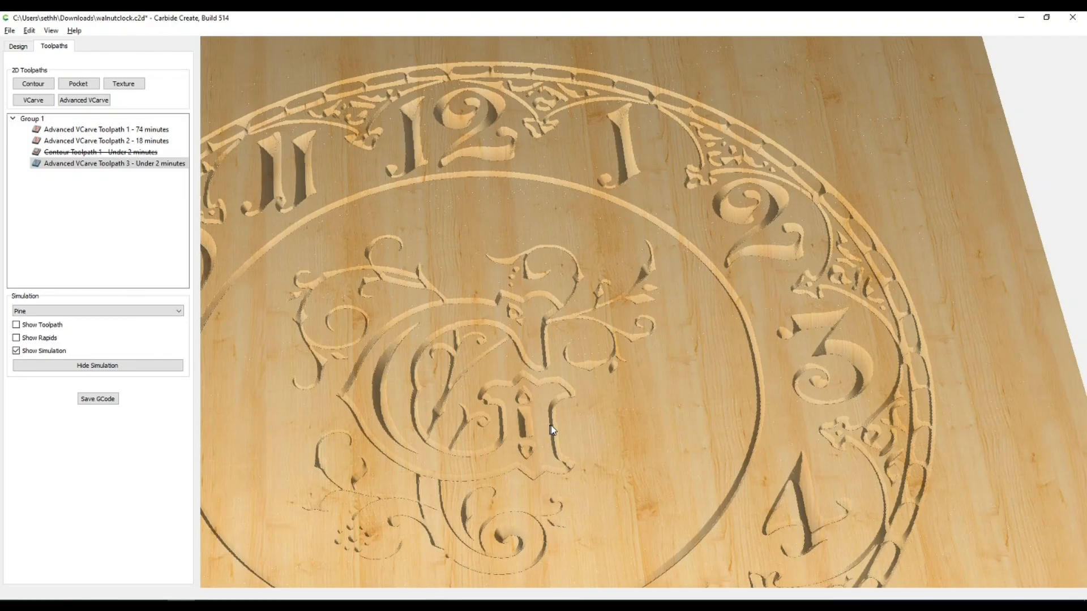
Step: Reduce Advanced VCarve Toolpath 3's maximum depth to 0.08 in and review the simulation
{"action": "left_click", "coordinate": [104, 163]}
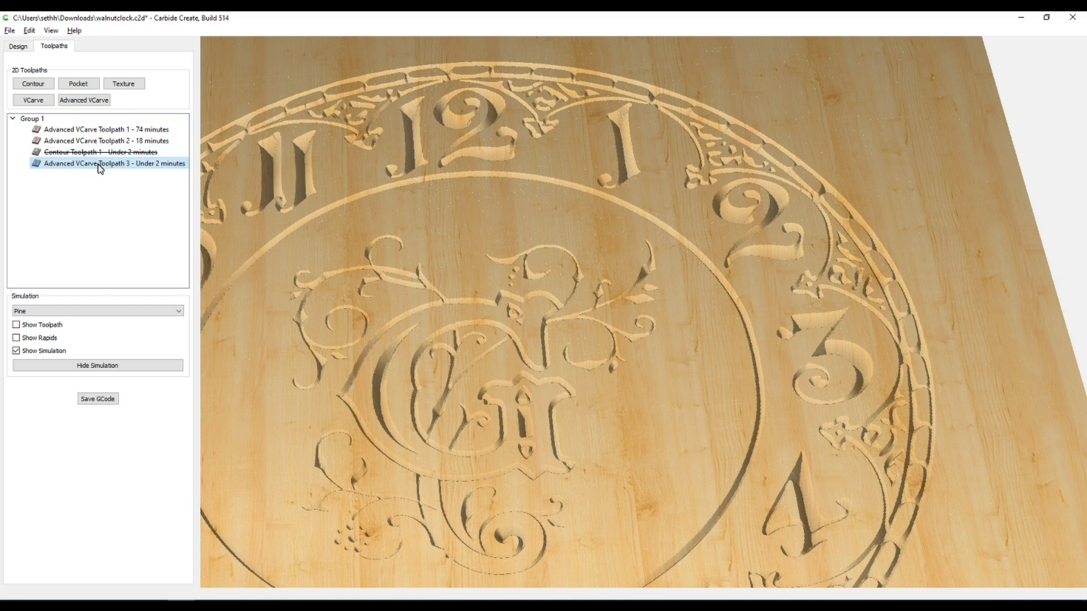
{"action": "double_click", "coordinate": [106, 163]}
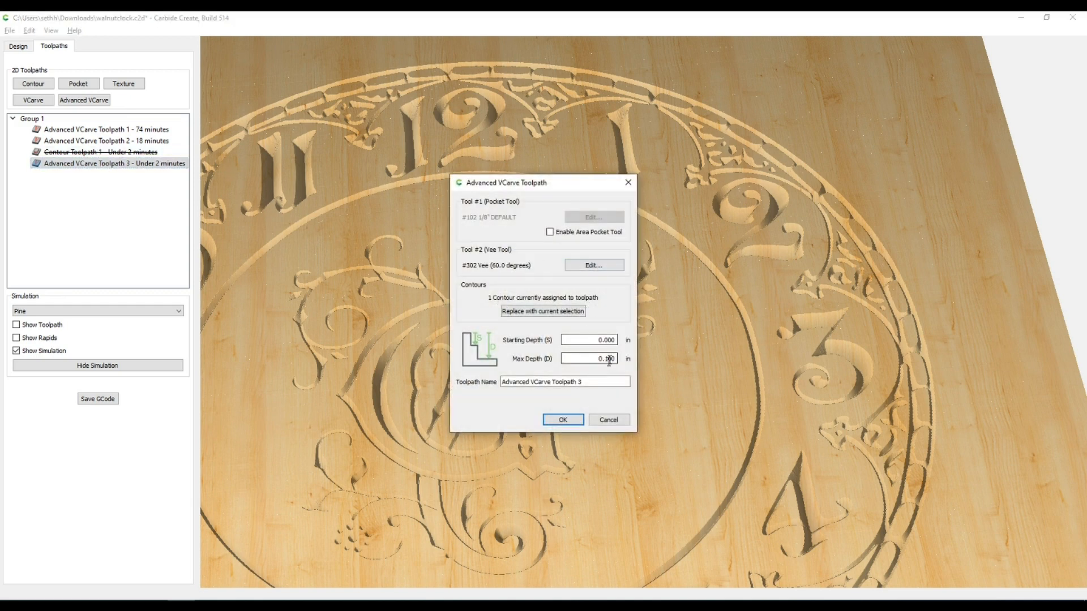
{"action": "left_click", "coordinate": [589, 358]}
{"action": "type", "text": "0.08"}
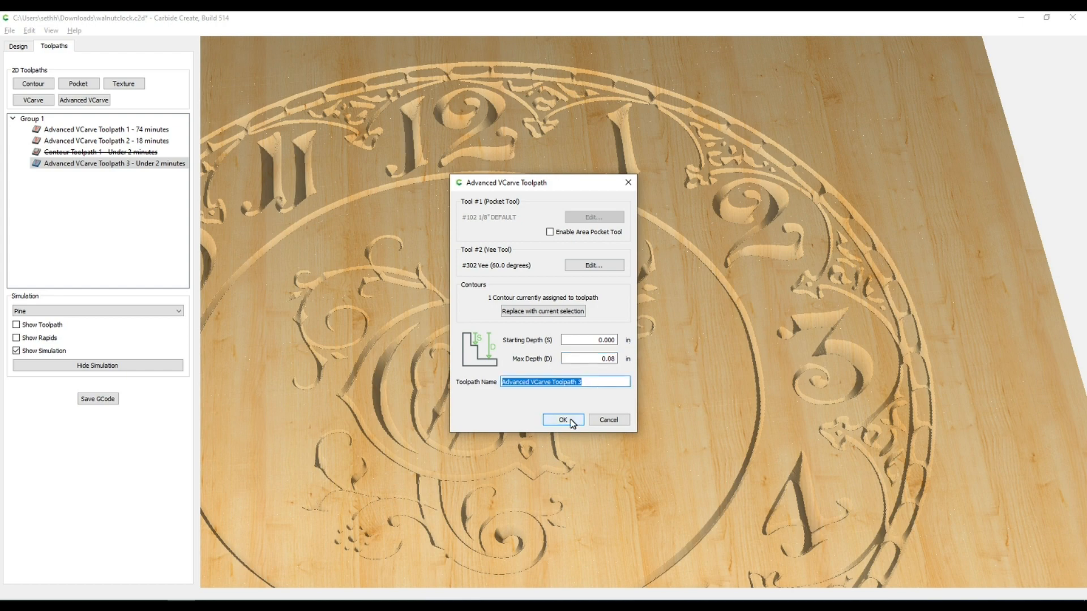
{"action": "left_click", "coordinate": [562, 419]}
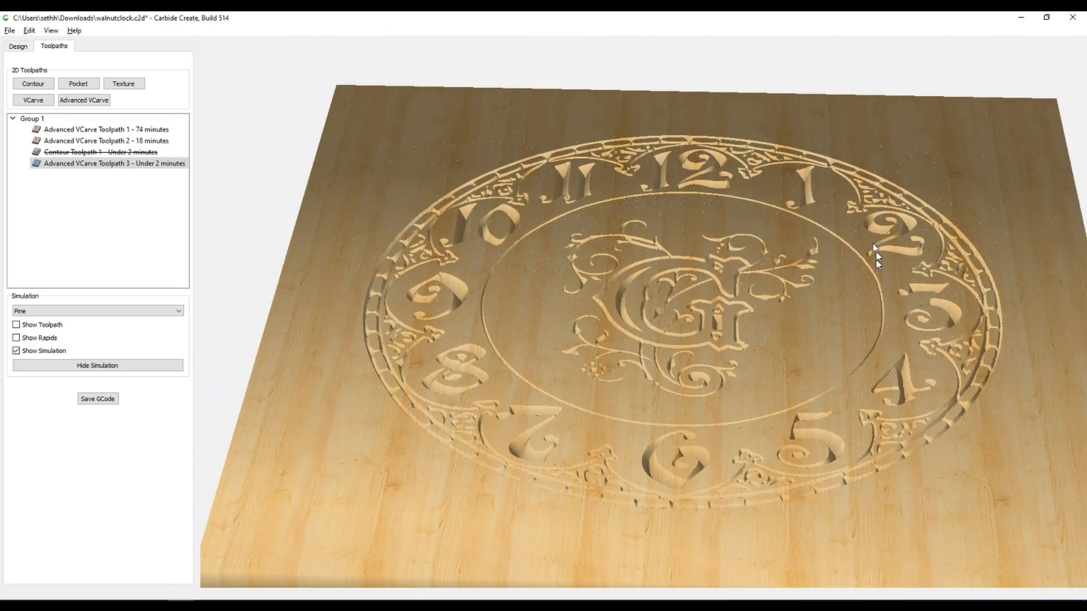
{"action": "scroll", "scroll_direction": "up", "scroll_amount": 3}
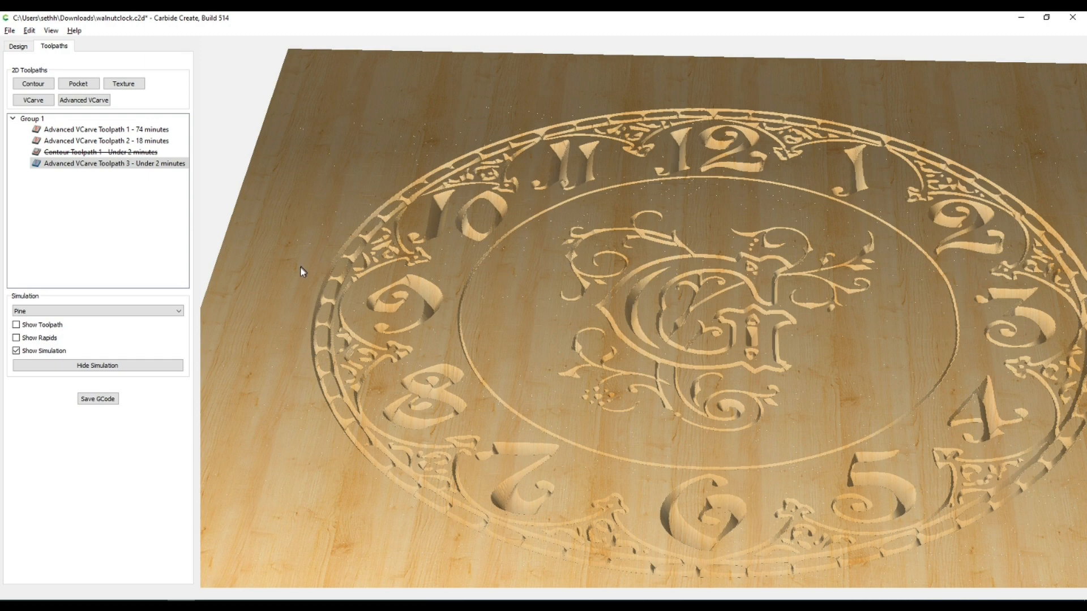
{"action": "mouse_move", "coordinate": [663, 294]}
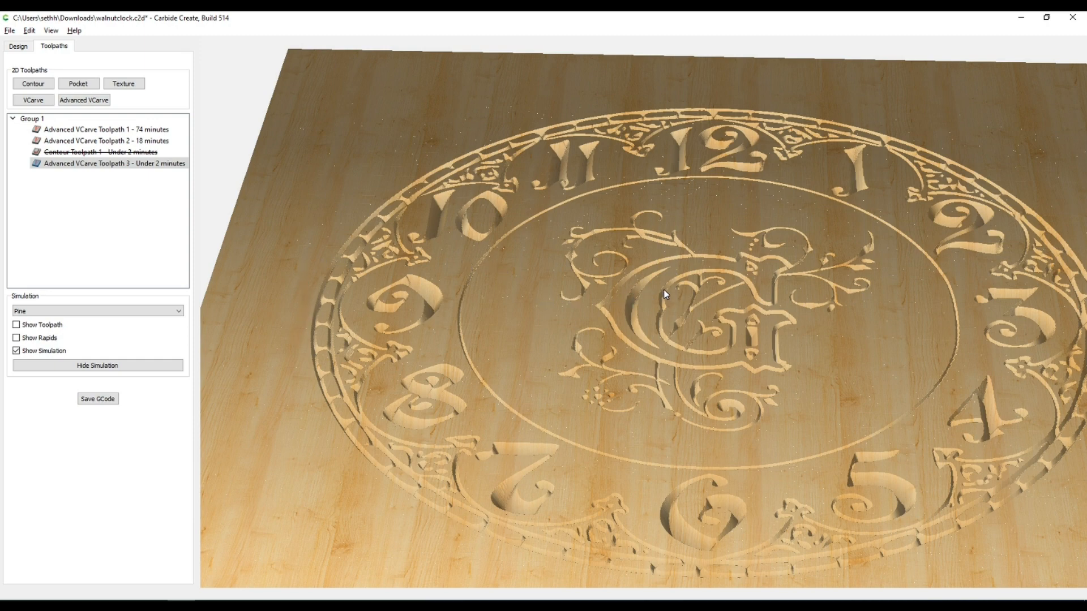
Step: Create a 0.75 in deep pocket toolpath for the centre hole with the 1/8" tool
{"action": "left_click", "coordinate": [18, 46]}
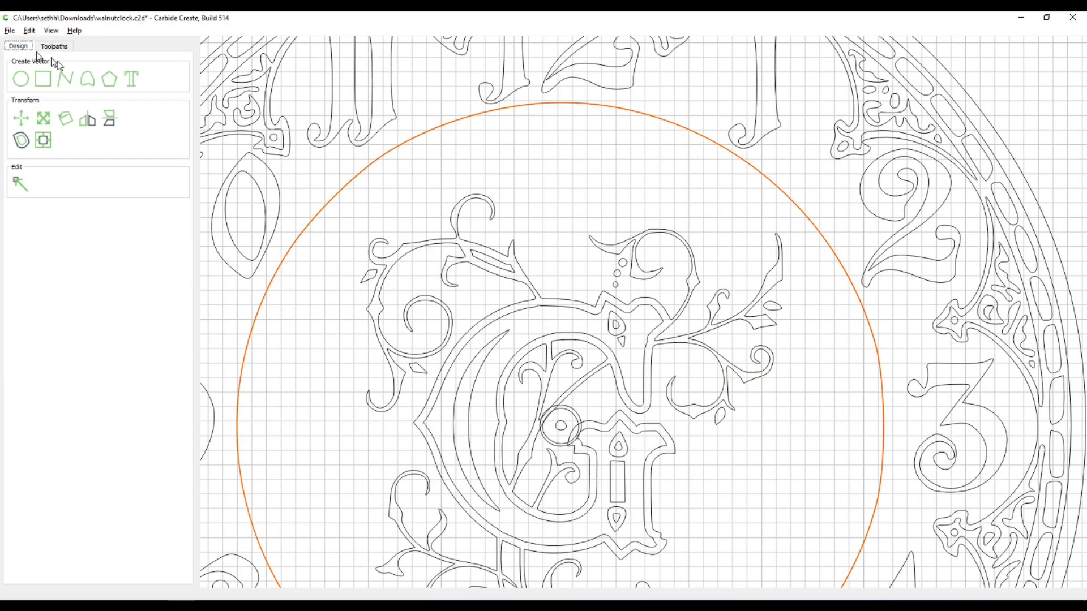
{"action": "mouse_move", "coordinate": [581, 423]}
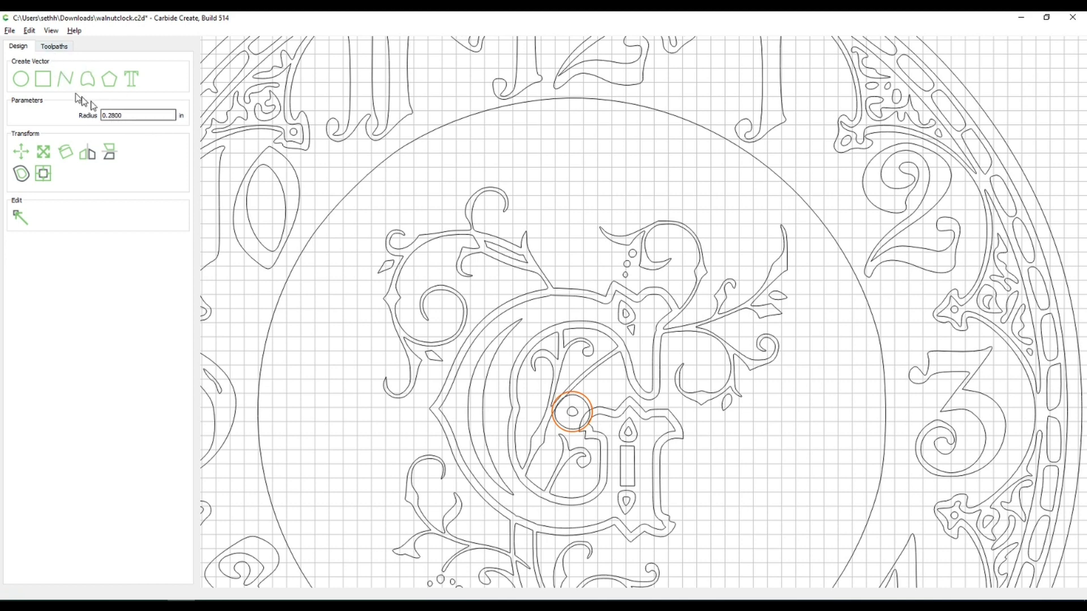
{"action": "left_click", "coordinate": [54, 46]}
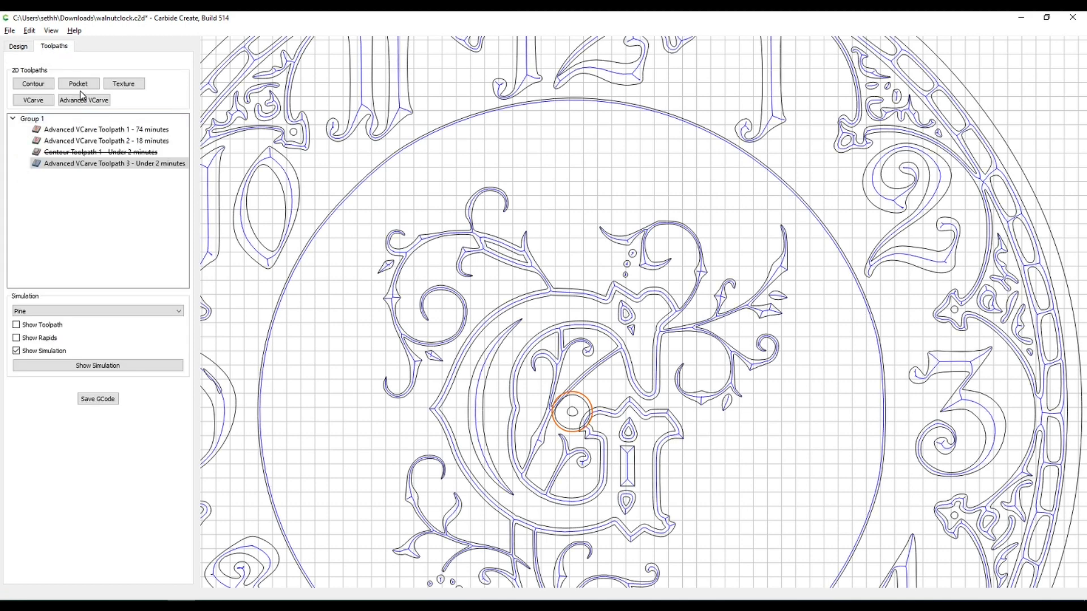
{"action": "left_click", "coordinate": [78, 83]}
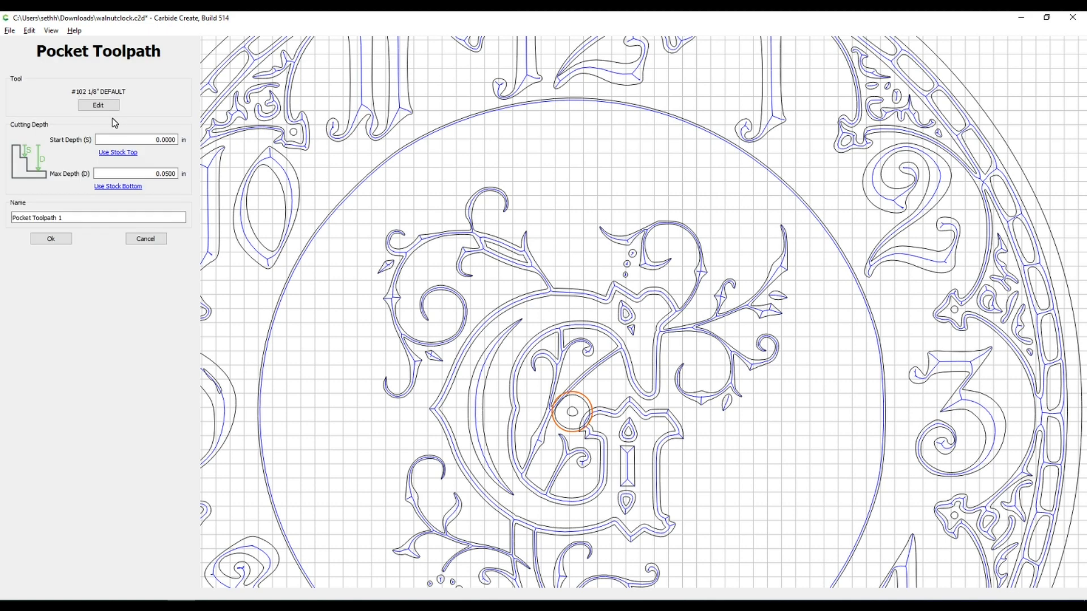
{"action": "mouse_move", "coordinate": [310, 318]}
{"action": "type", "text": ".1"}
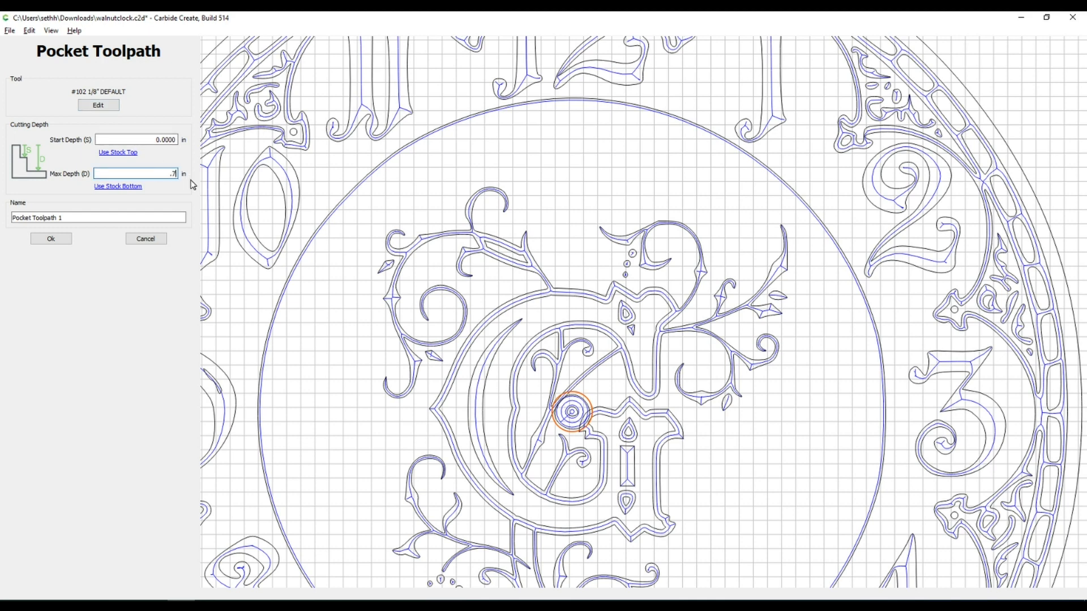
{"action": "type", "text": "5"}
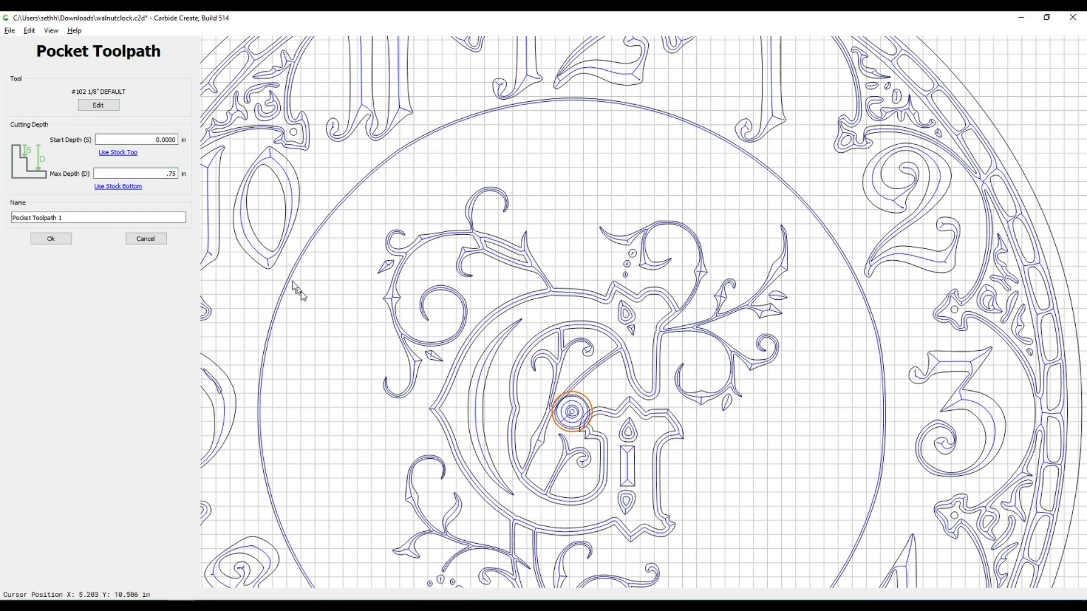
{"action": "left_click", "coordinate": [135, 173]}
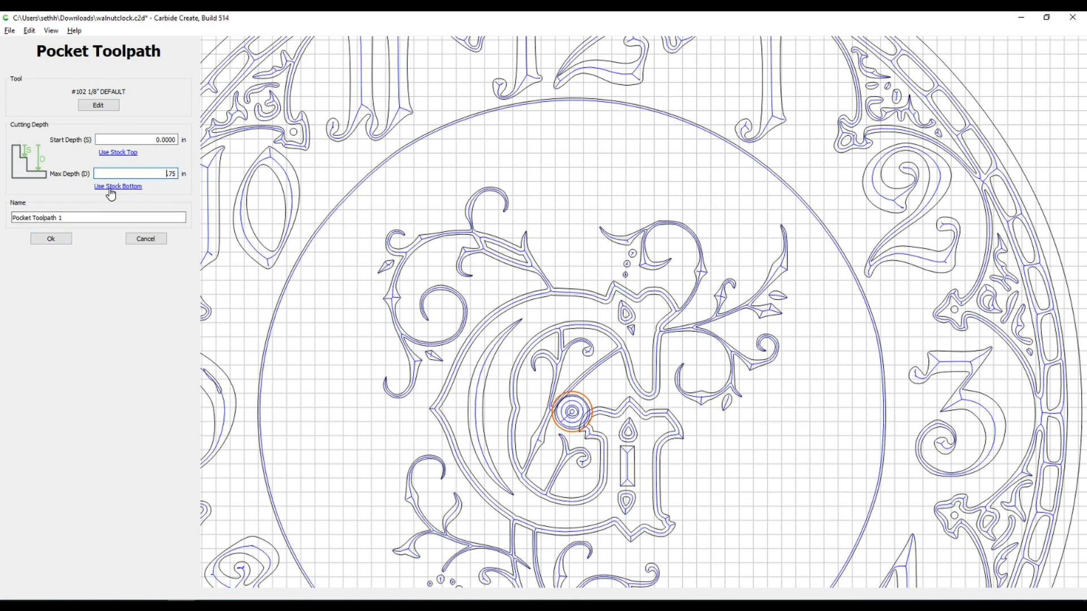
{"action": "left_click", "coordinate": [117, 185]}
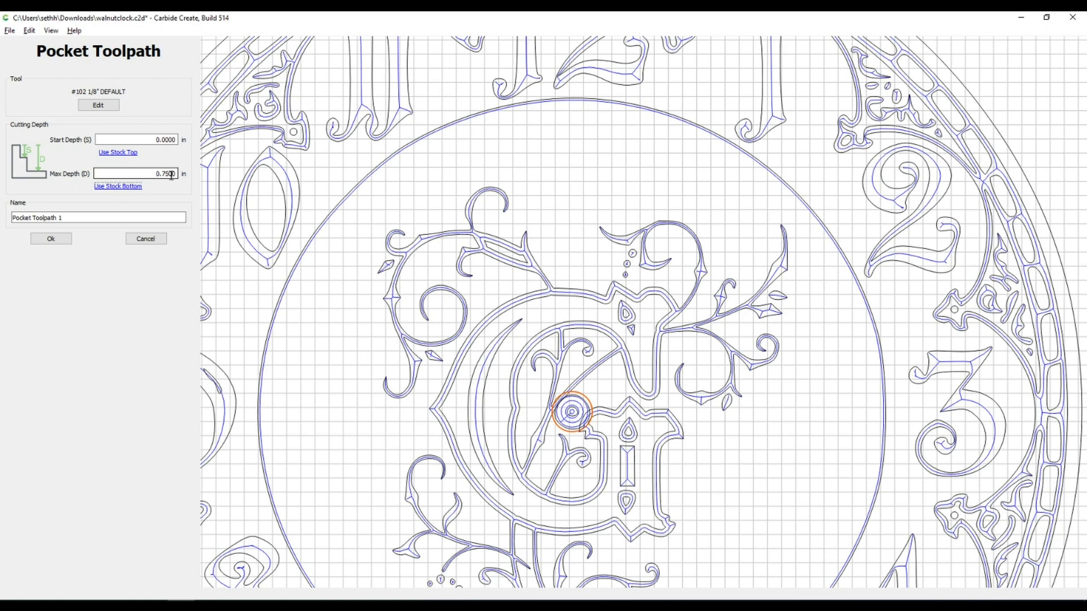
{"action": "left_click", "coordinate": [50, 239]}
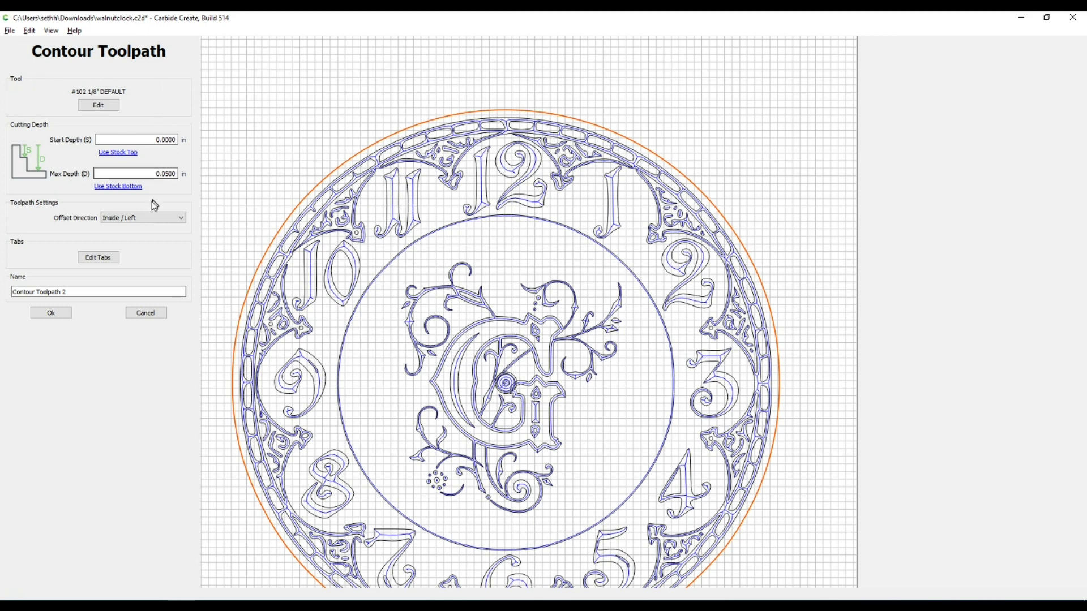
Step: Set an outside 0.75 in deep contour on the outer circle and place holding tabs around it
{"action": "left_click", "coordinate": [142, 216]}
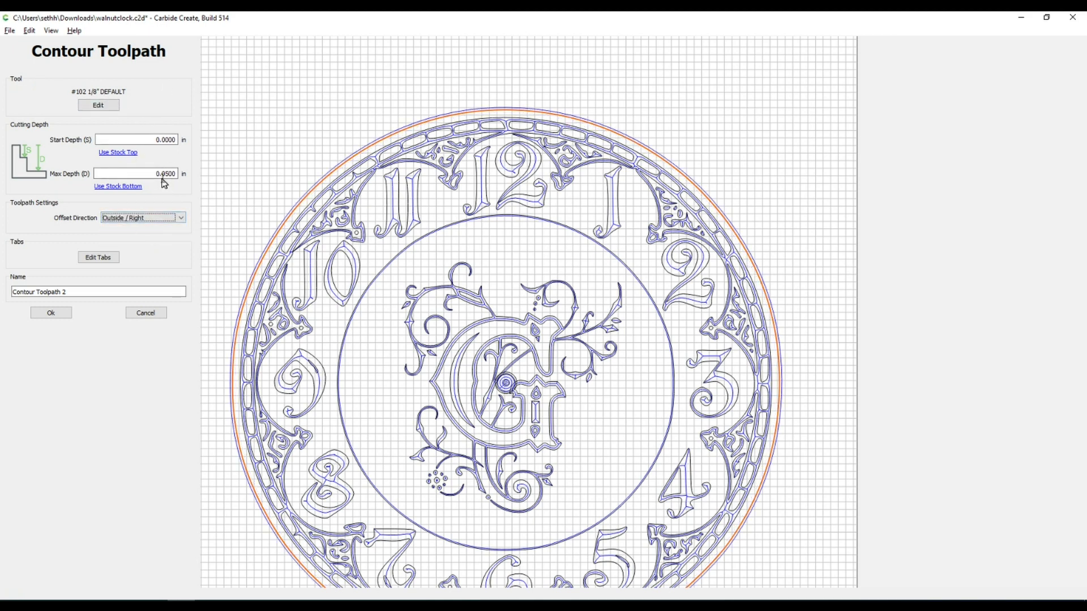
{"action": "type", "text": "0.75"}
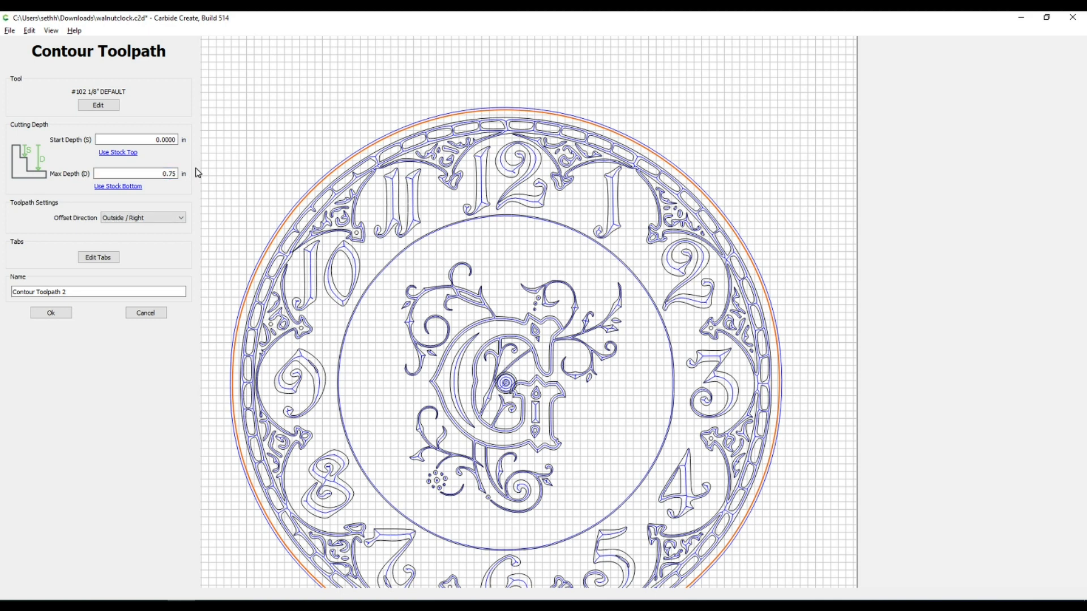
{"action": "mouse_move", "coordinate": [318, 181]}
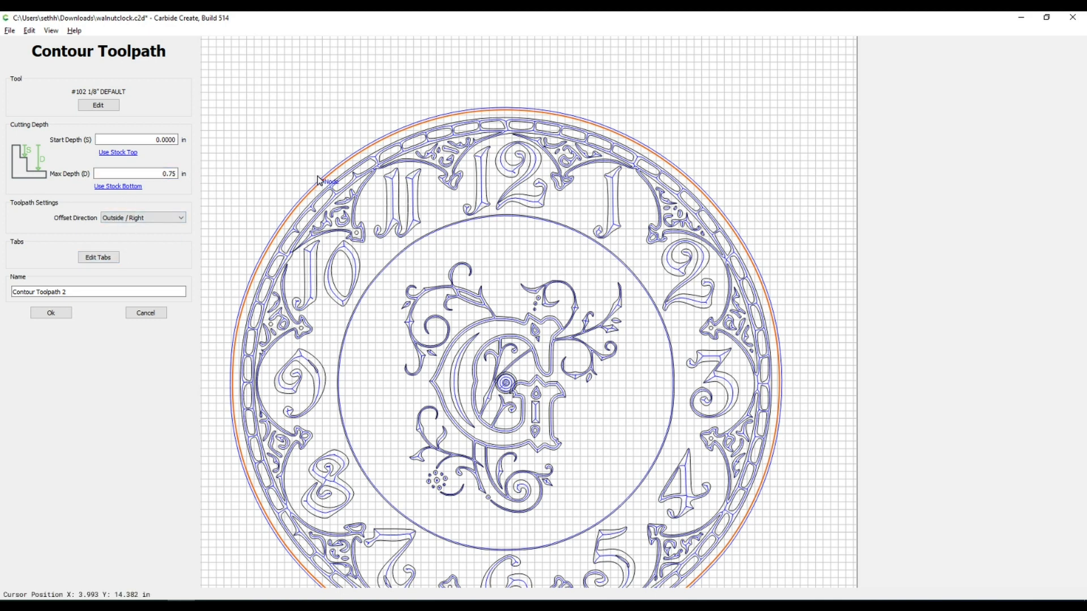
{"action": "left_click", "coordinate": [98, 257]}
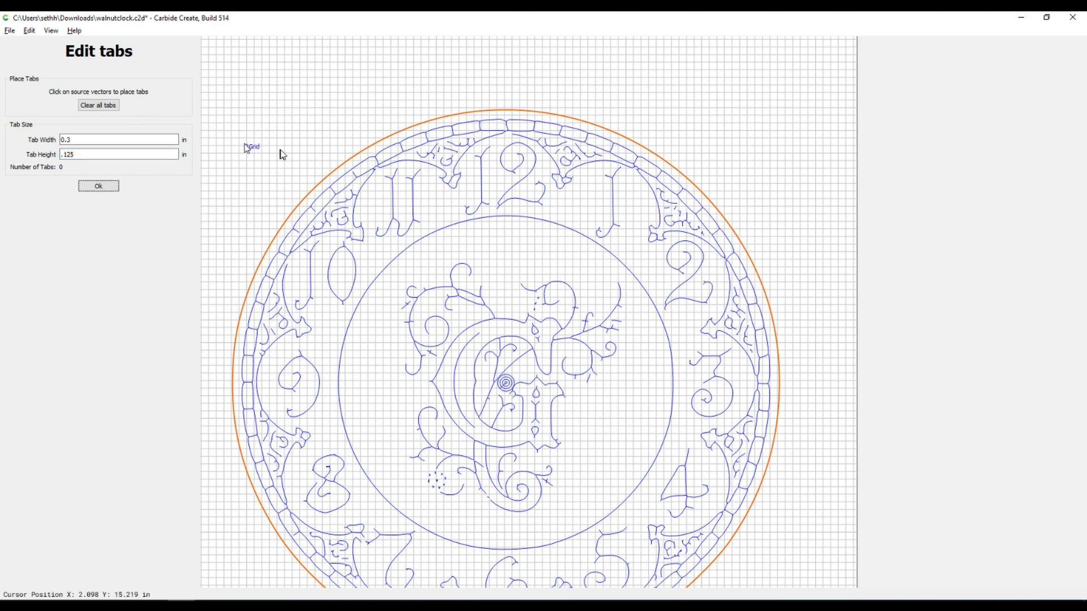
{"action": "mouse_move", "coordinate": [321, 190]}
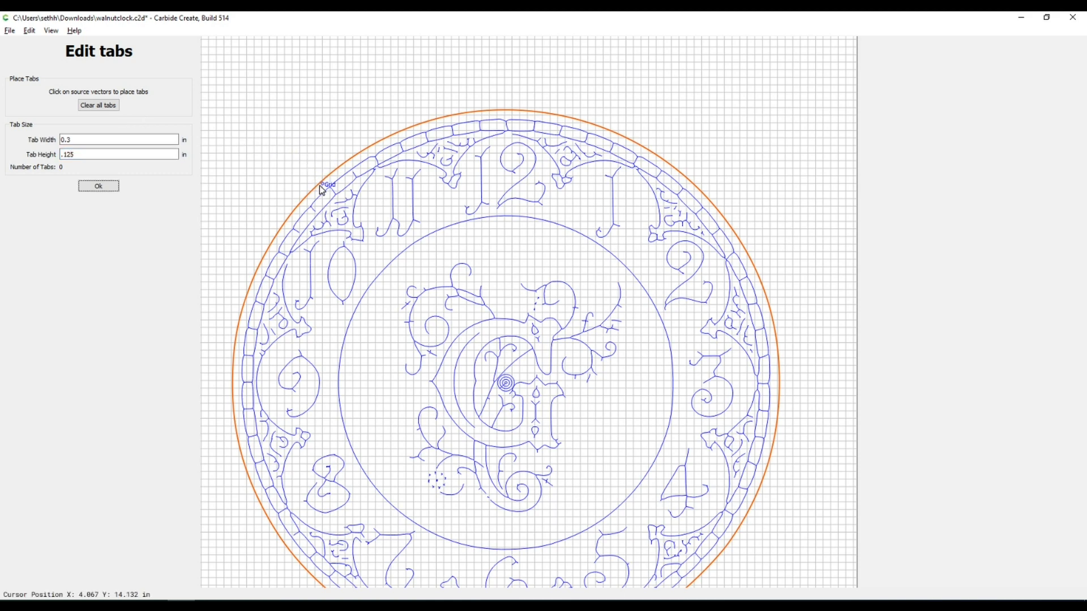
{"action": "left_click", "coordinate": [497, 109]}
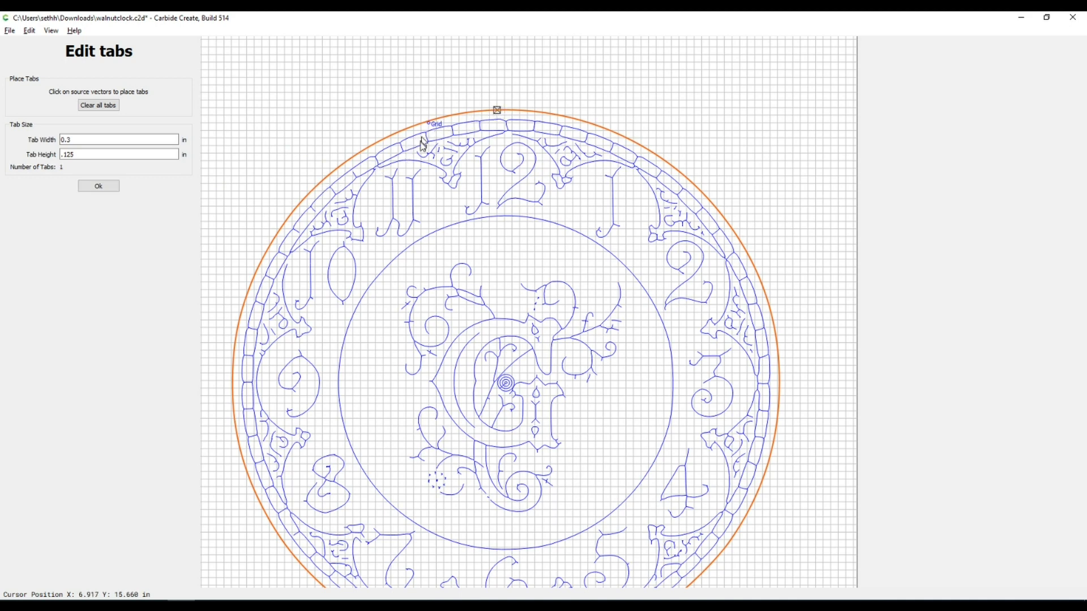
{"action": "left_click", "coordinate": [237, 372]}
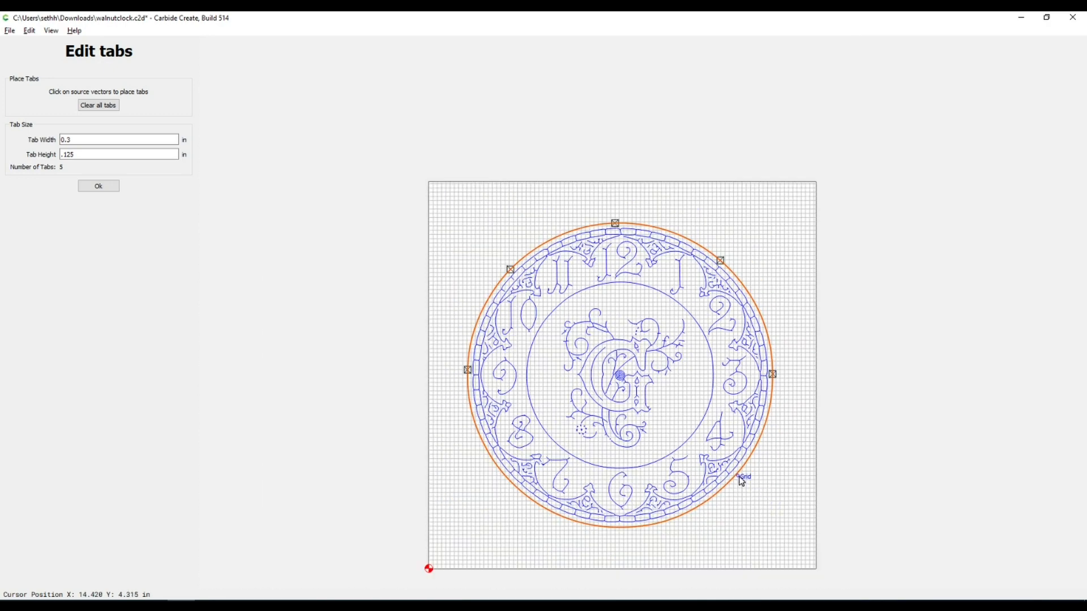
{"action": "left_click", "coordinate": [531, 498]}
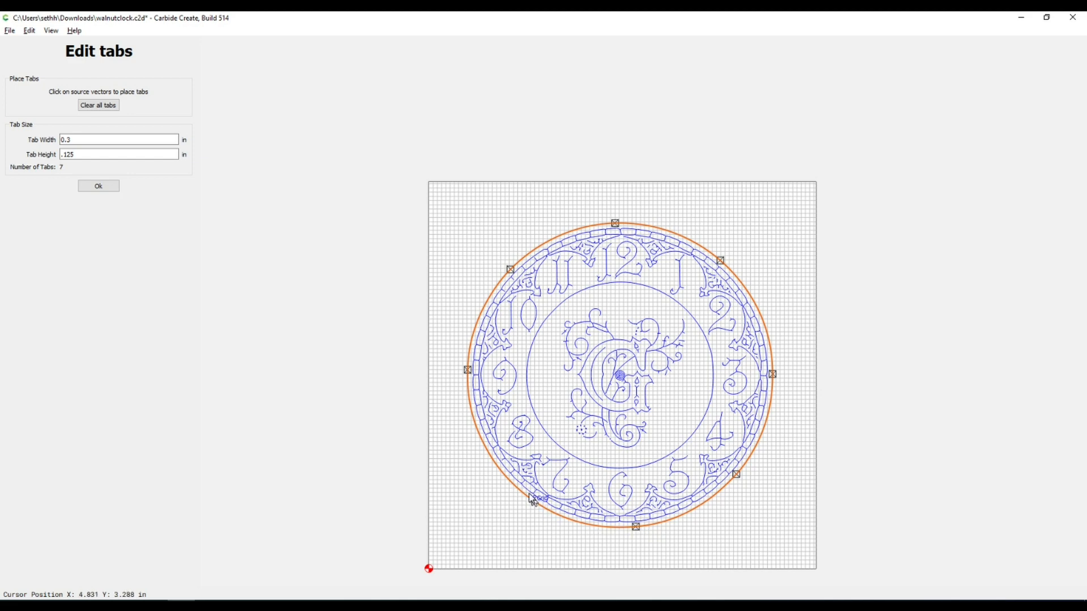
{"action": "left_click", "coordinate": [532, 496]}
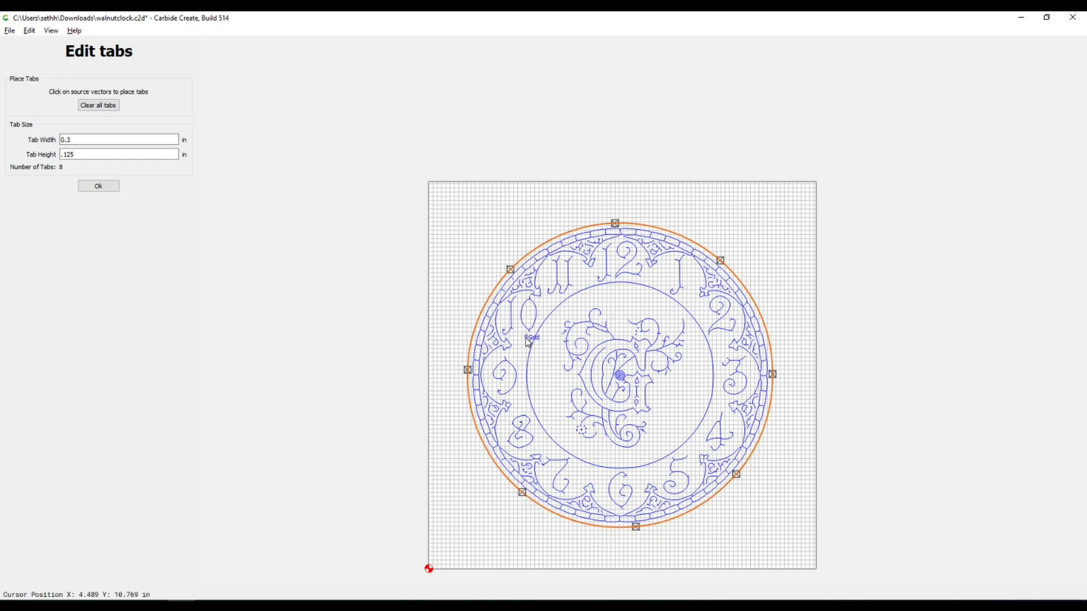
{"action": "mouse_move", "coordinate": [579, 232]}
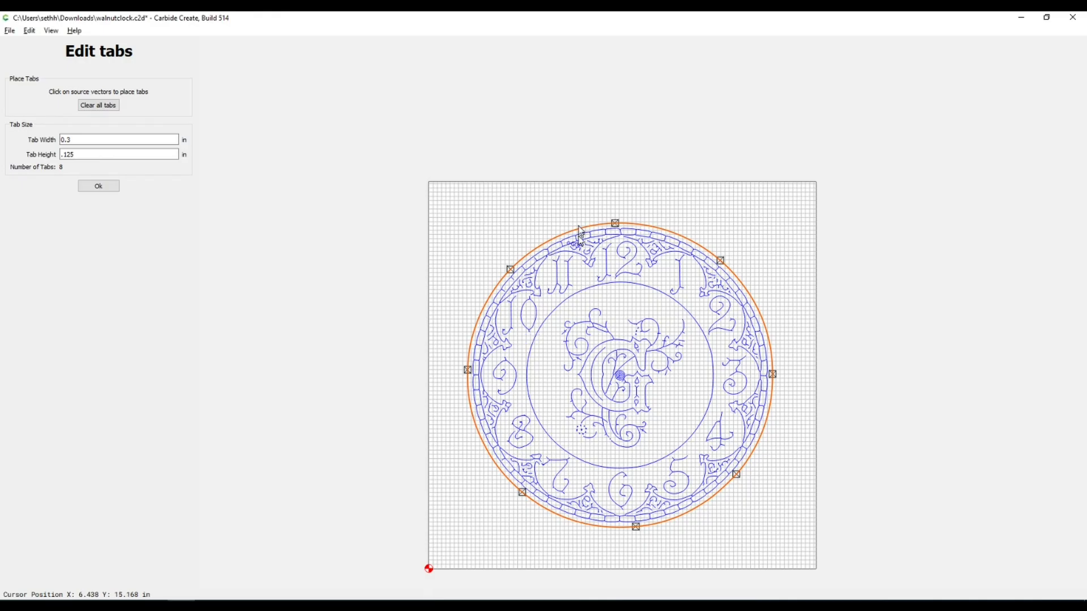
{"action": "mouse_move", "coordinate": [750, 269]}
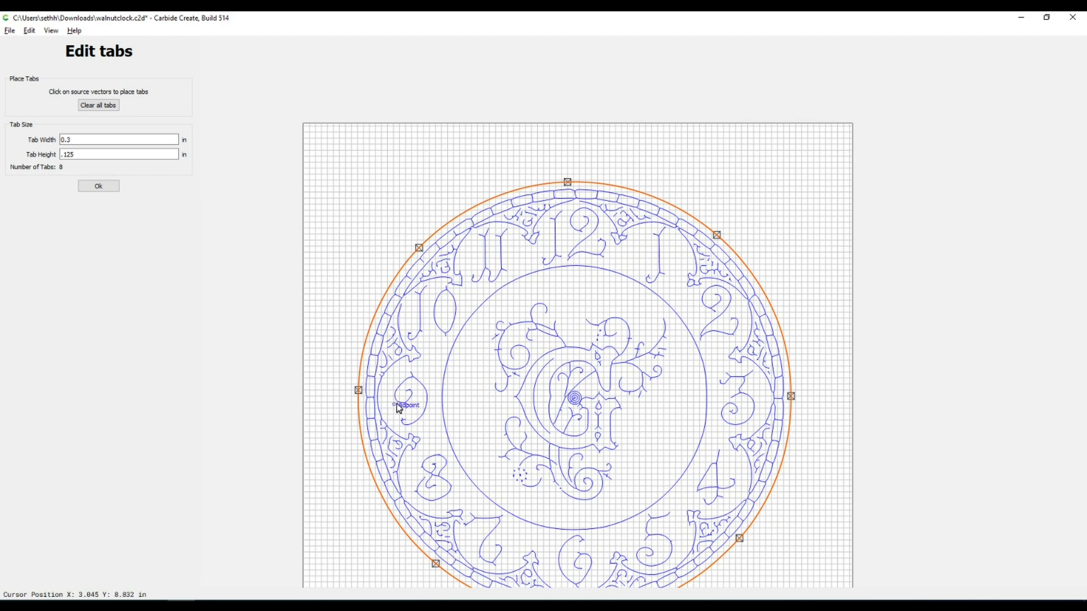
{"action": "mouse_move", "coordinate": [421, 395]}
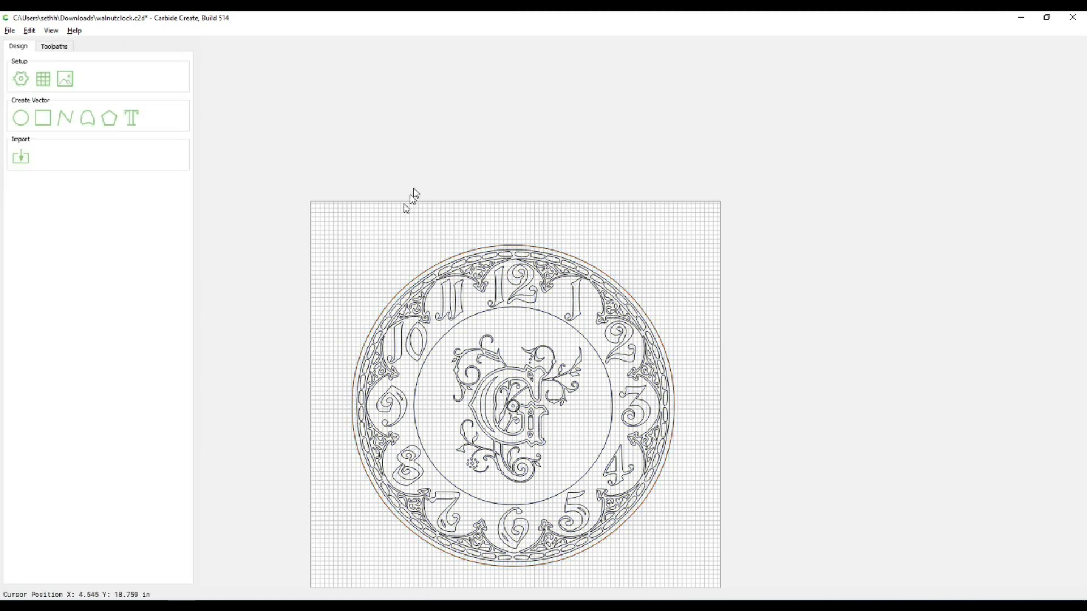
Step: Save the tabbed outer contour and view all six toolpaths with their run times
{"action": "left_click", "coordinate": [20, 78]}
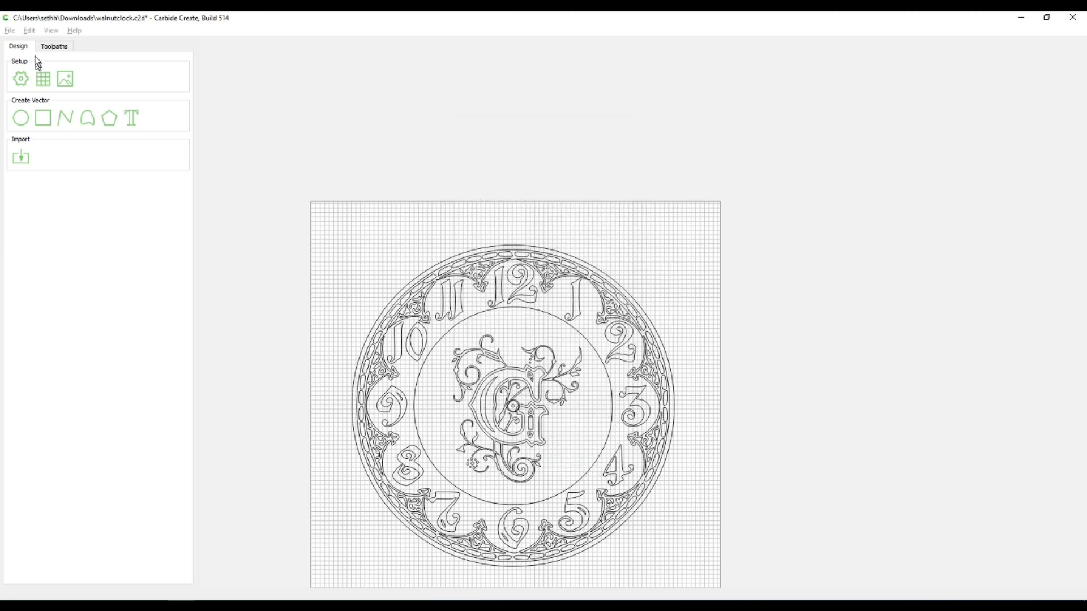
{"action": "left_click", "coordinate": [55, 46]}
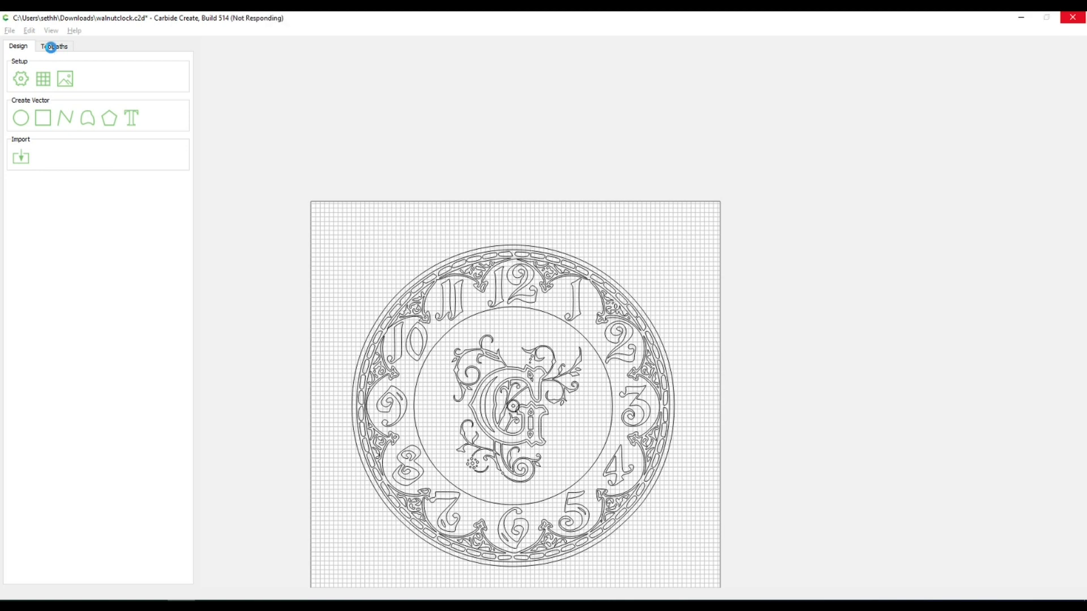
{"action": "left_click", "coordinate": [55, 46]}
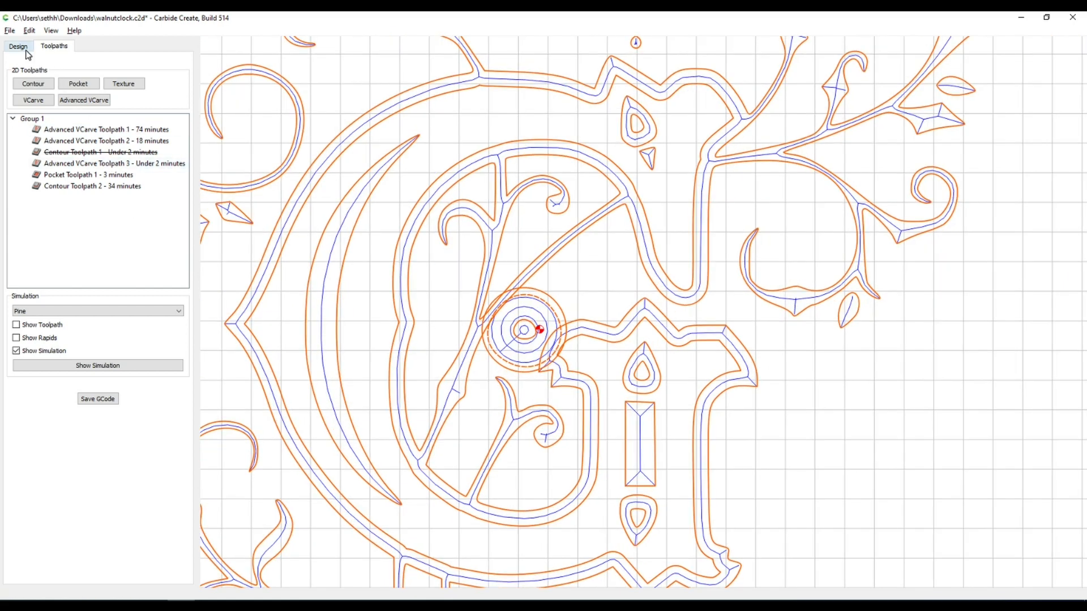
Step: Move all clock vectors with a center anchor to X 9 in, Y 9 in
{"action": "left_click", "coordinate": [18, 46]}
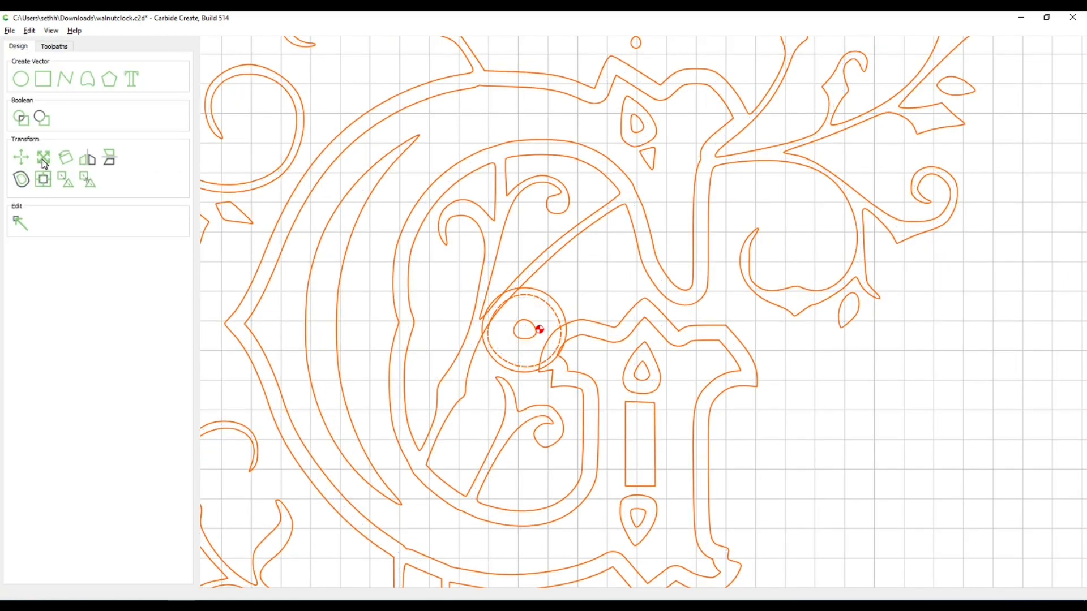
{"action": "left_click", "coordinate": [20, 158]}
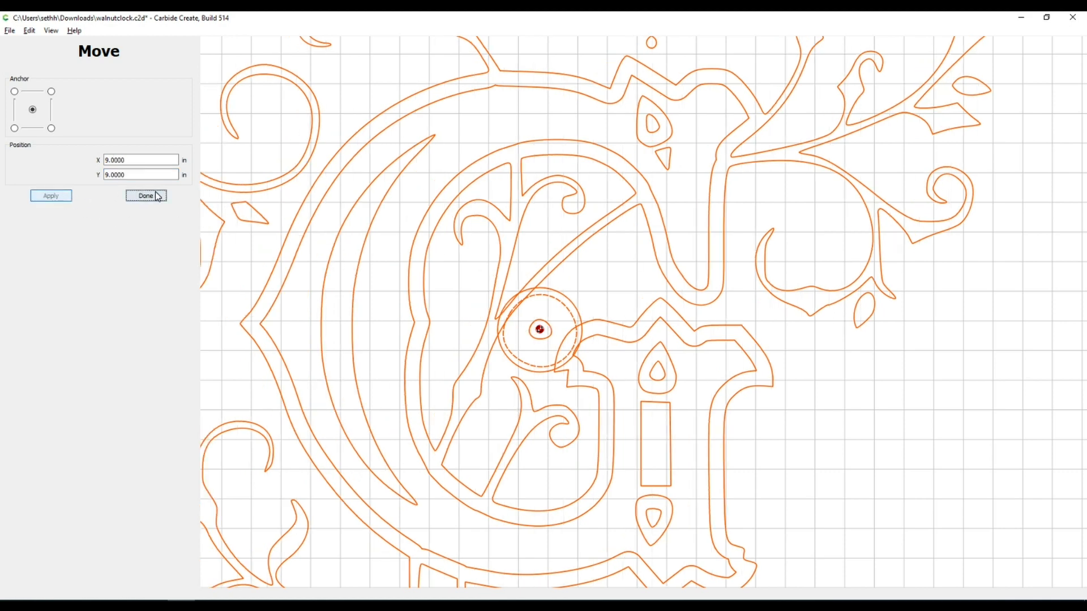
{"action": "left_click", "coordinate": [146, 195]}
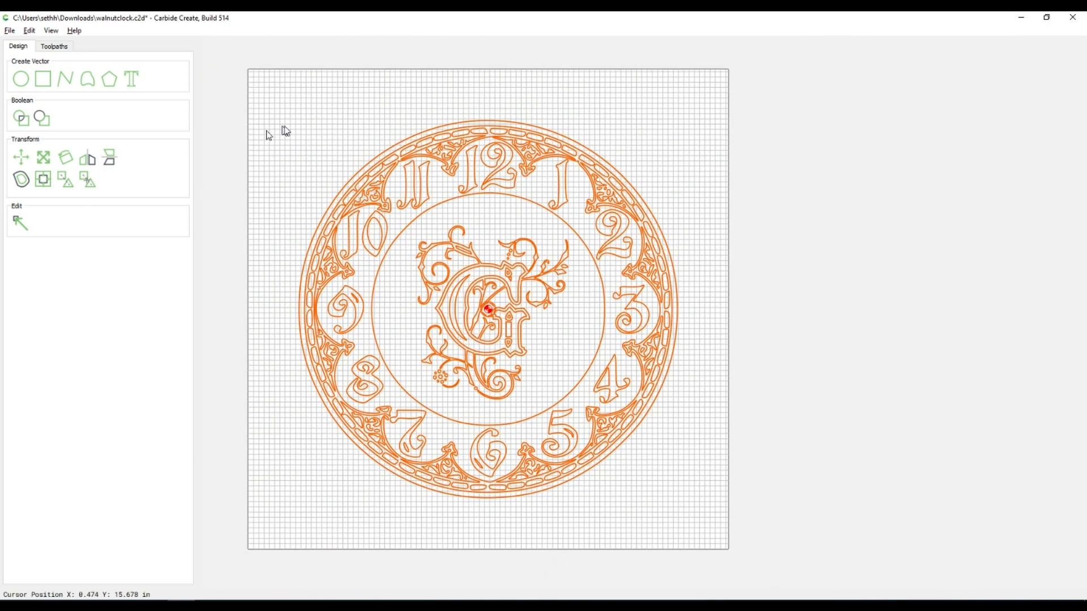
Step: Recalculate the six toolpaths, then show the finished walnut clock video on YouTube
{"action": "left_click", "coordinate": [54, 45]}
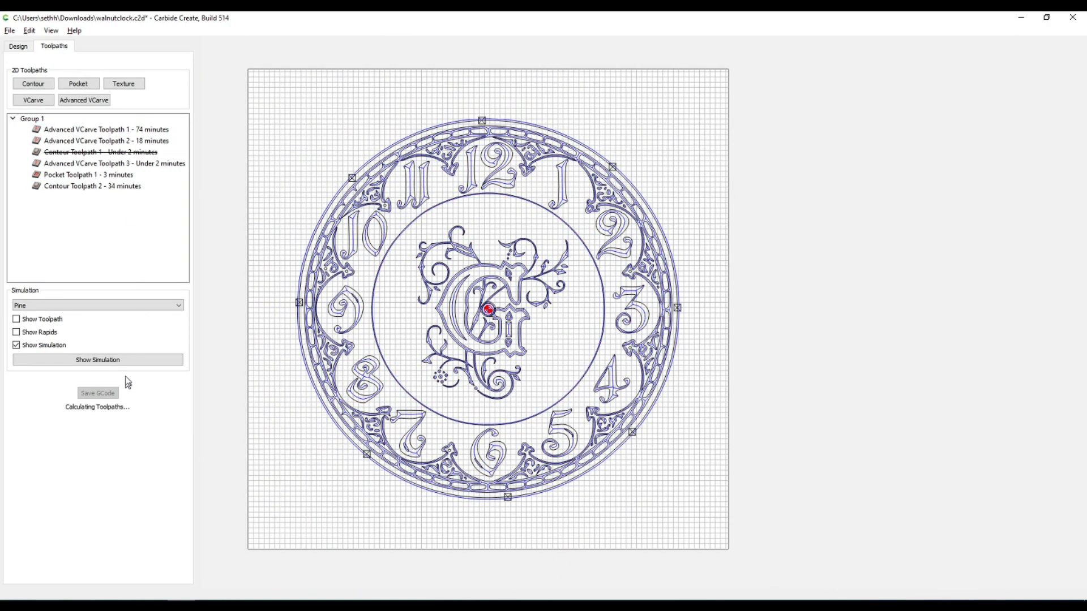
{"action": "left_click", "coordinate": [97, 359]}
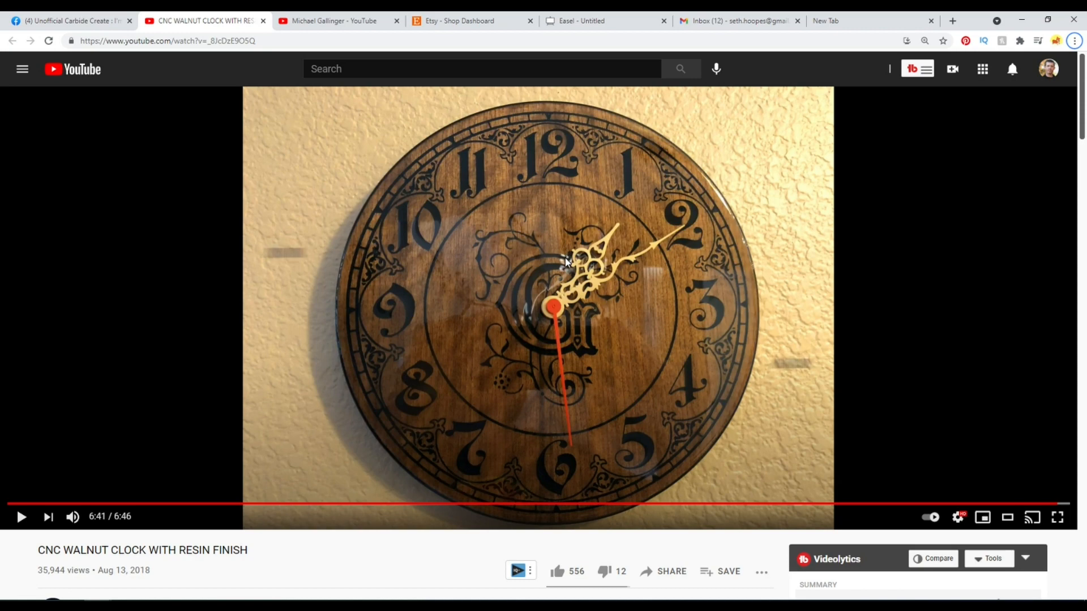
{"action": "mouse_move", "coordinate": [515, 309]}
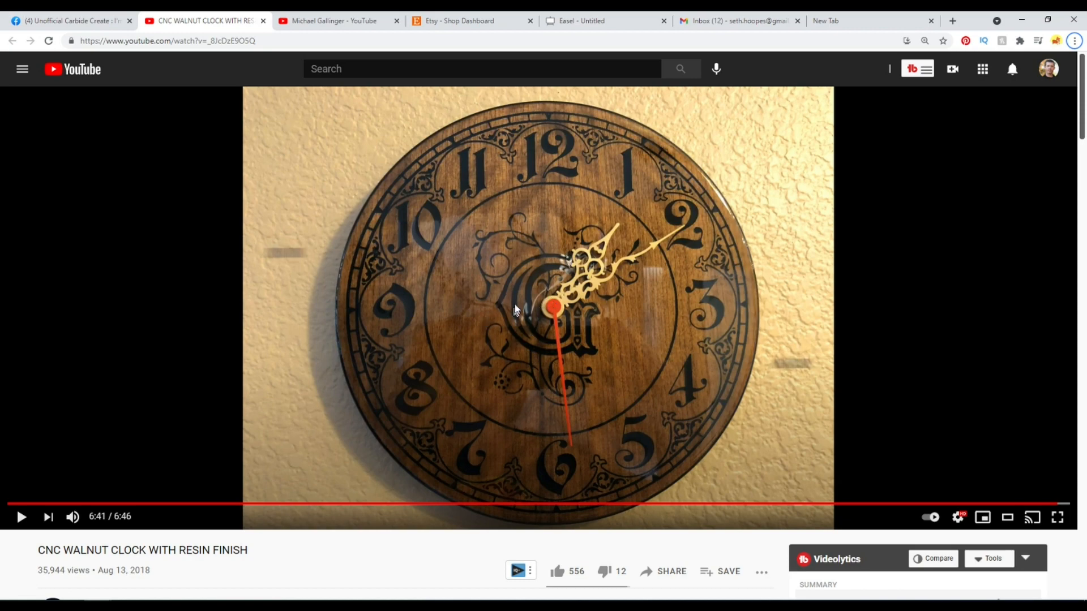